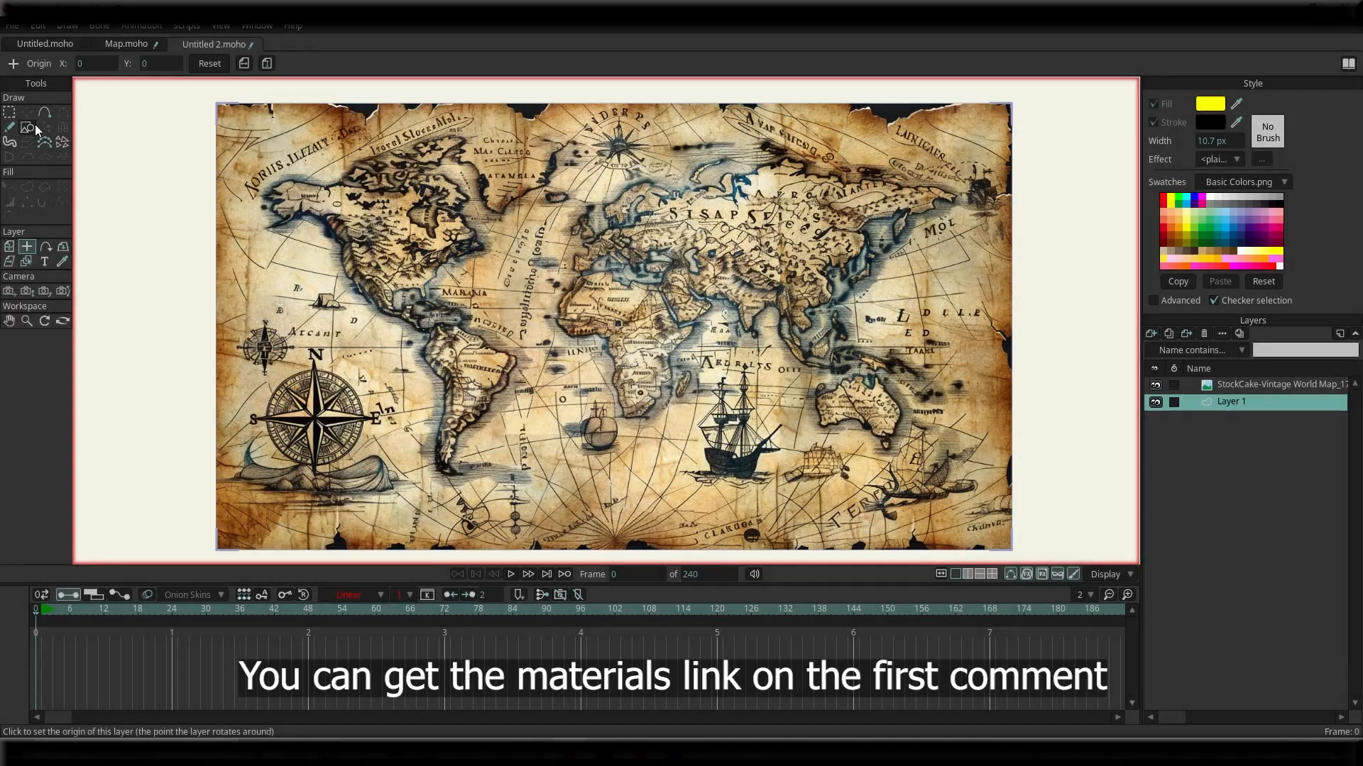
Draw a black rectangle behind the map on Layer 1 and list the new layer types.
left_click(1209, 104)
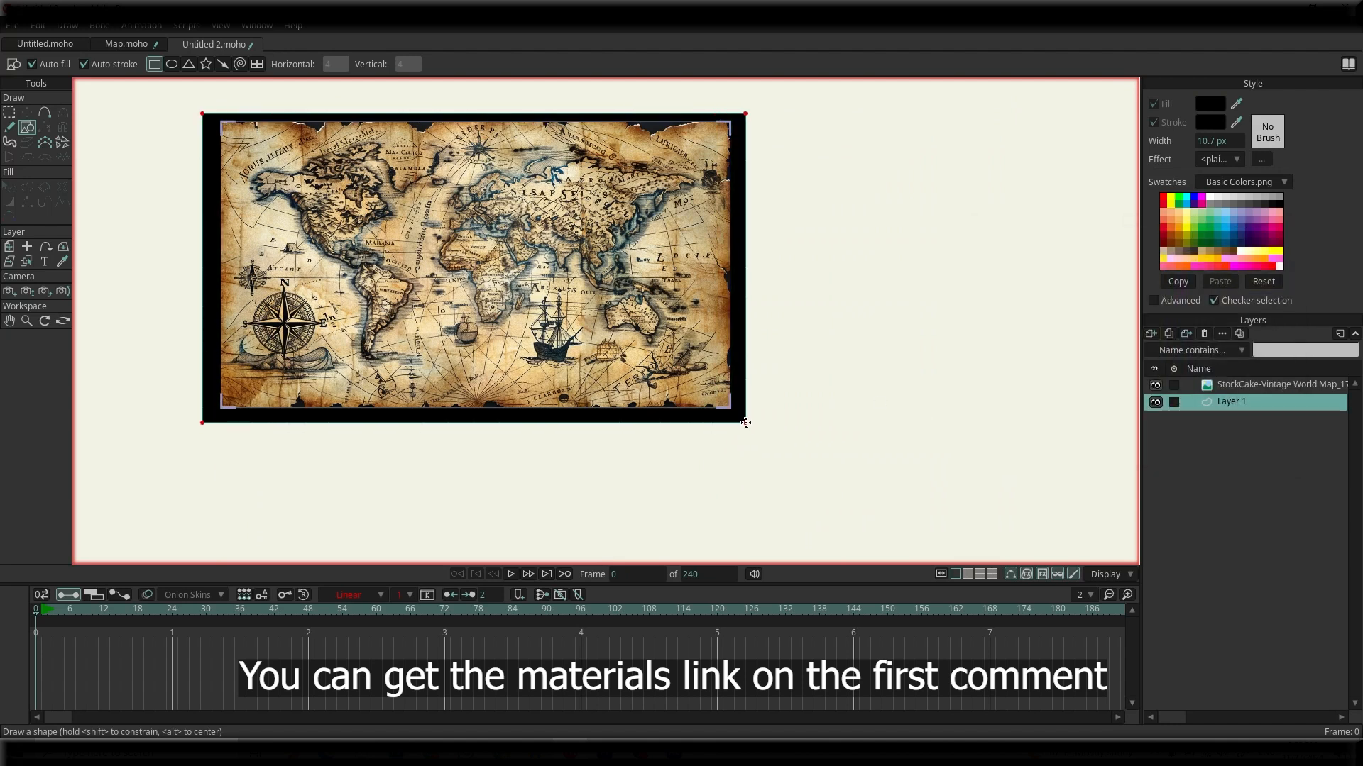
left_click(1268, 385)
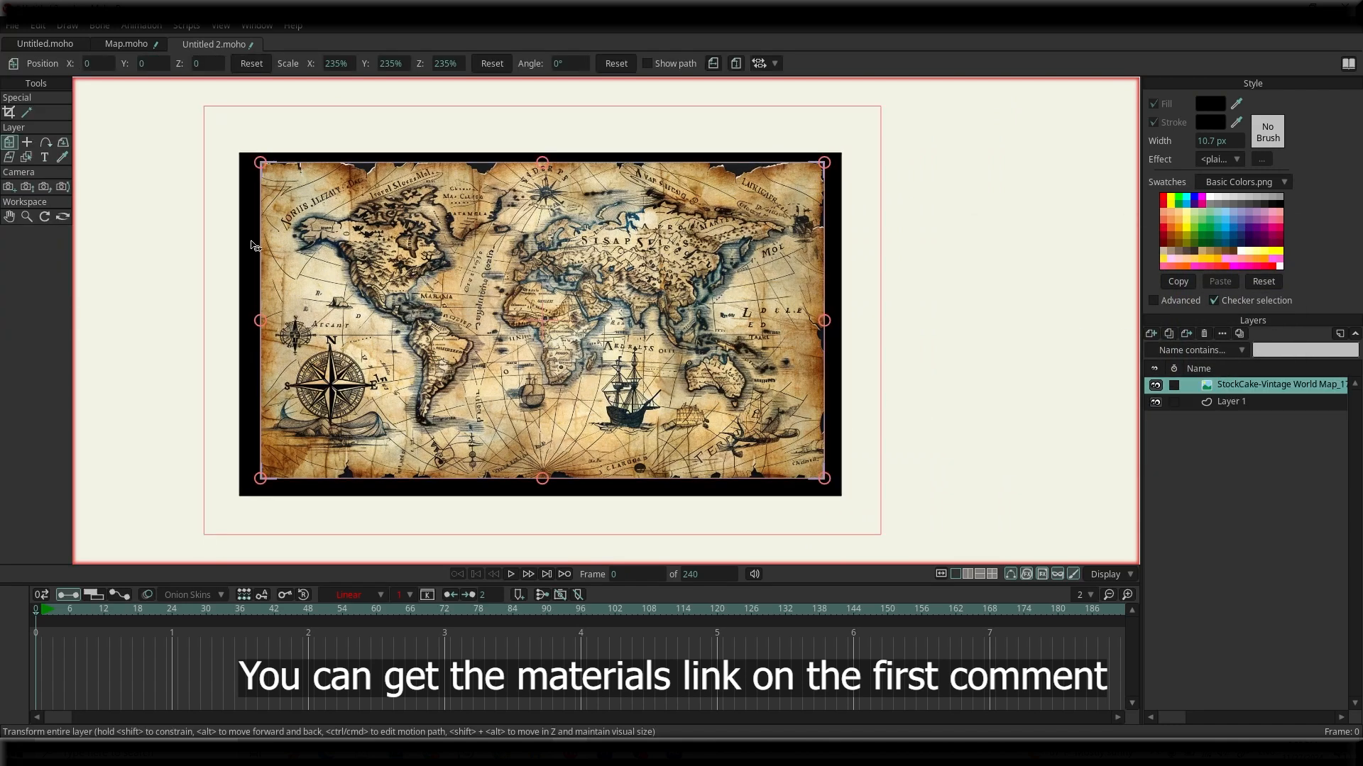
left_click(1151, 334)
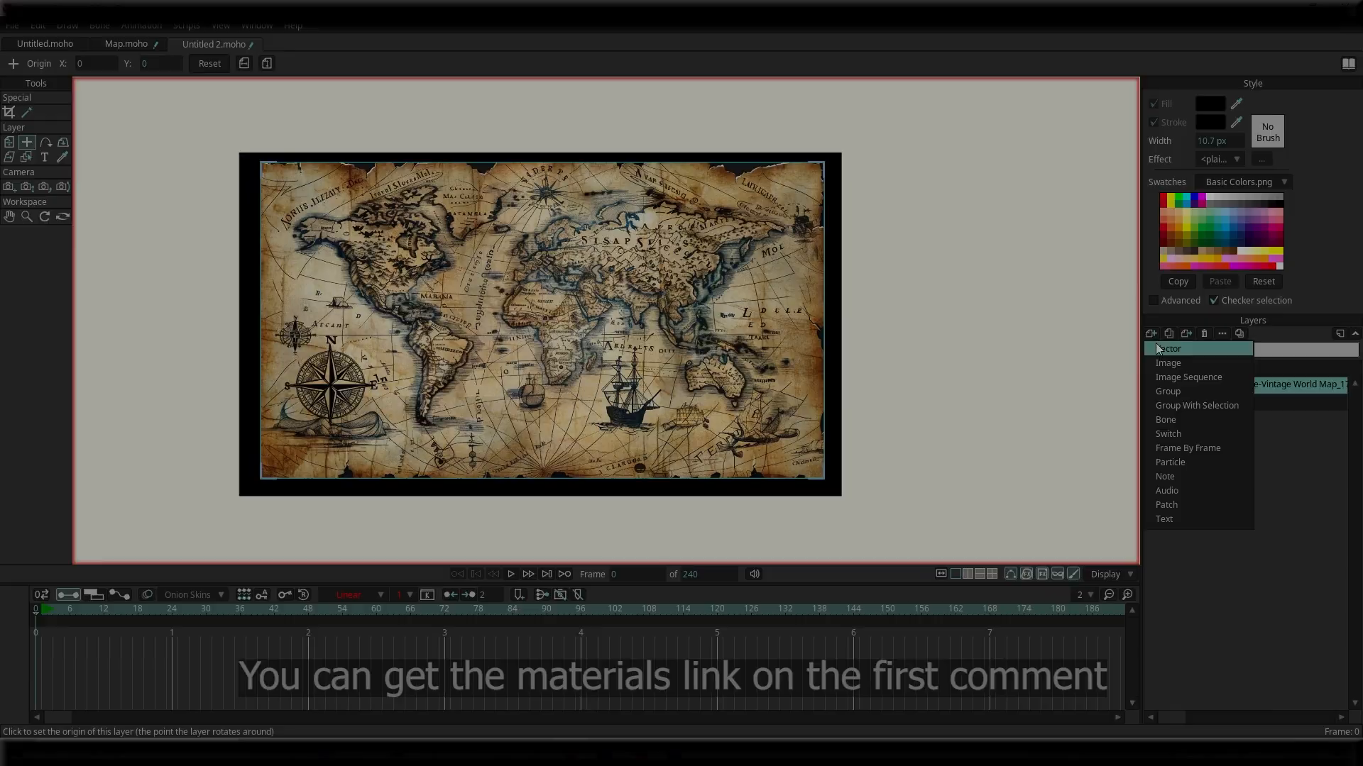
Add a Mask vector layer, group it with the map, and set the group's masking to Hide all.
left_click(1169, 349)
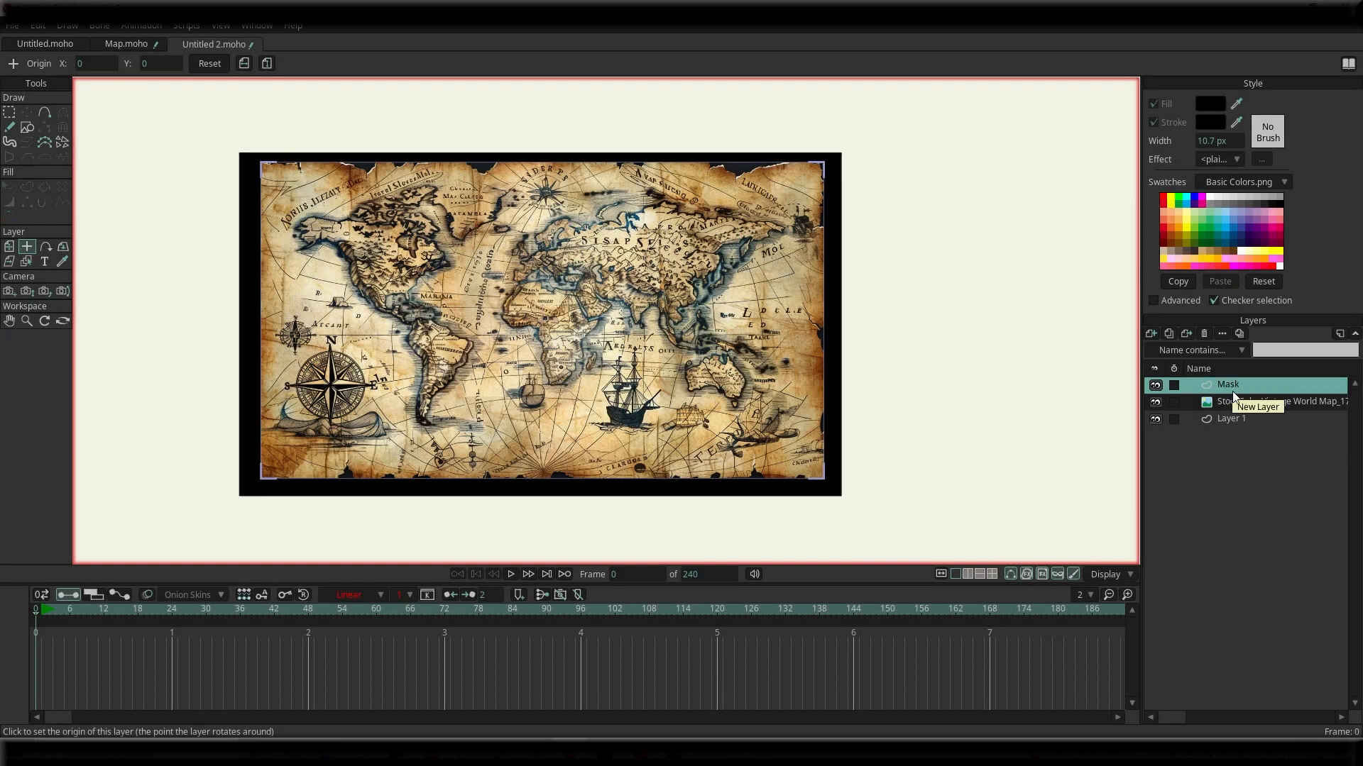
right_click(1260, 402)
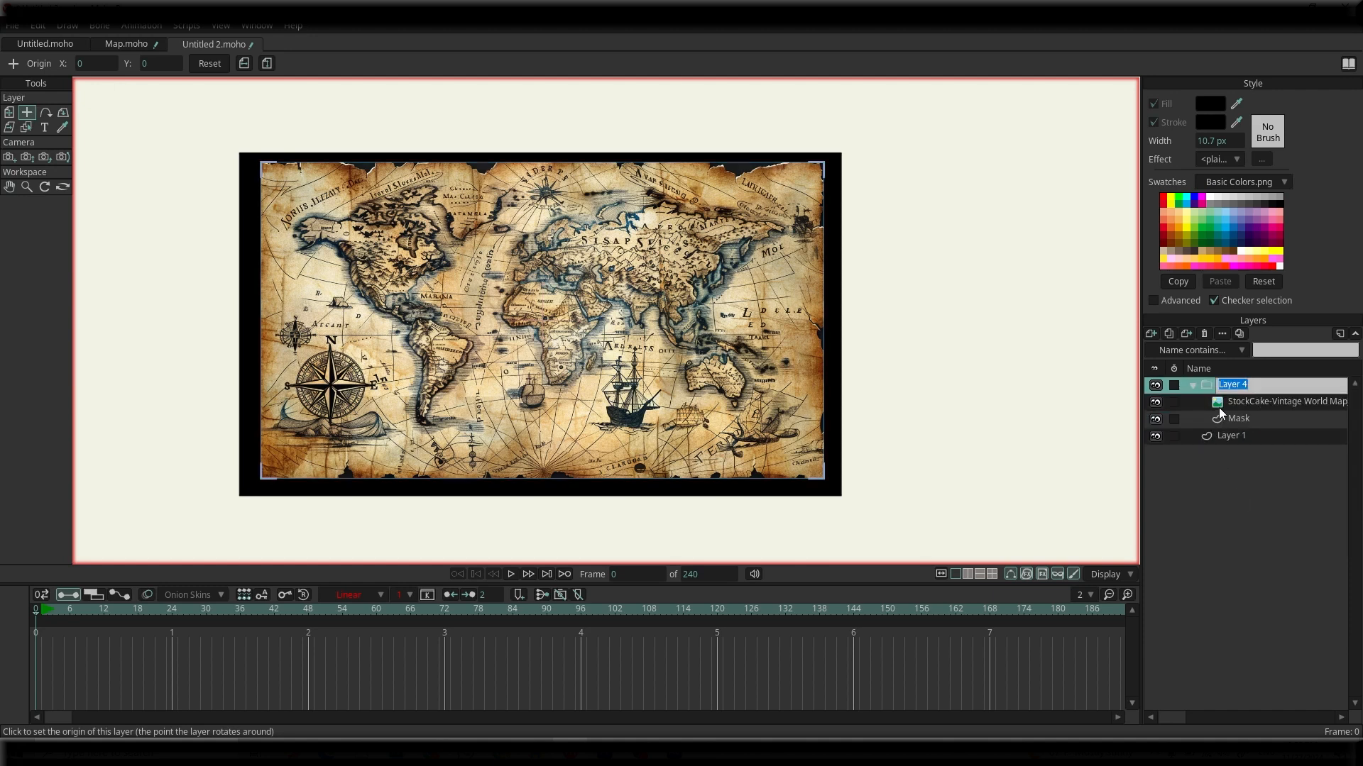
left_click(1232, 384)
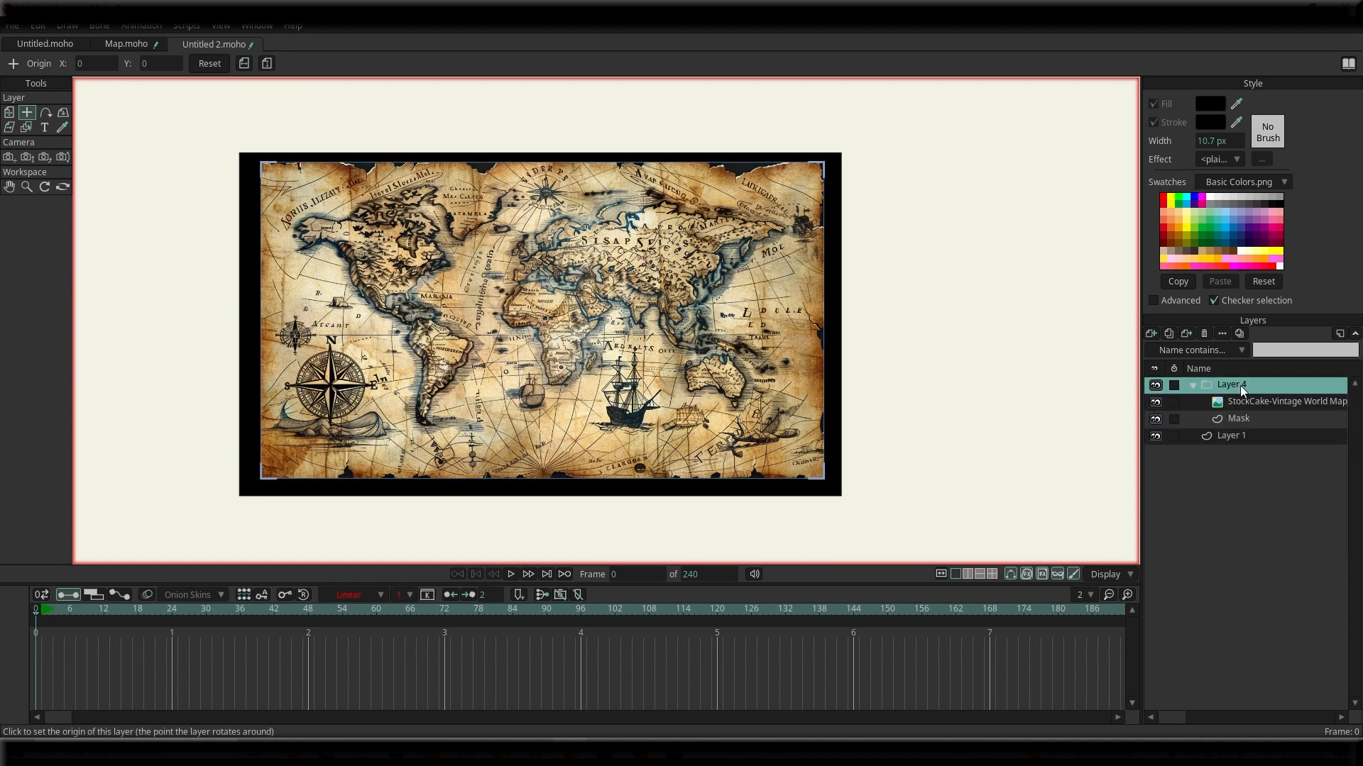
double_click(1231, 384)
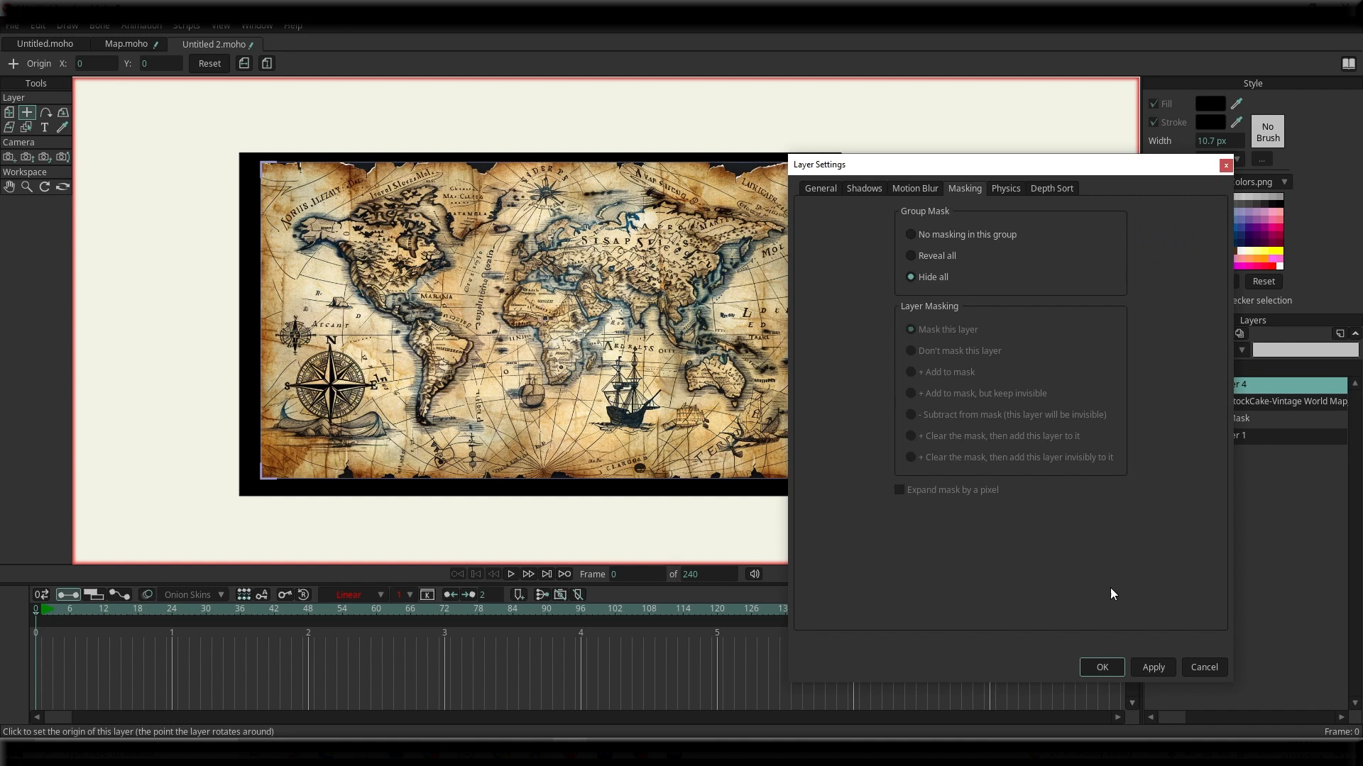
mouse_move(1102, 667)
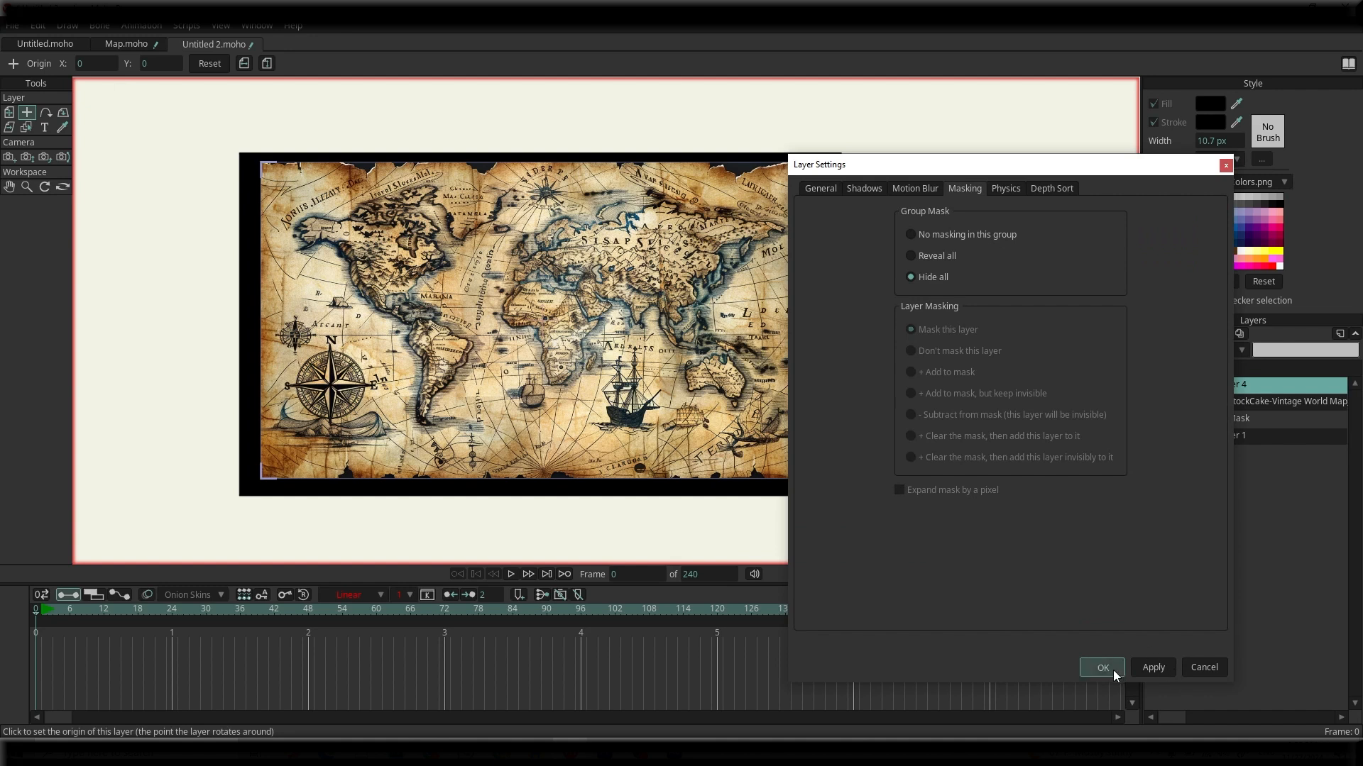
left_click(1101, 667)
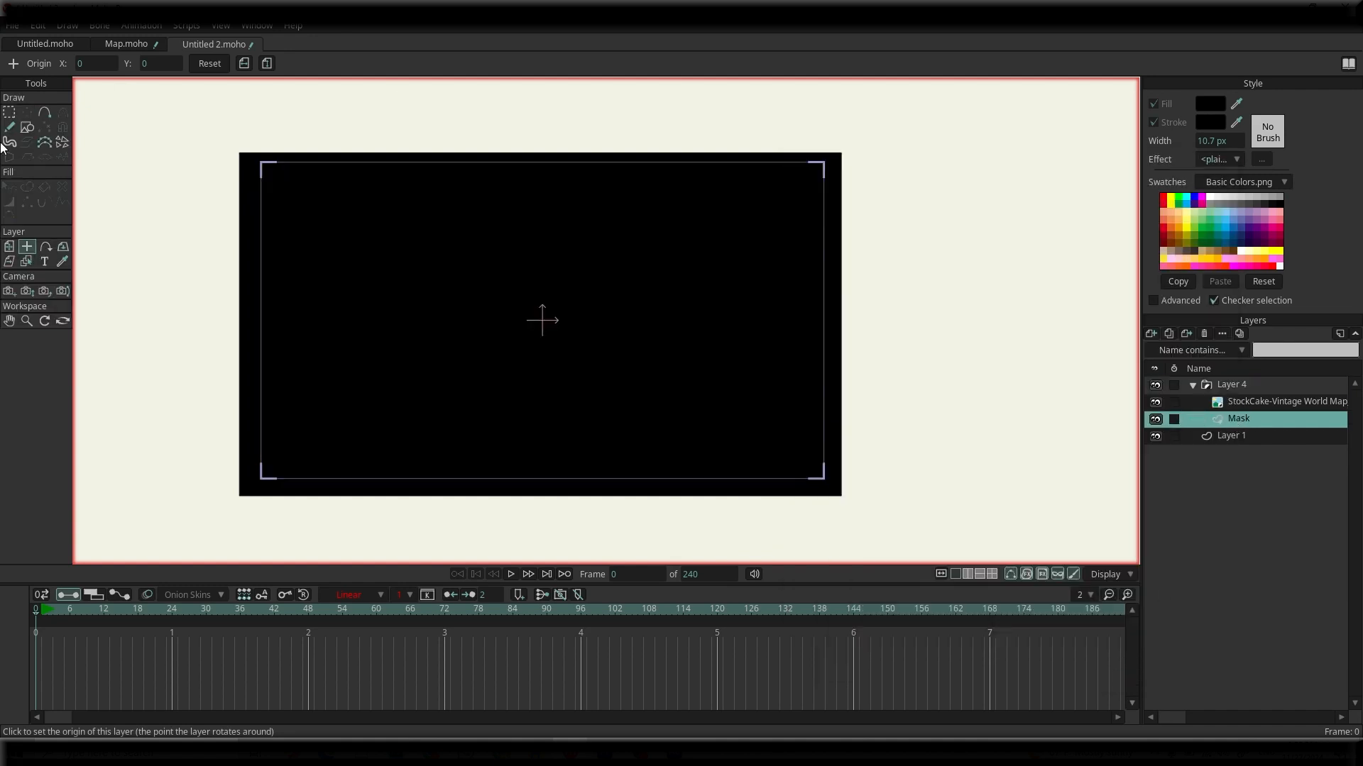
Draw a circle on the Mask layer revealing a round window of the map.
left_click(28, 126)
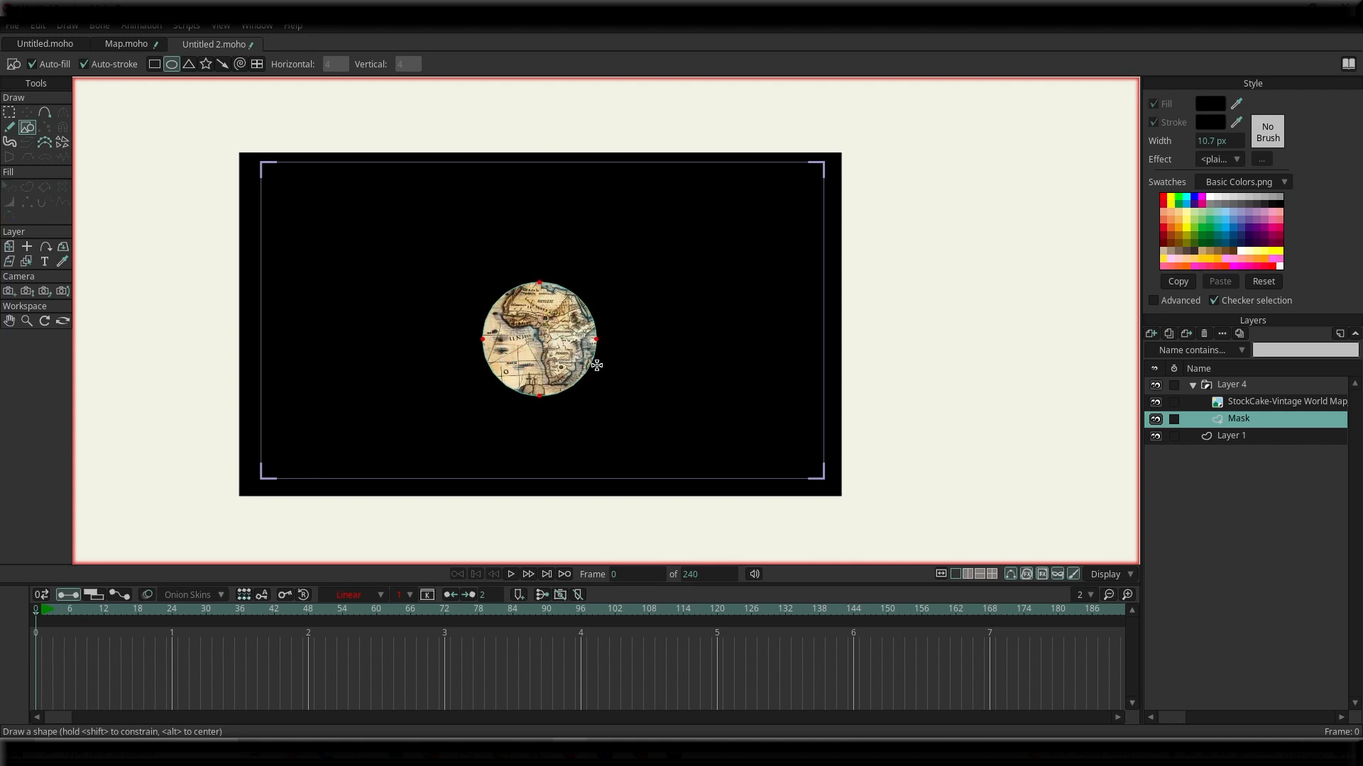
left_click(9, 247)
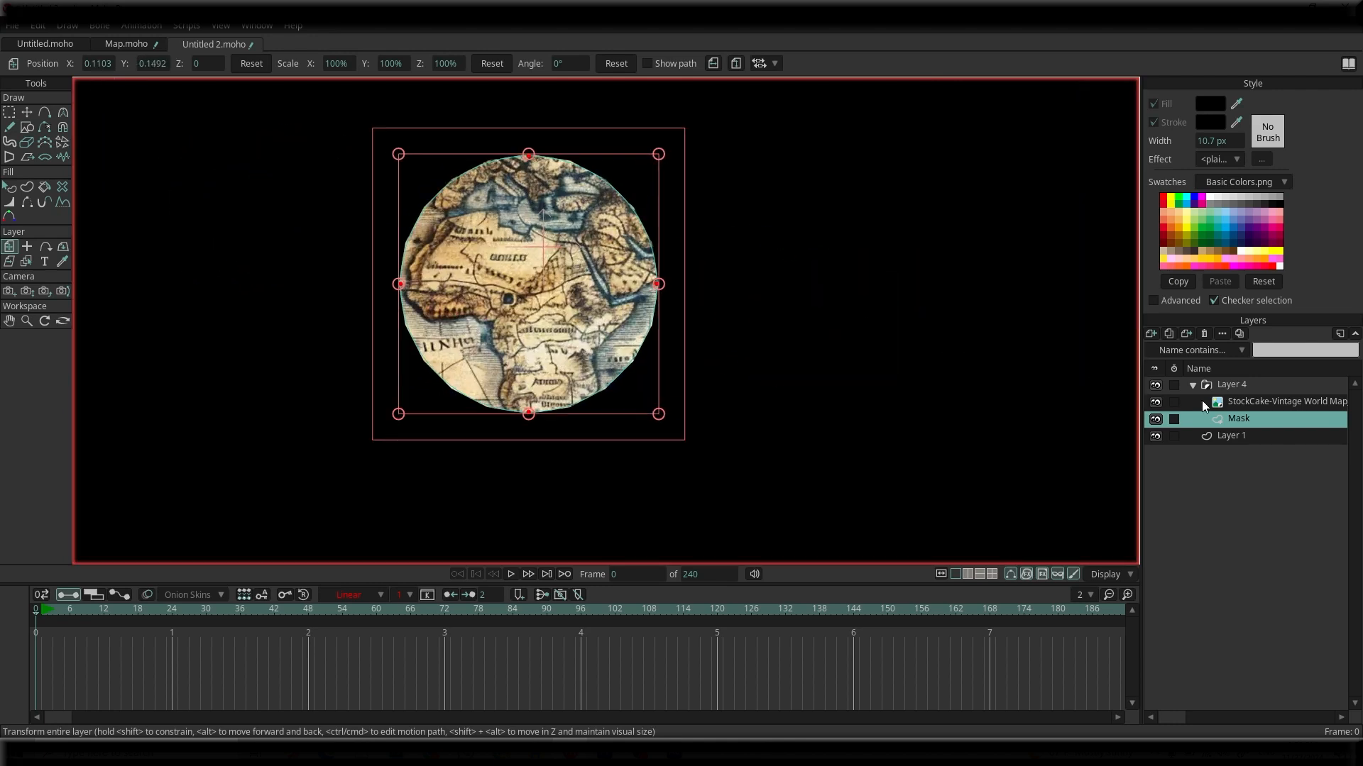
left_click(1286, 402)
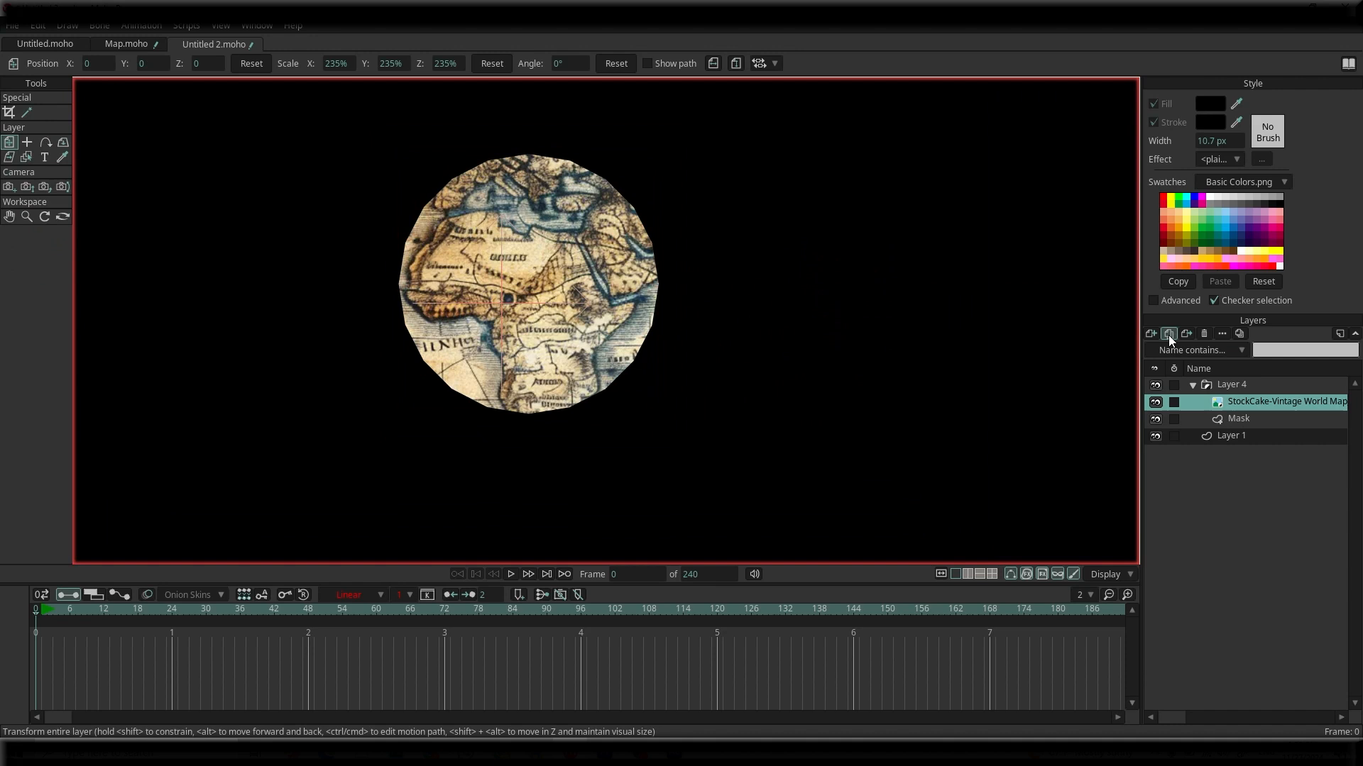
Duplicate the map, exclude the copy from the mask, and name the original Masked Map.
left_click(1169, 333)
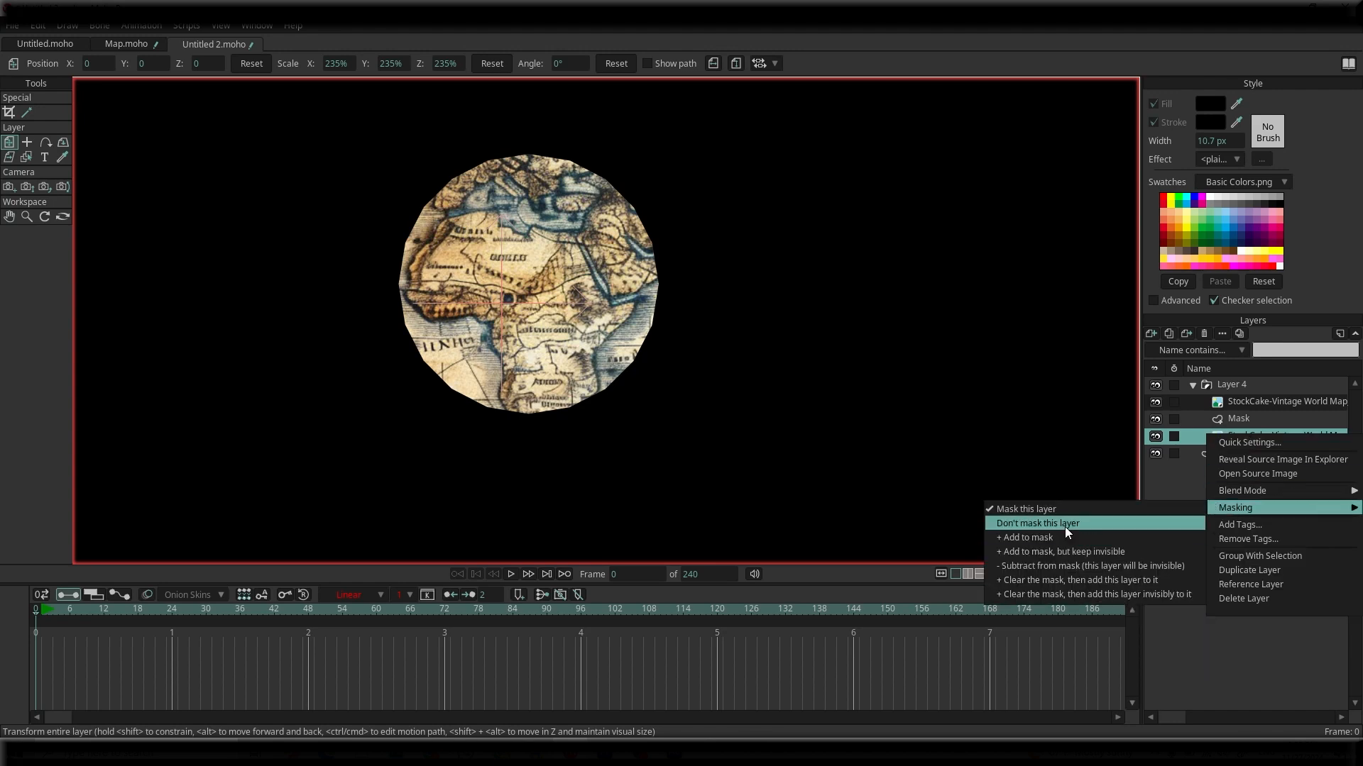
left_click(1036, 522)
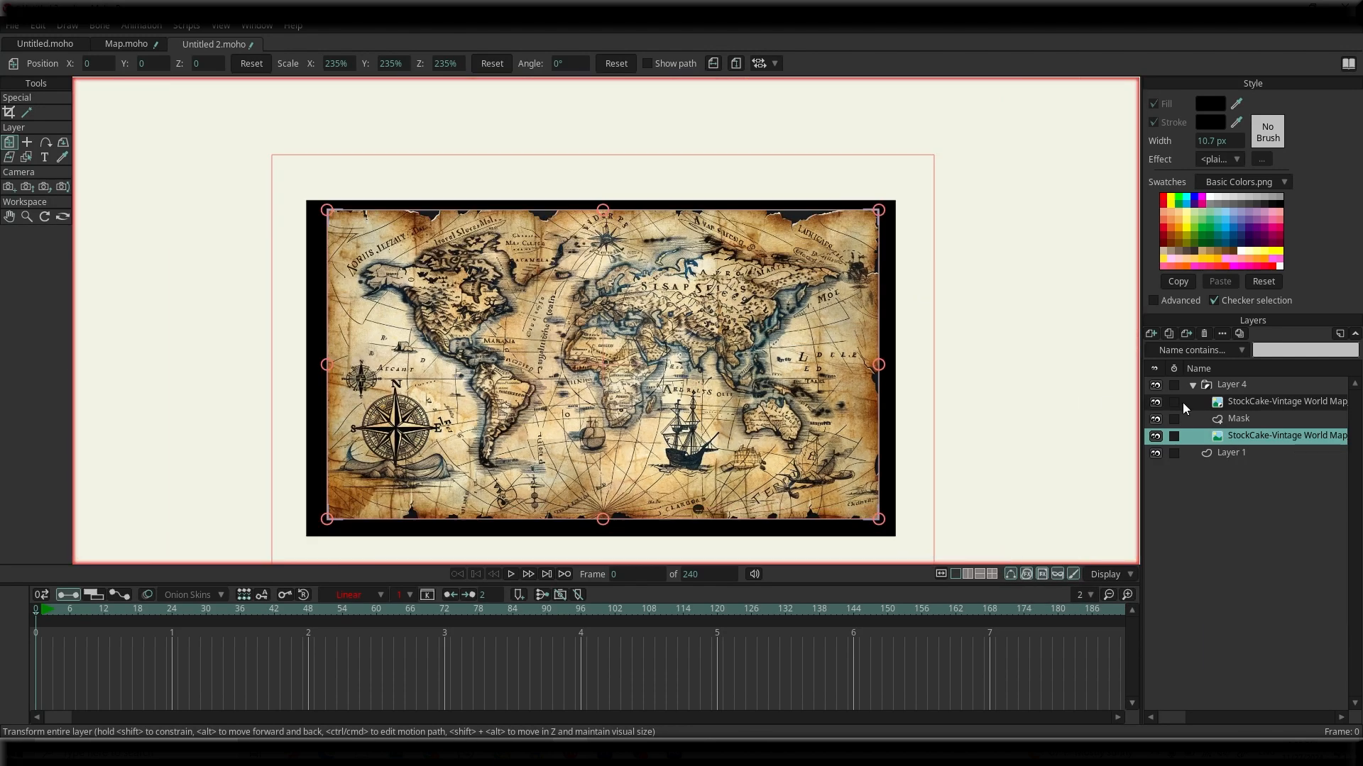
left_click(1155, 436)
type("Ma")
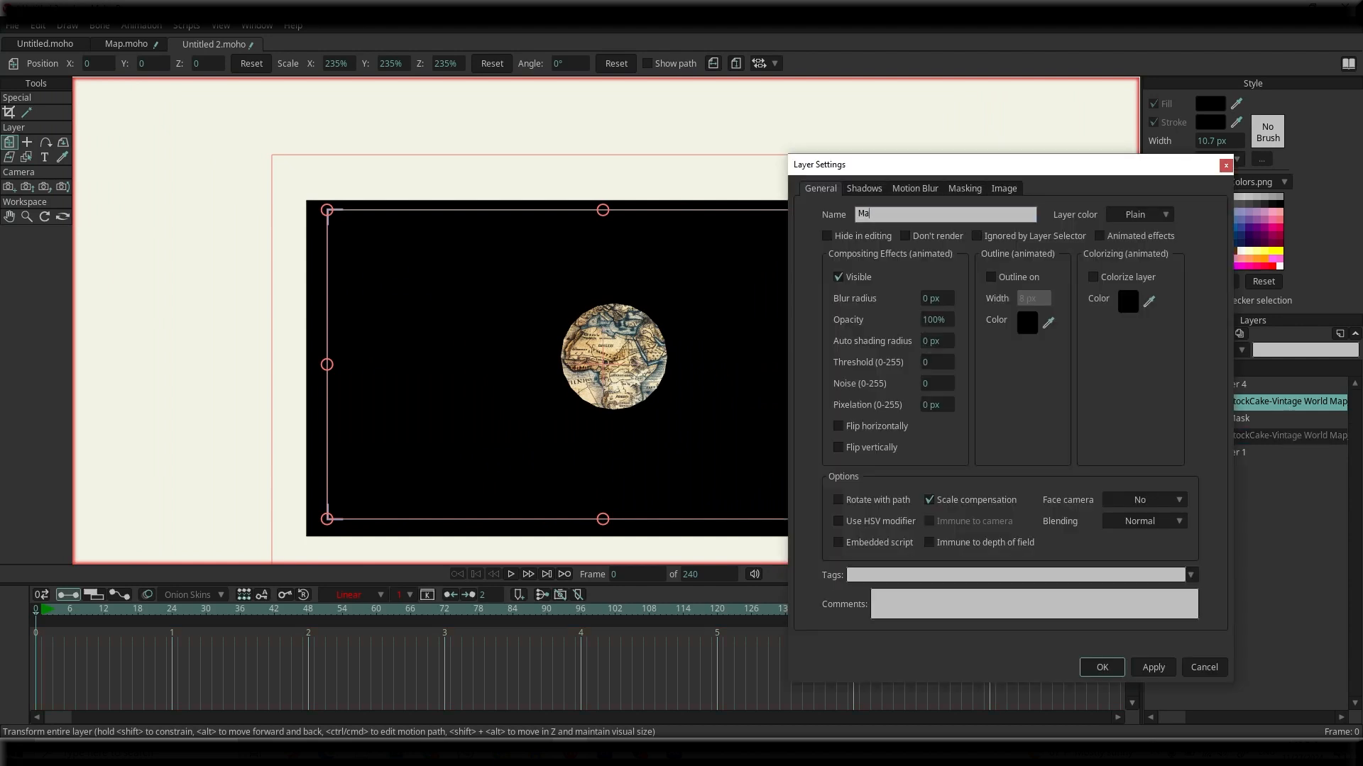
left_click(1100, 667)
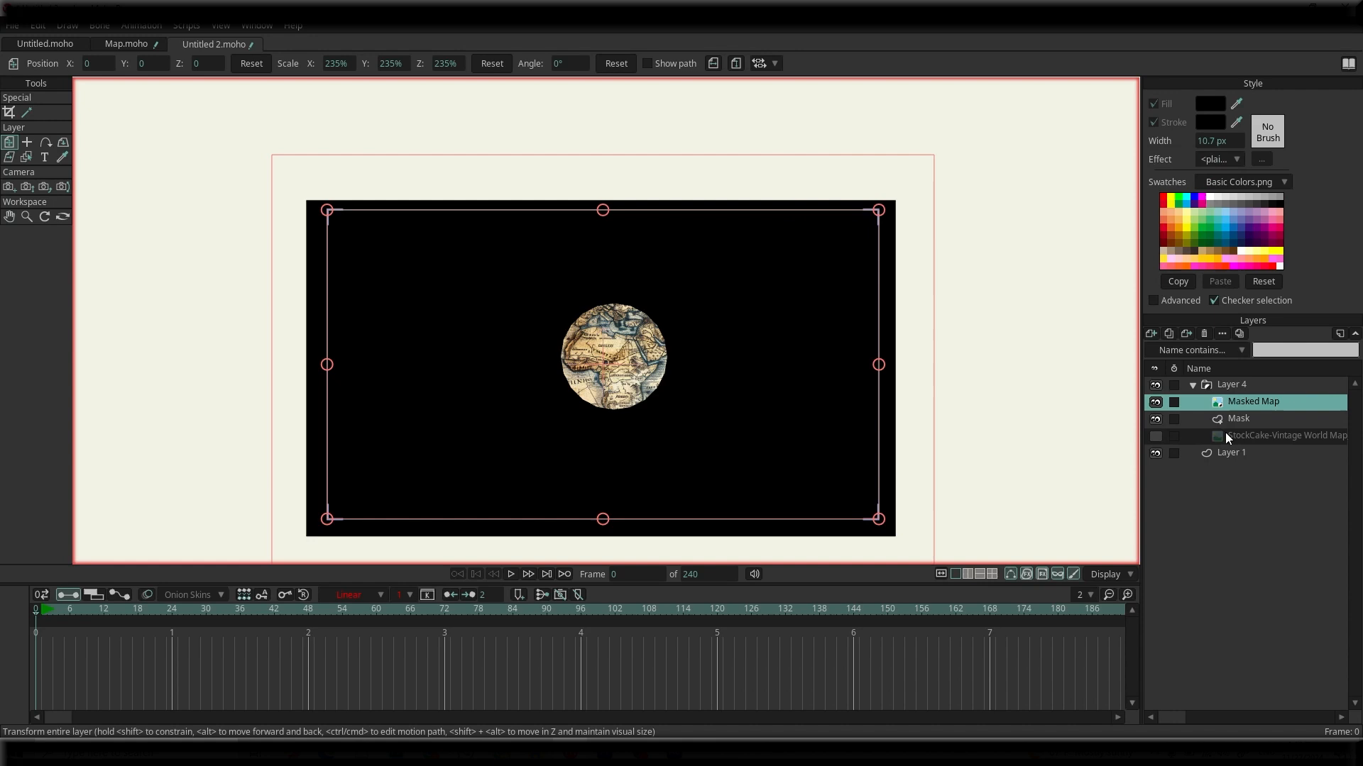
Rename the unmasked map copy to Blur map.
double_click(1283, 436)
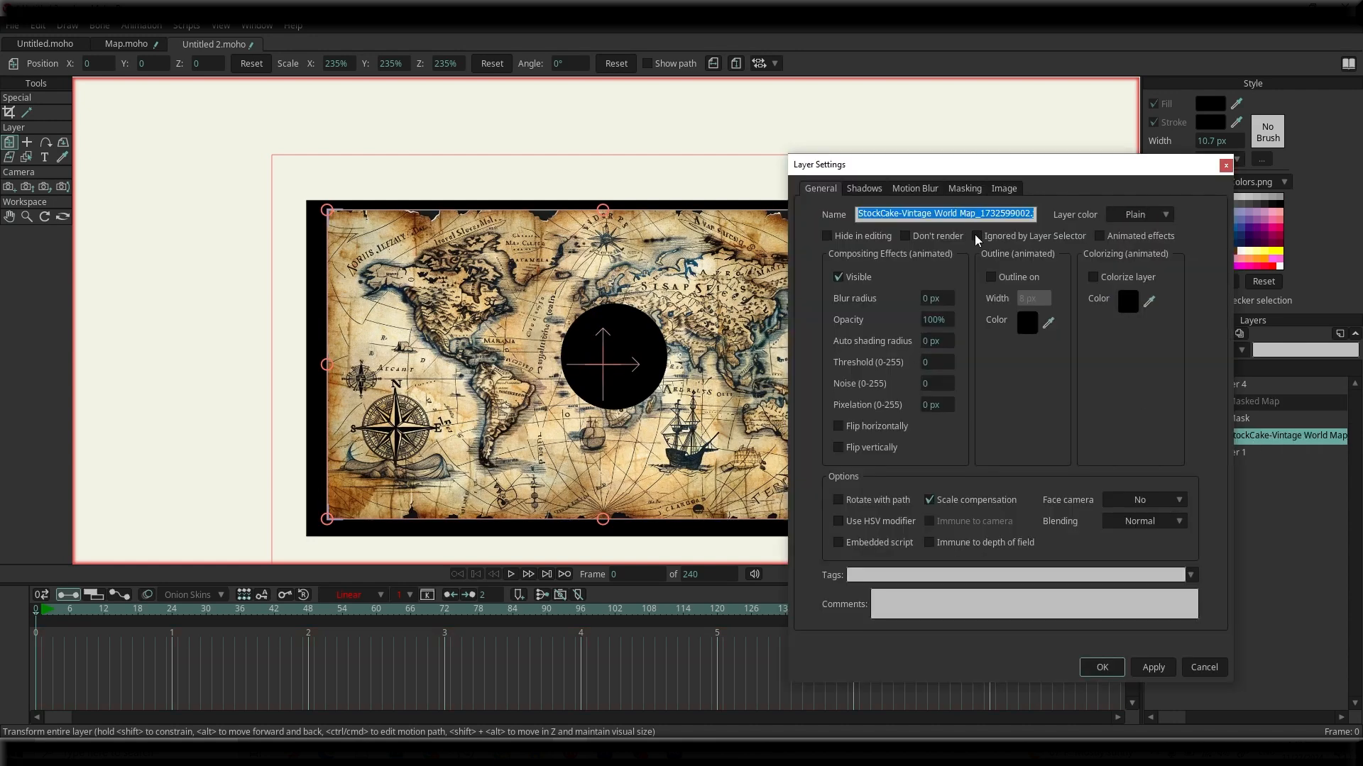
key("Delete")
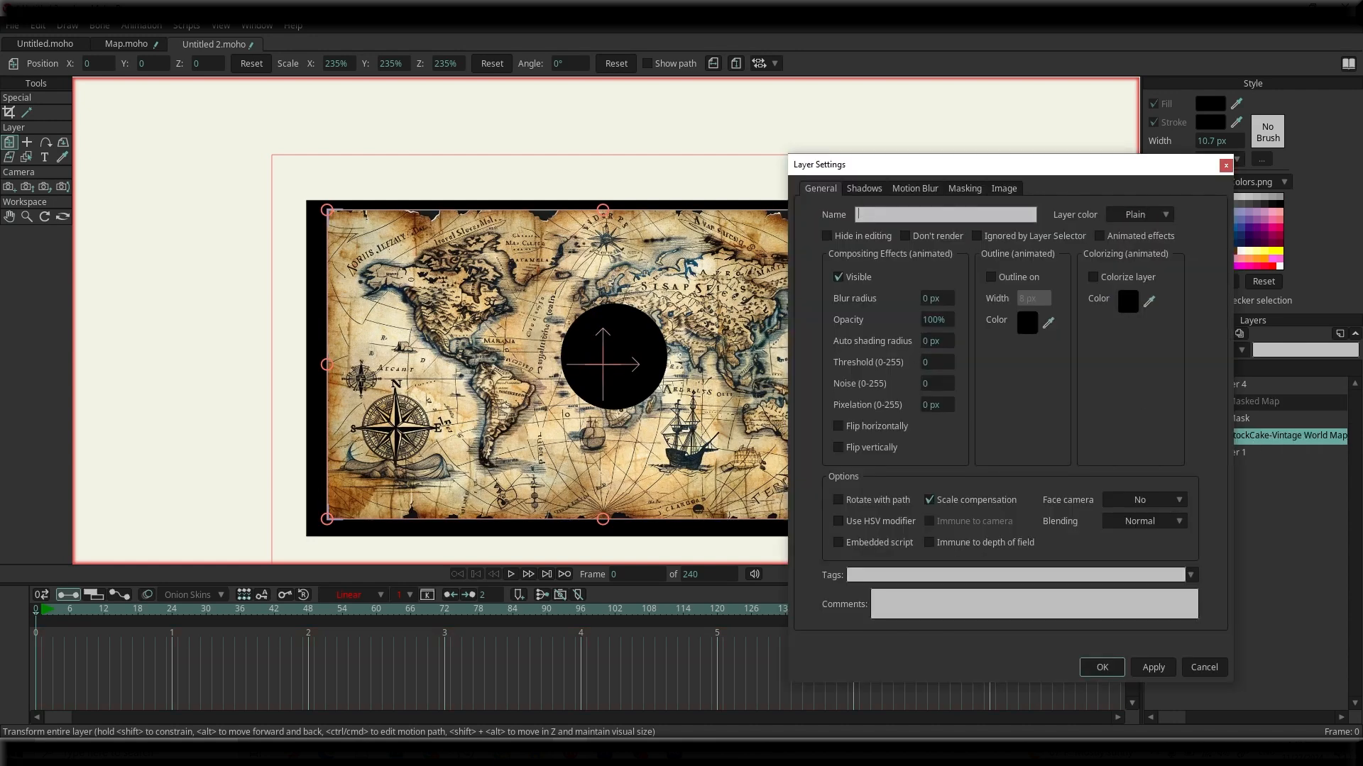
type("Blur")
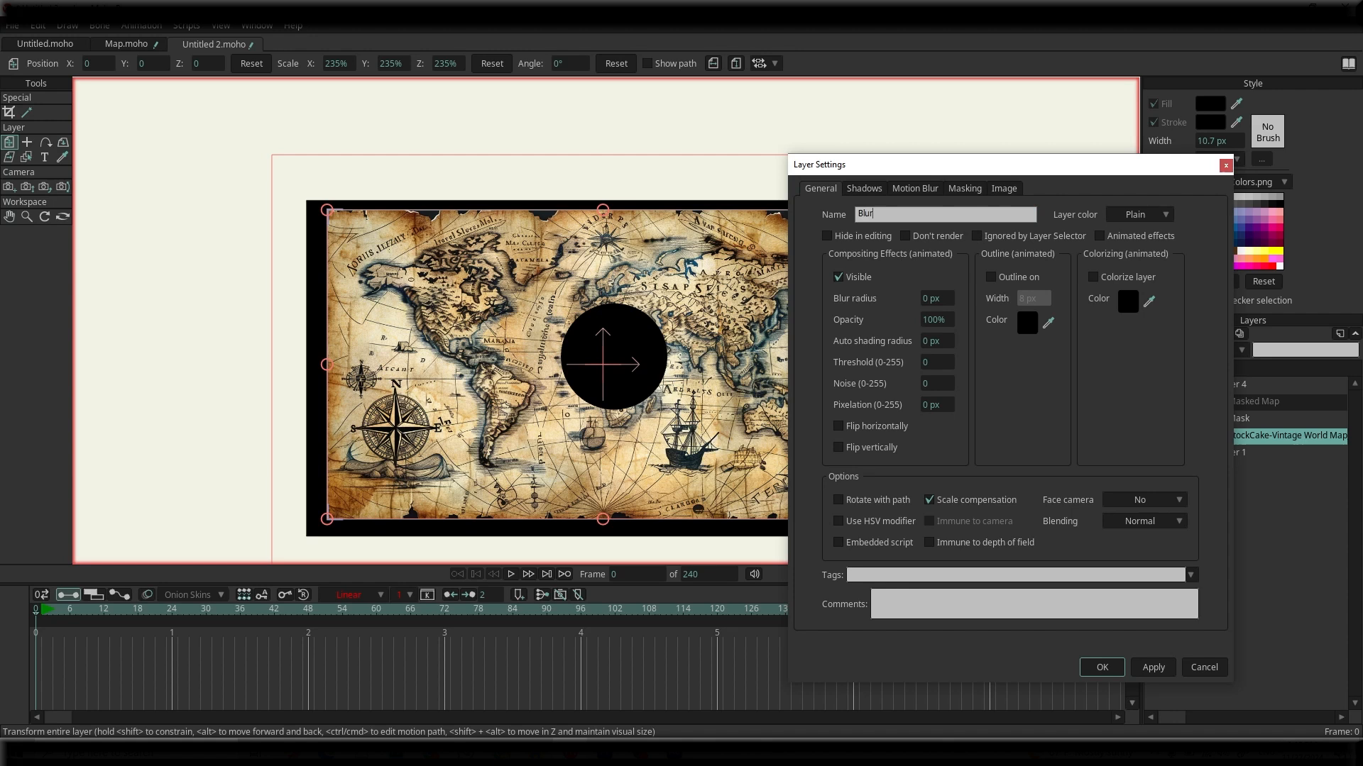
left_click(1100, 668)
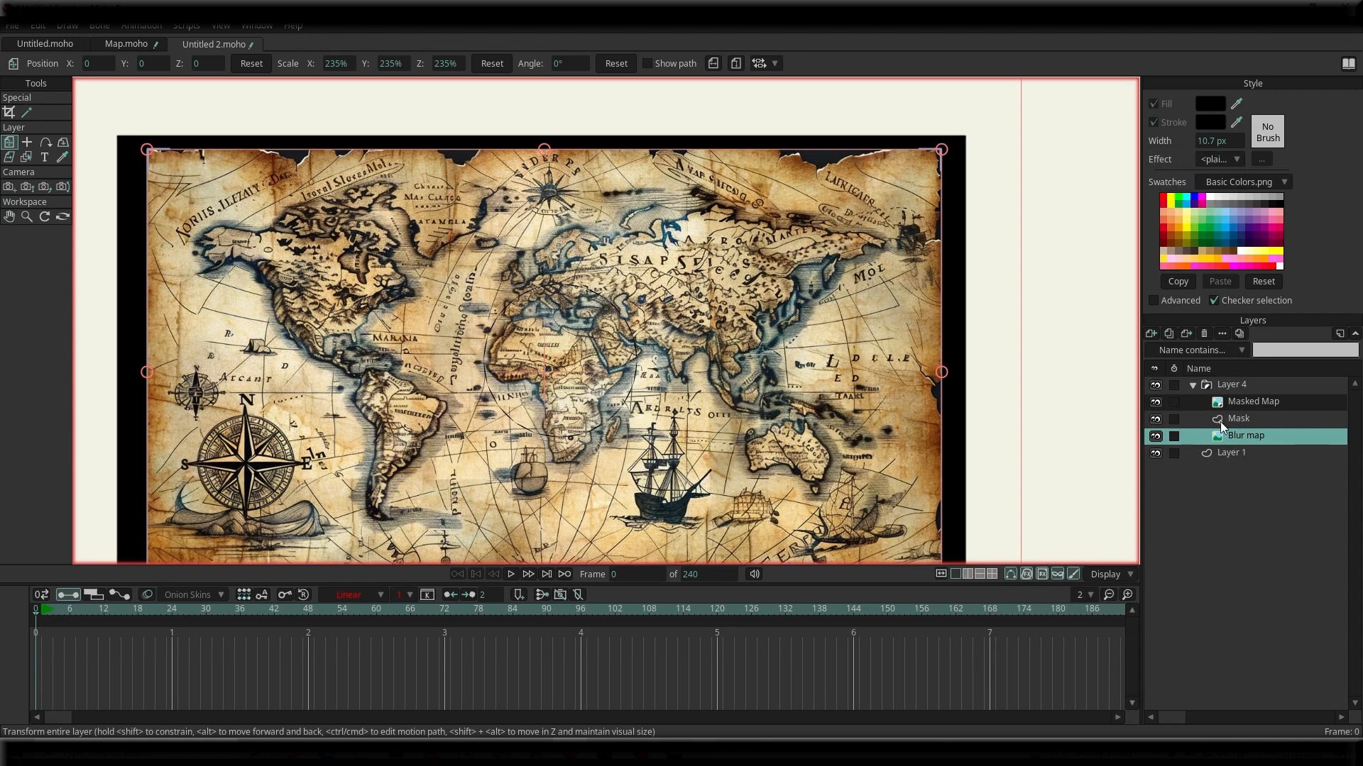
Apply a blur radius to the Blur map layer so only the circular window stays sharp.
left_click(1238, 417)
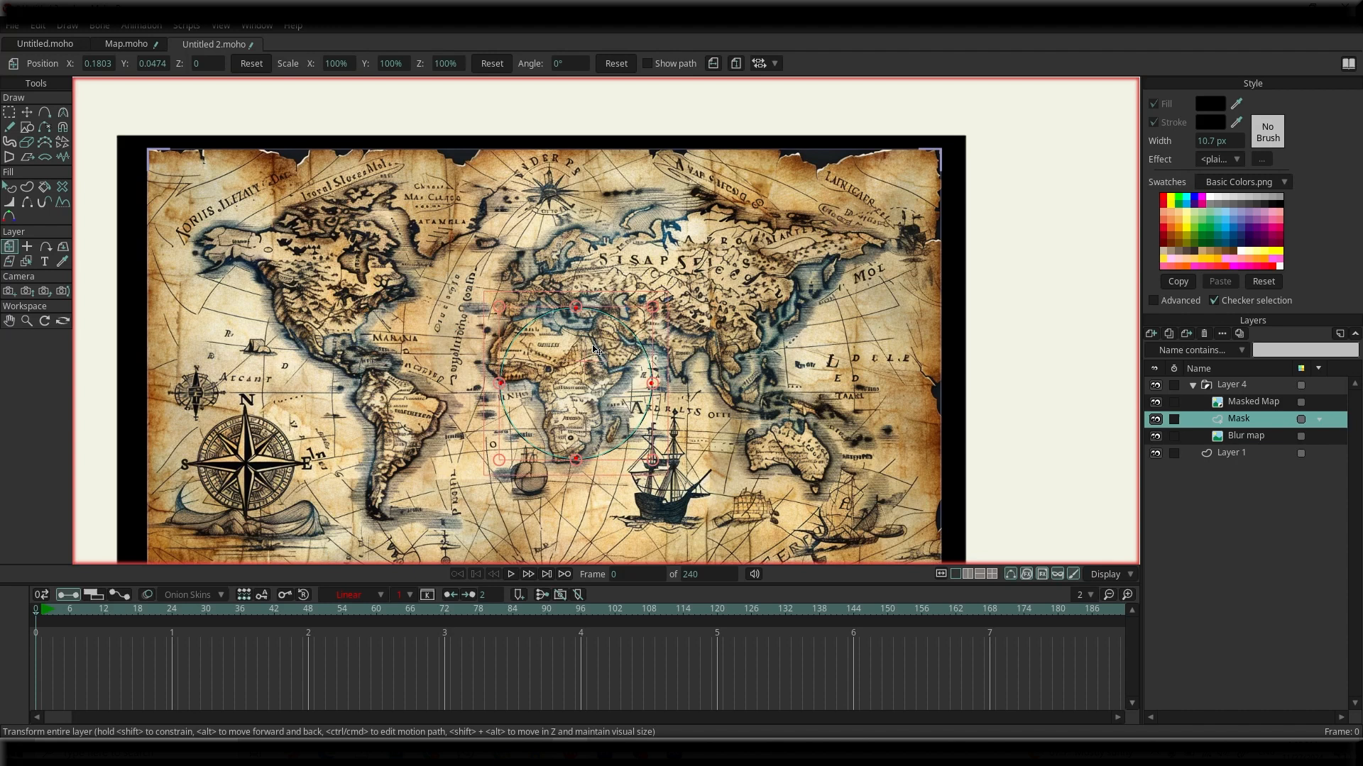
double_click(1245, 436)
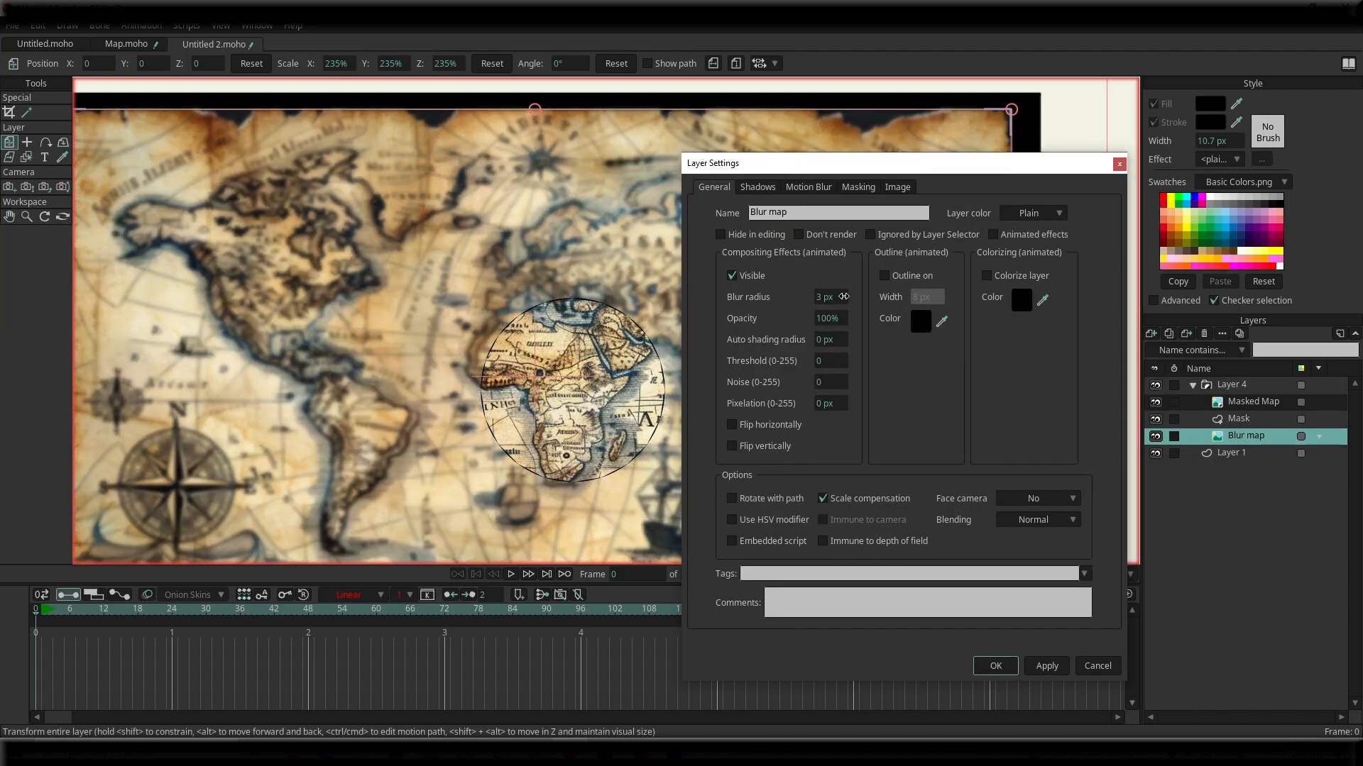
left_click(994, 665)
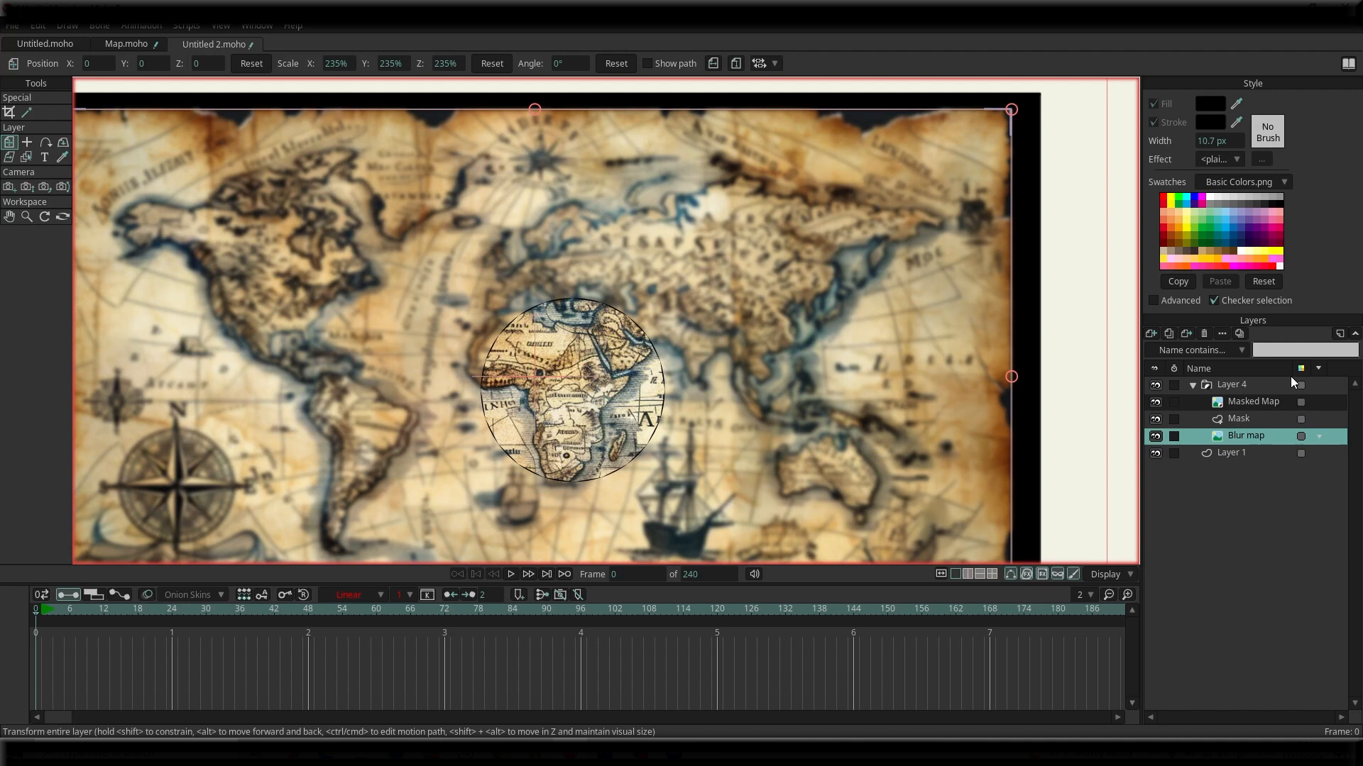
left_click(1238, 417)
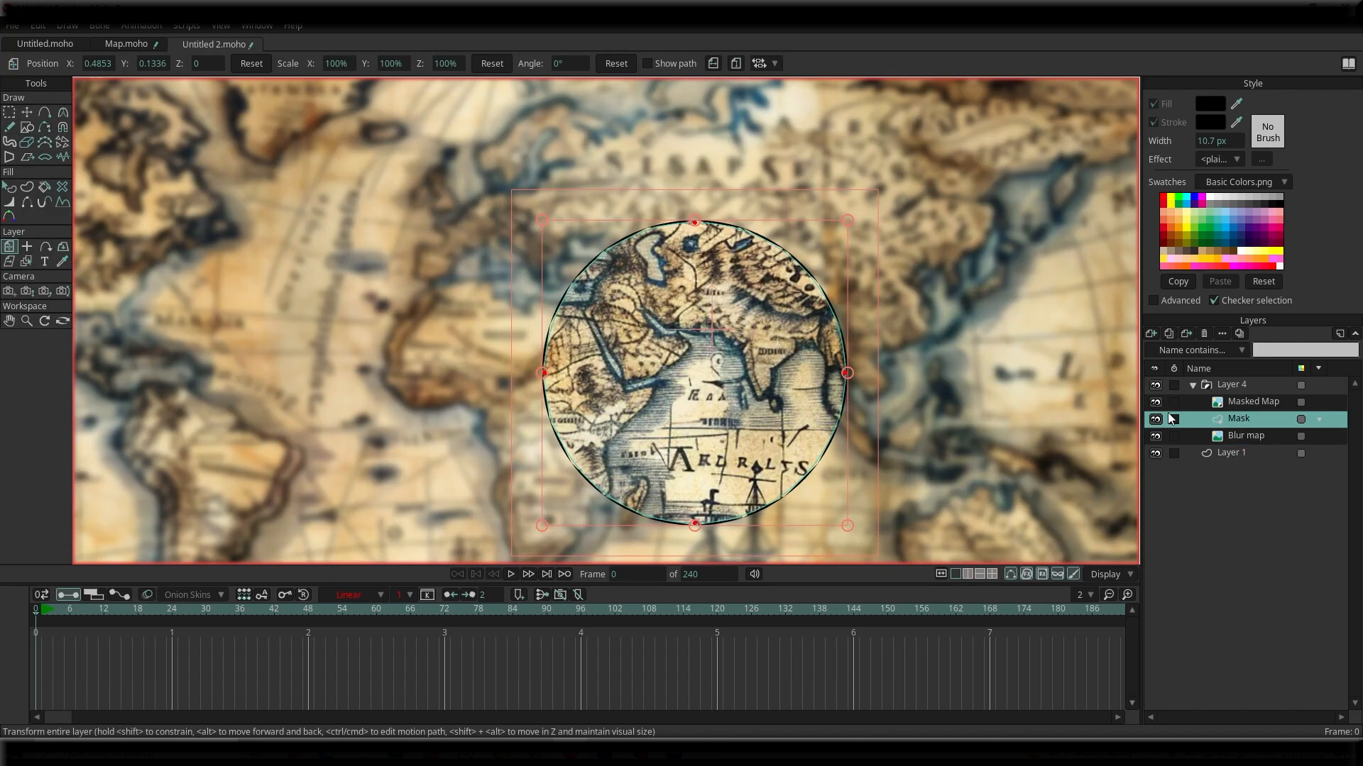
left_click(1245, 436)
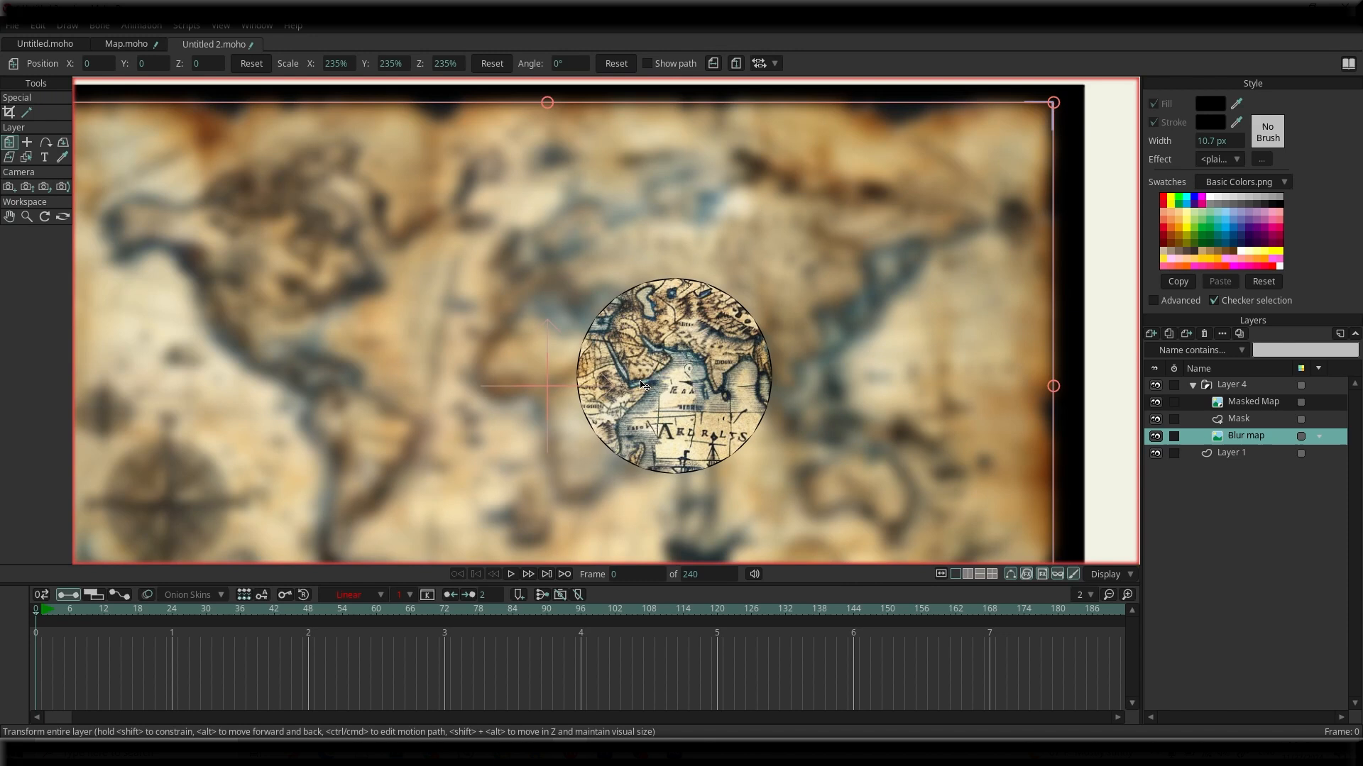
left_click(1238, 418)
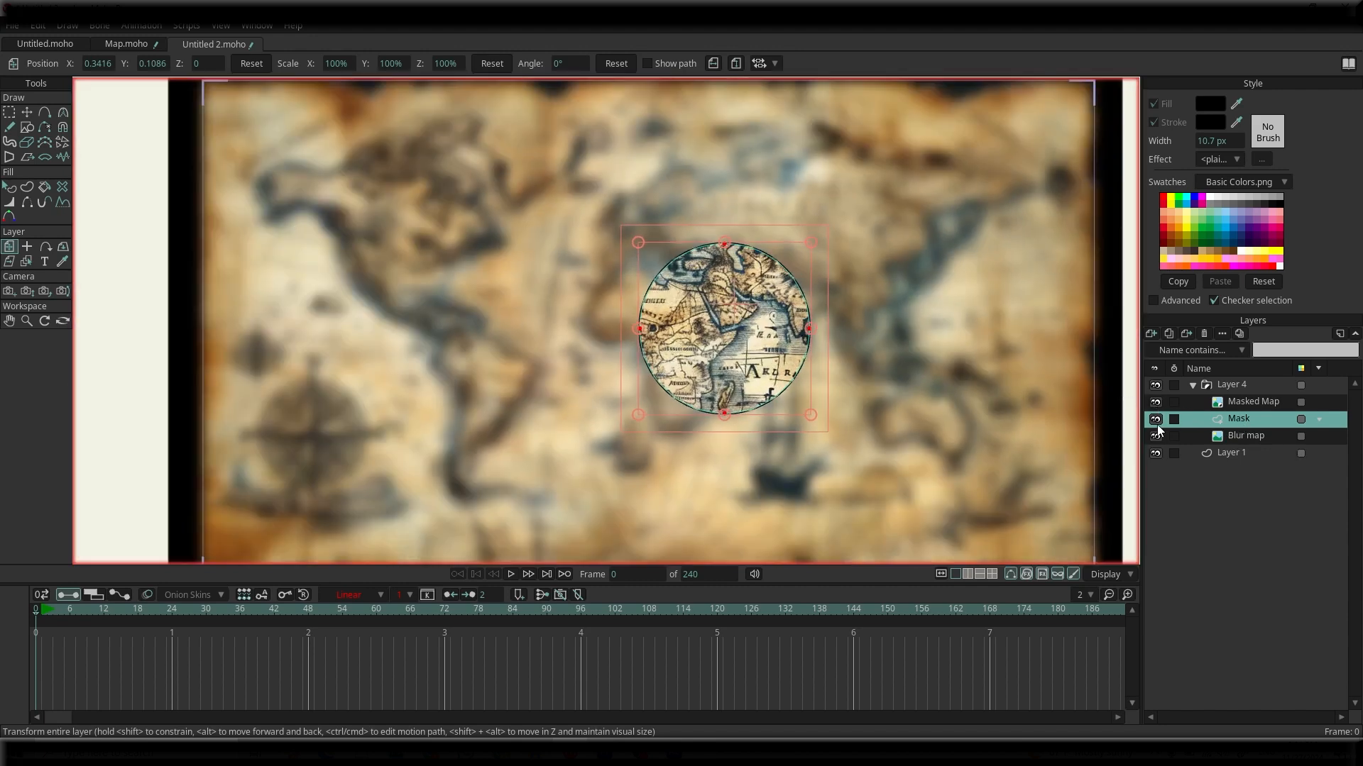
left_click(1254, 402)
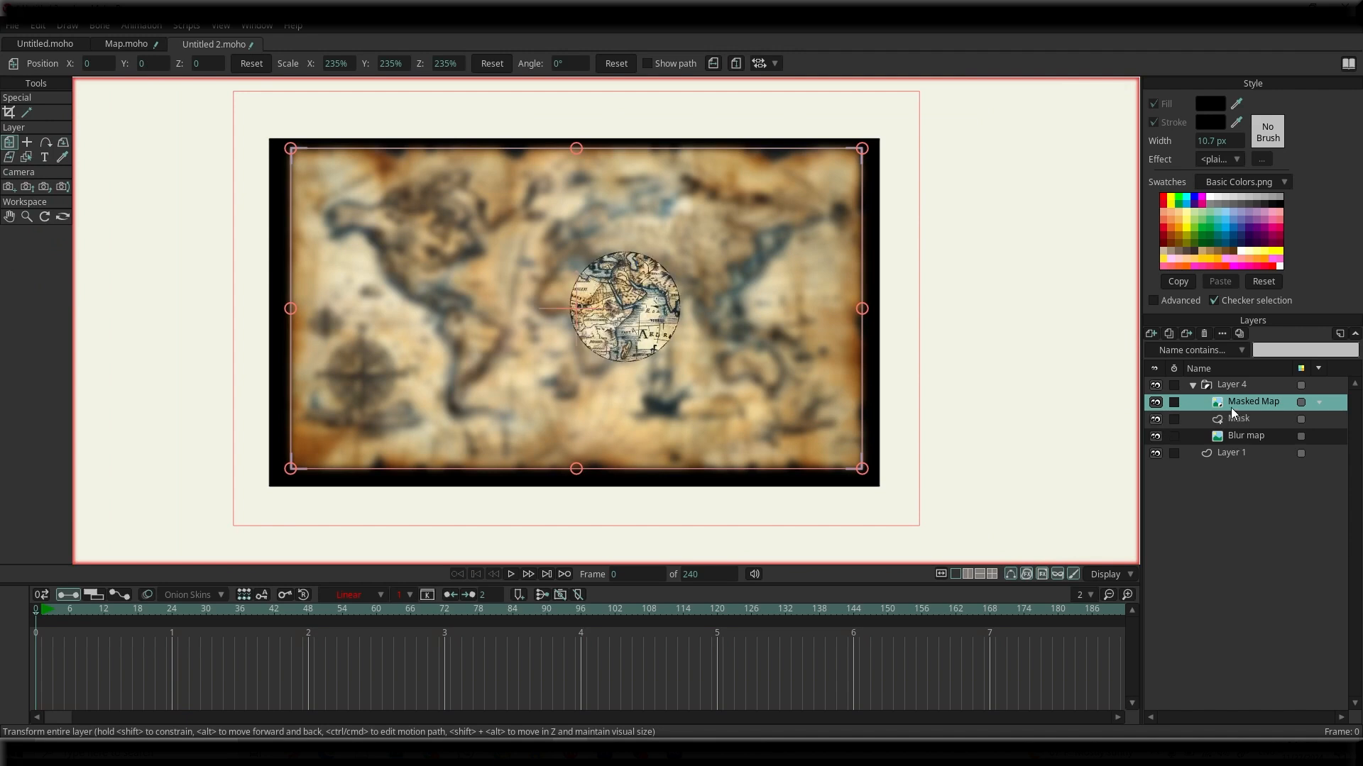
Set the Masked Map layer's masking to '+ Add to mask'.
right_click(1252, 400)
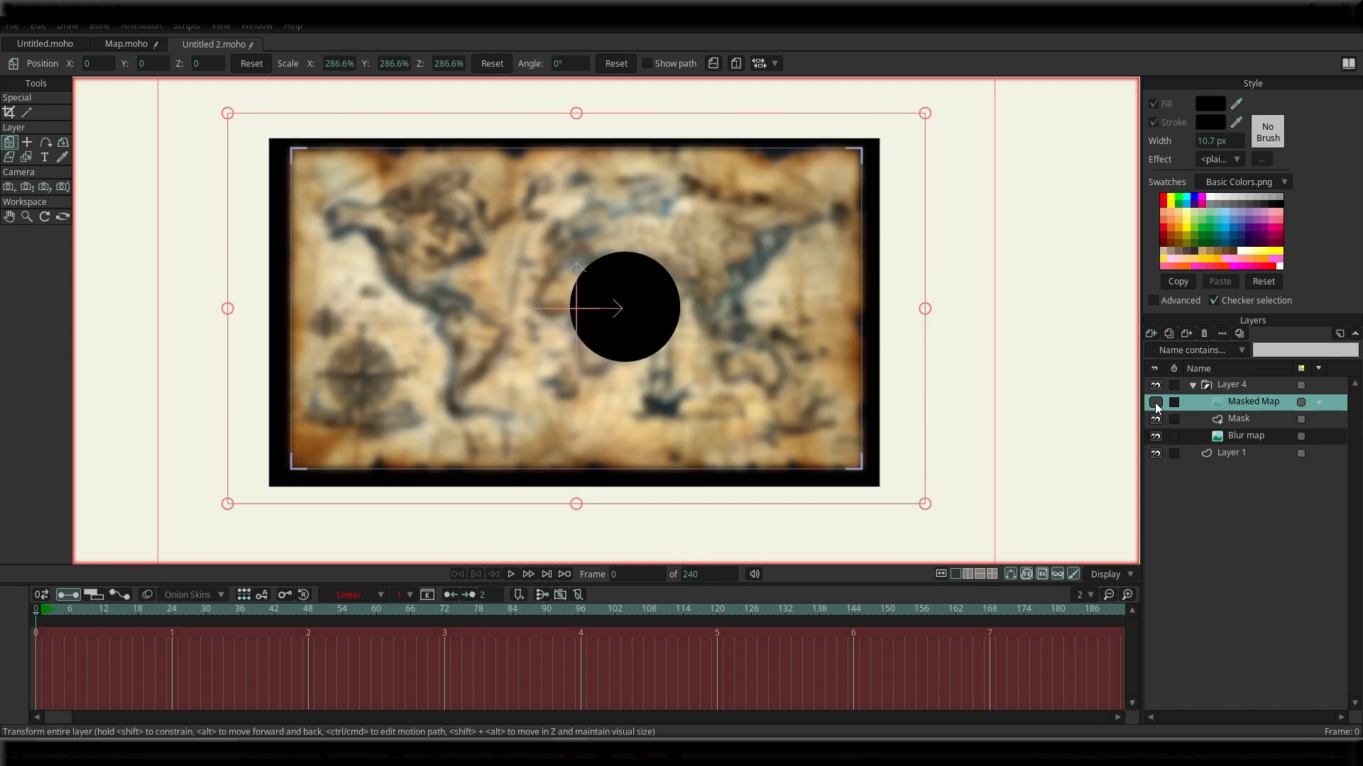
double_click(1251, 402)
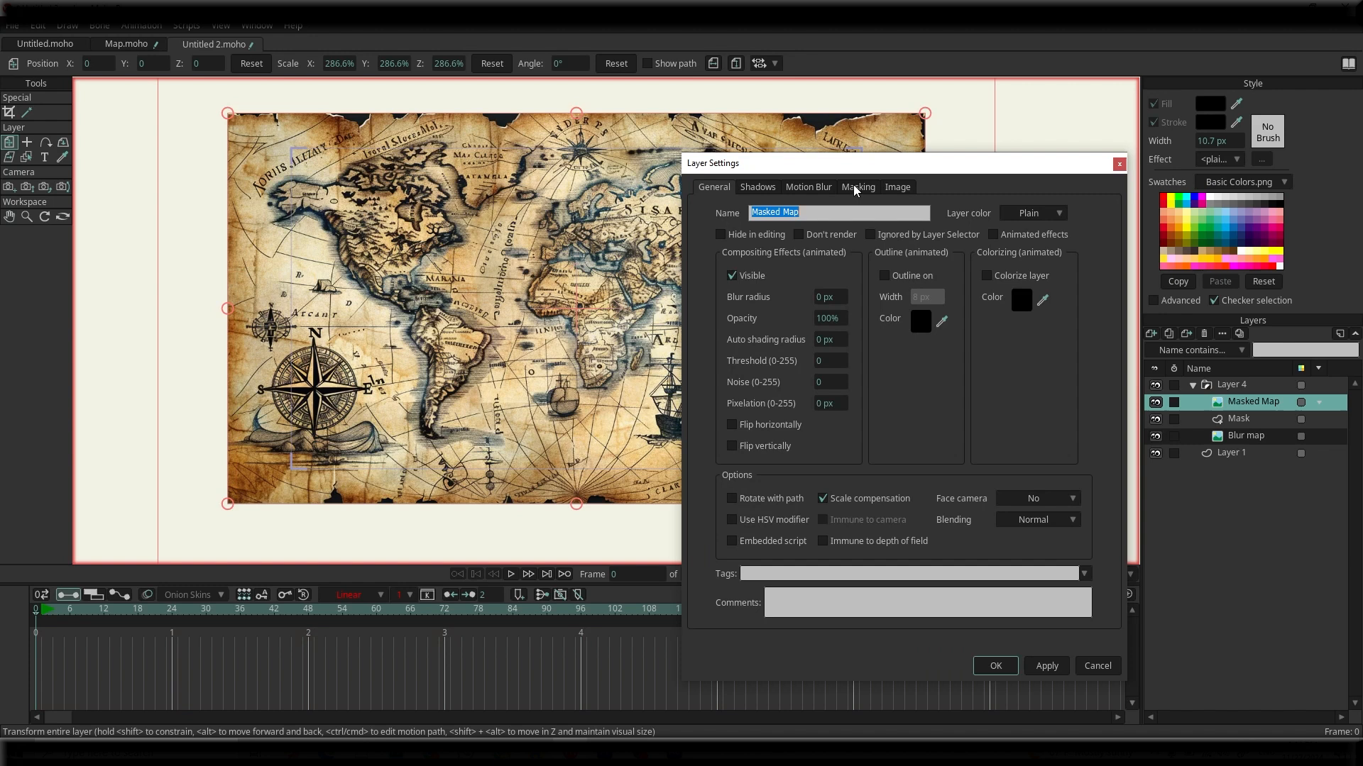
left_click(858, 188)
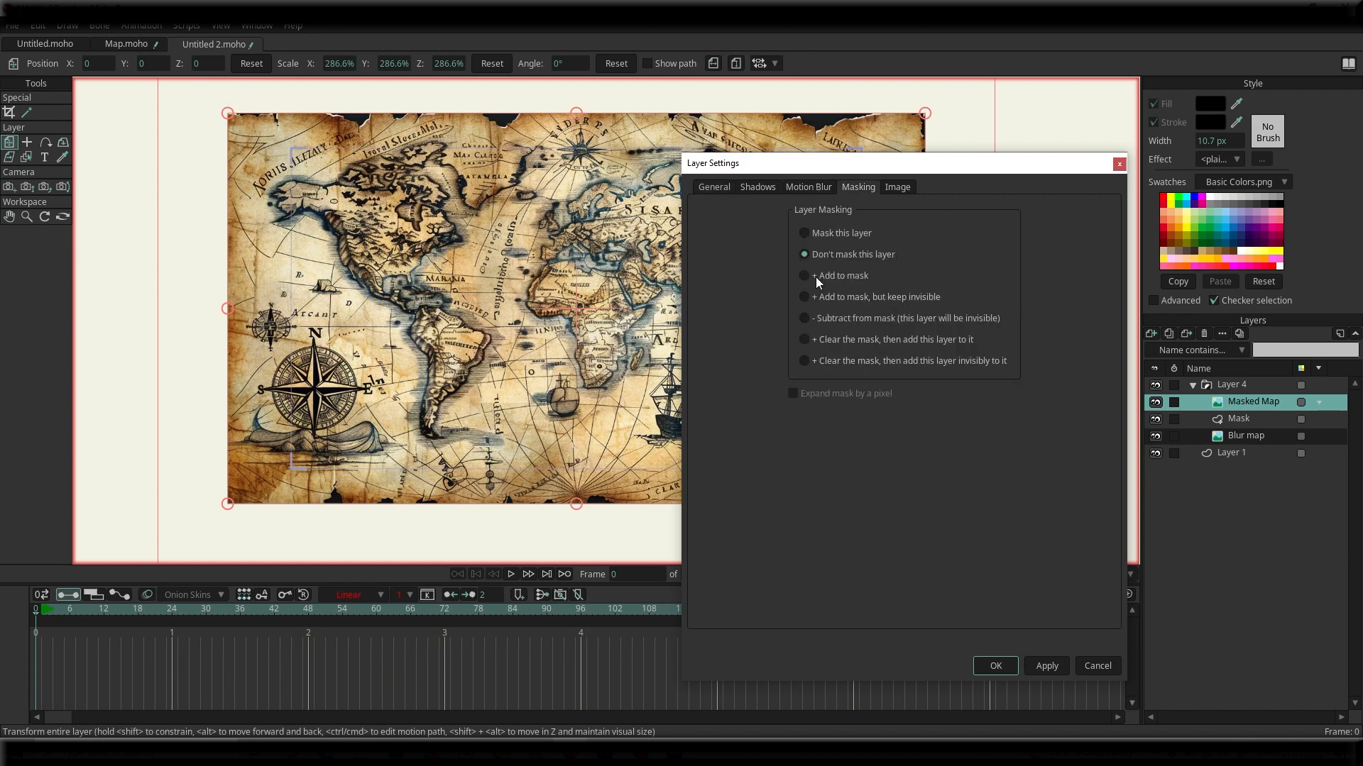
left_click(804, 275)
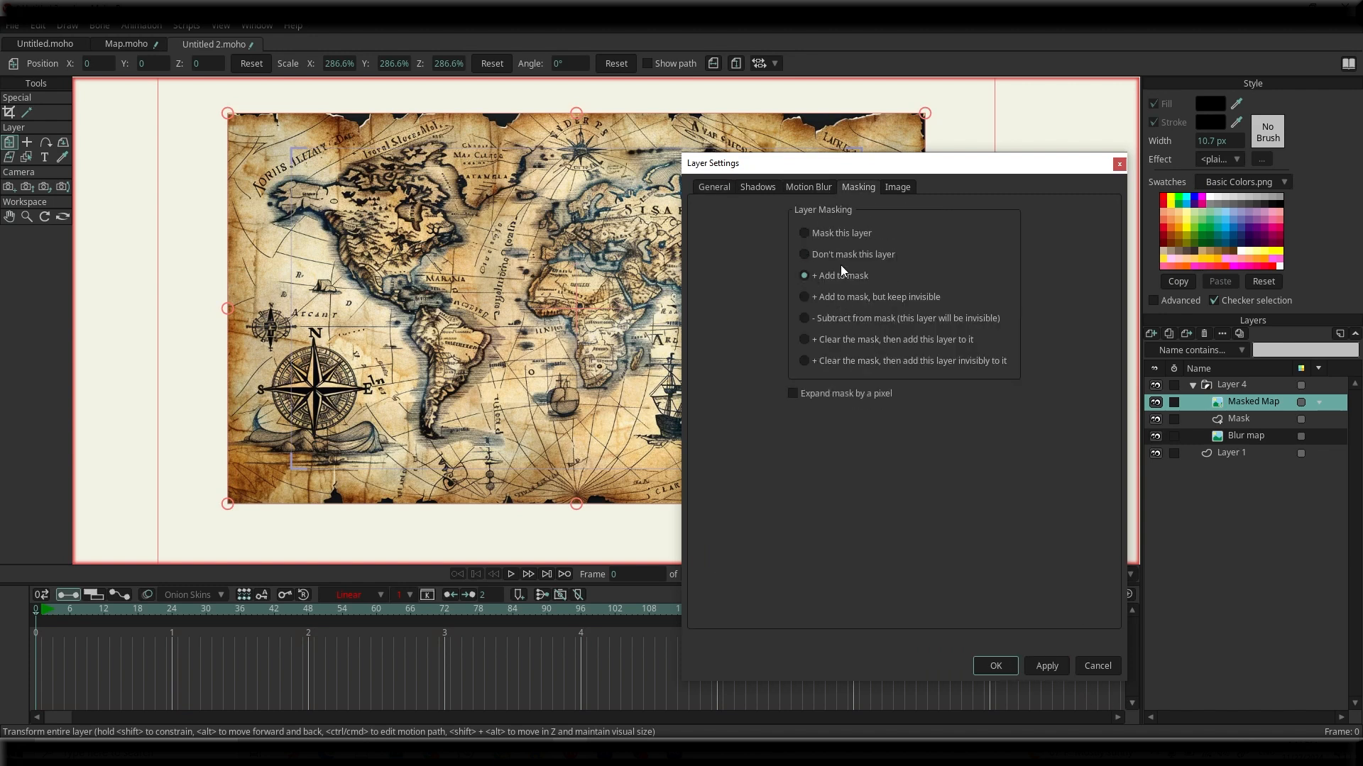
left_click(994, 665)
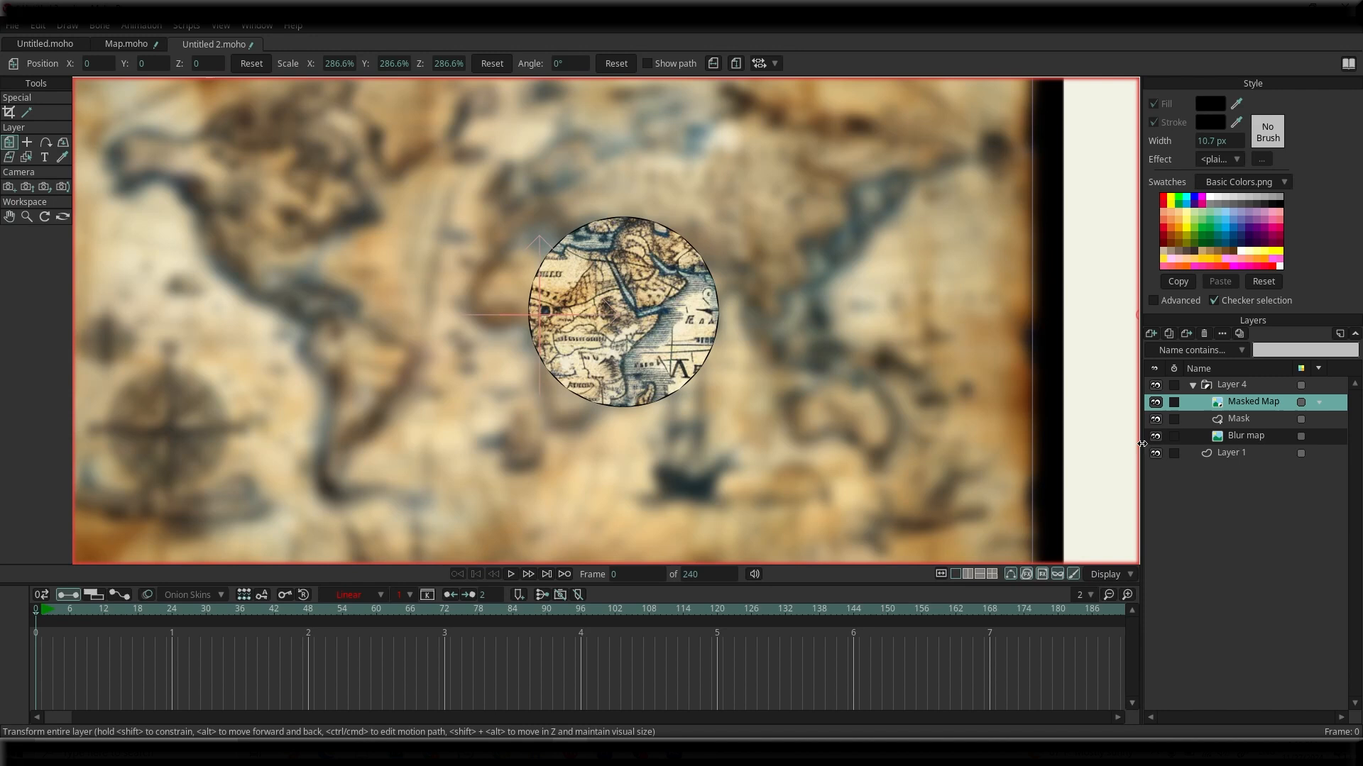
left_click(1245, 436)
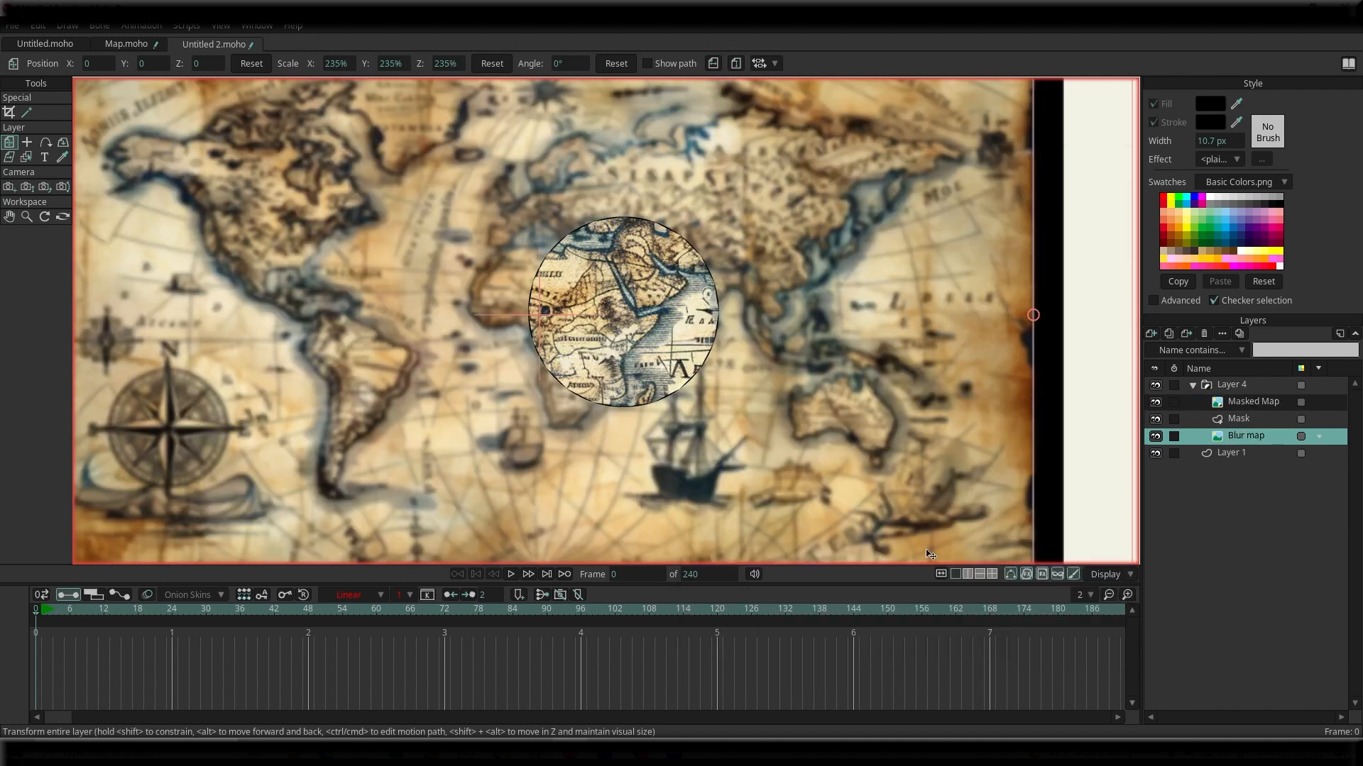
left_click(1235, 417)
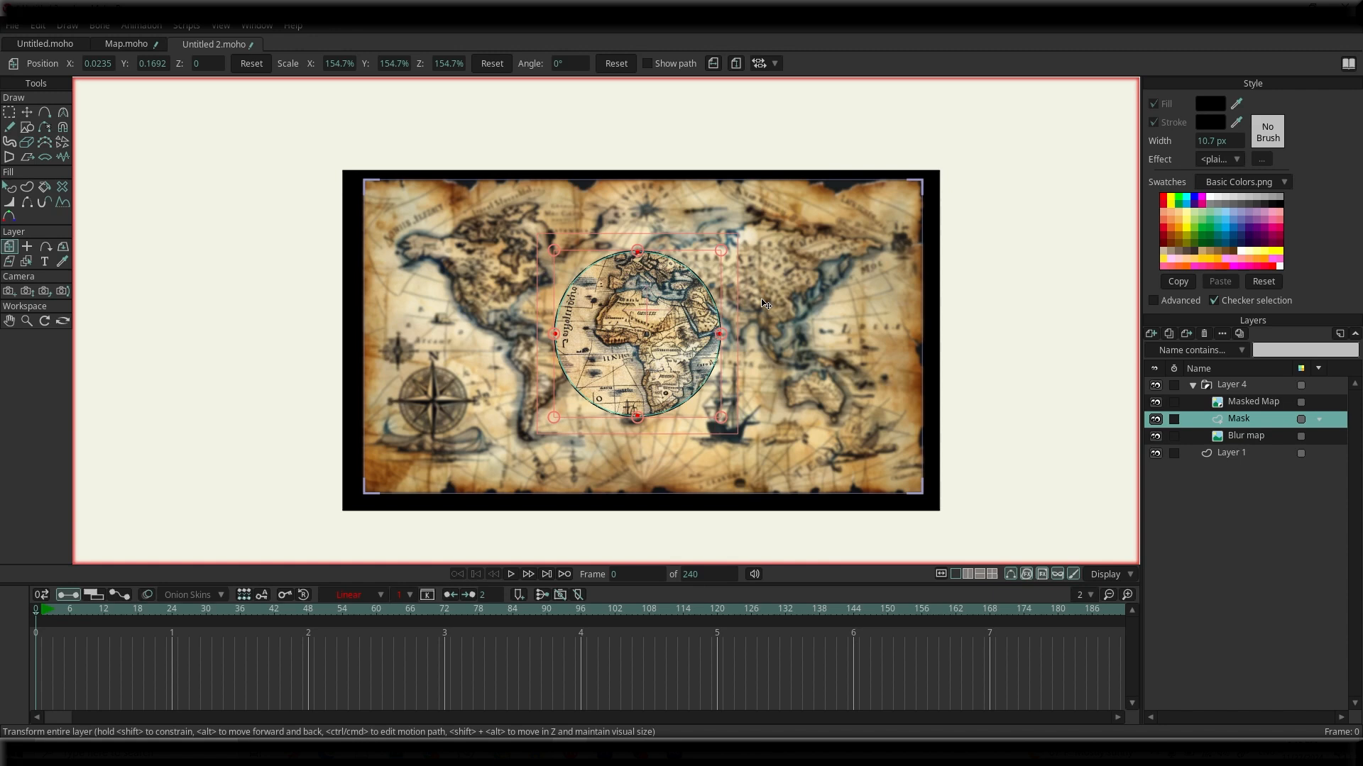
mouse_move(533, 370)
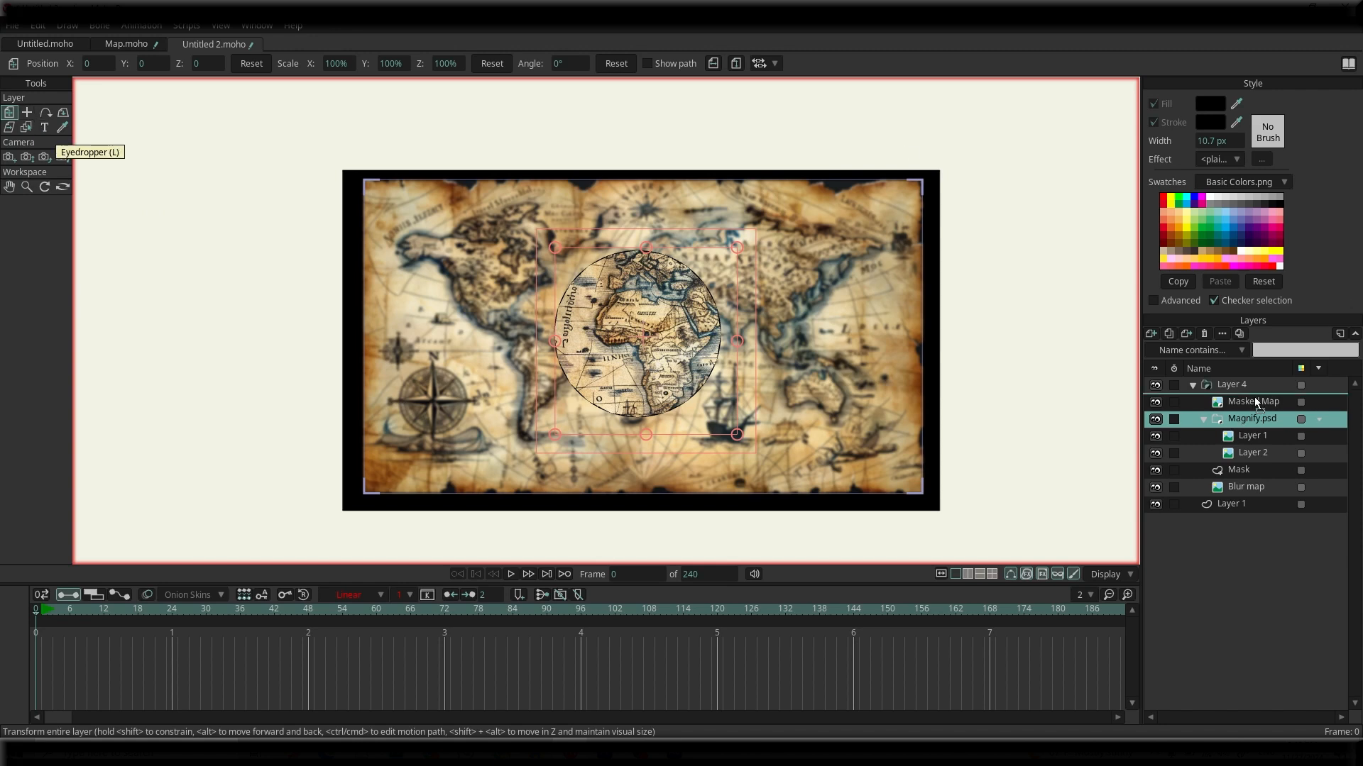
Exclude the imported Magnify.psd layer from the mask so the glass stays visible.
right_click(1252, 418)
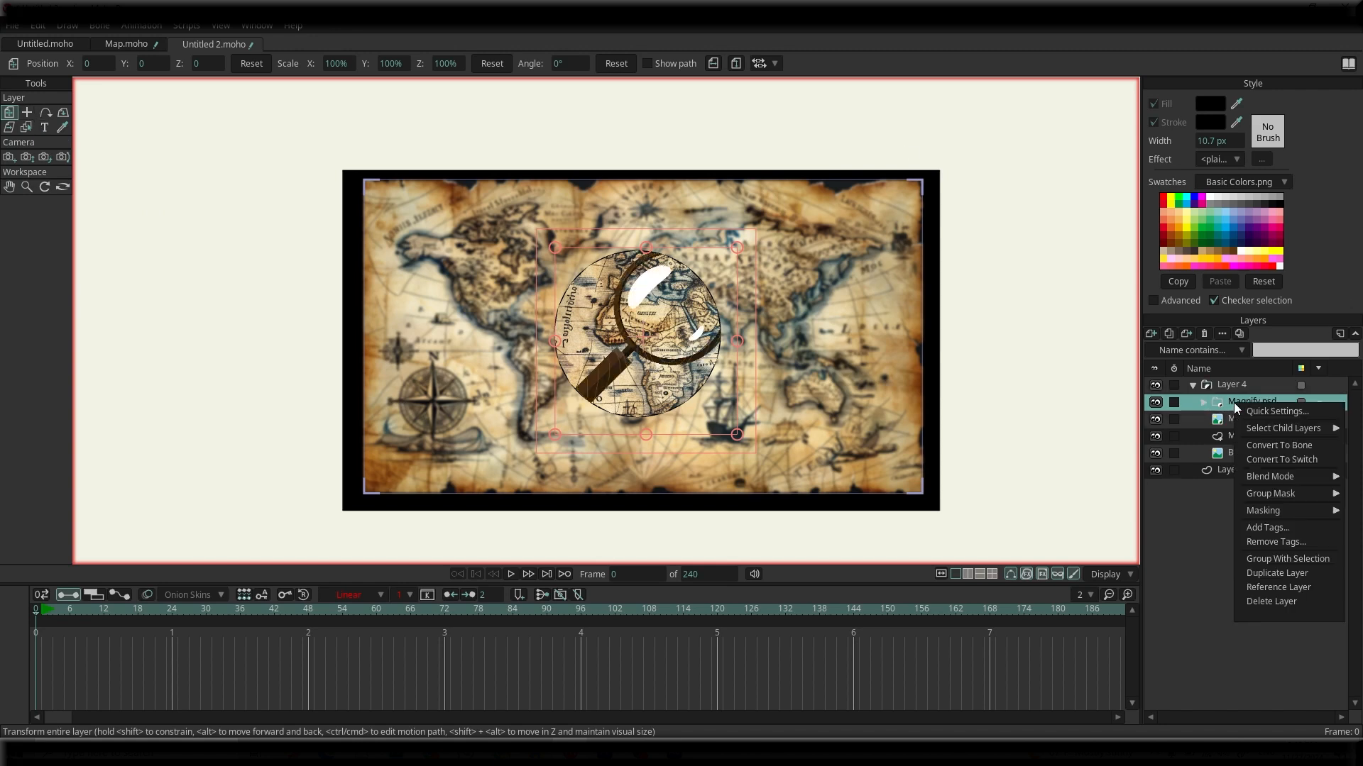
mouse_move(1260, 459)
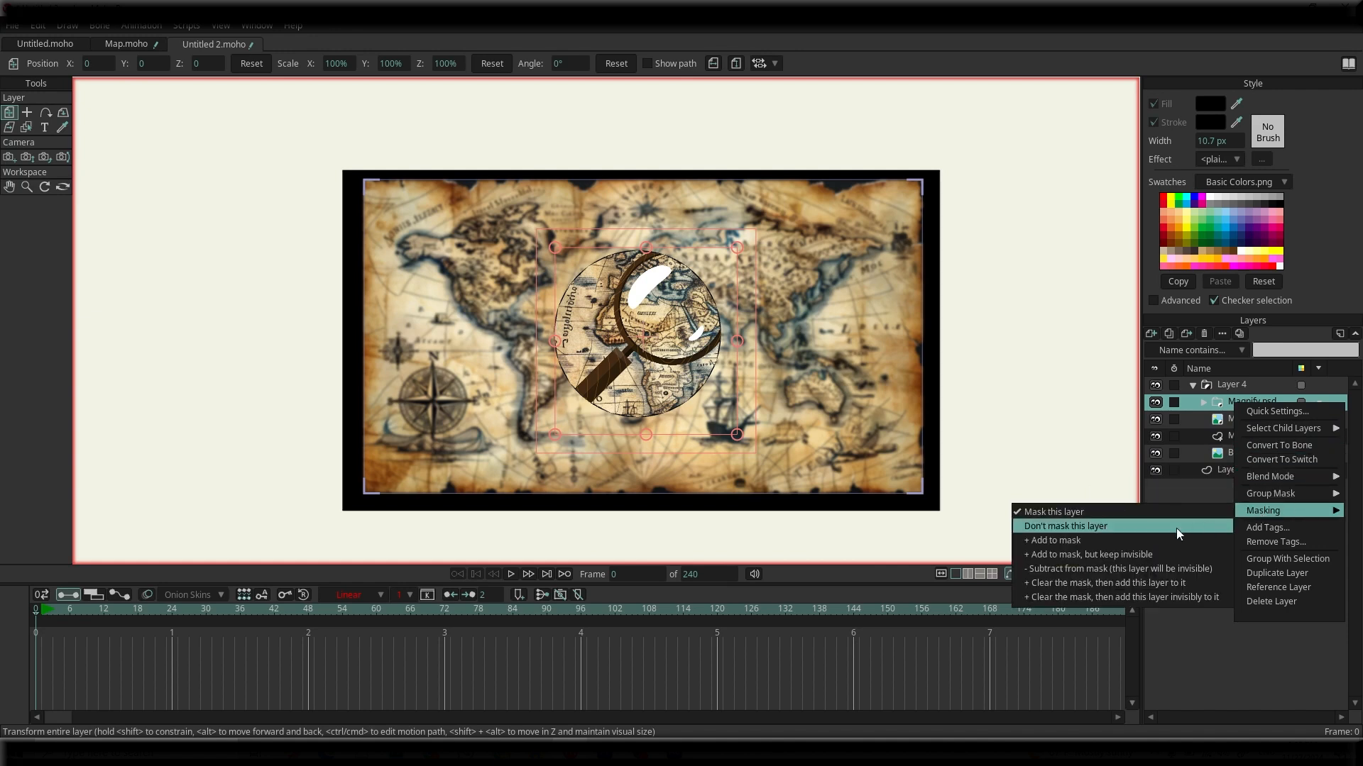
left_click(1063, 525)
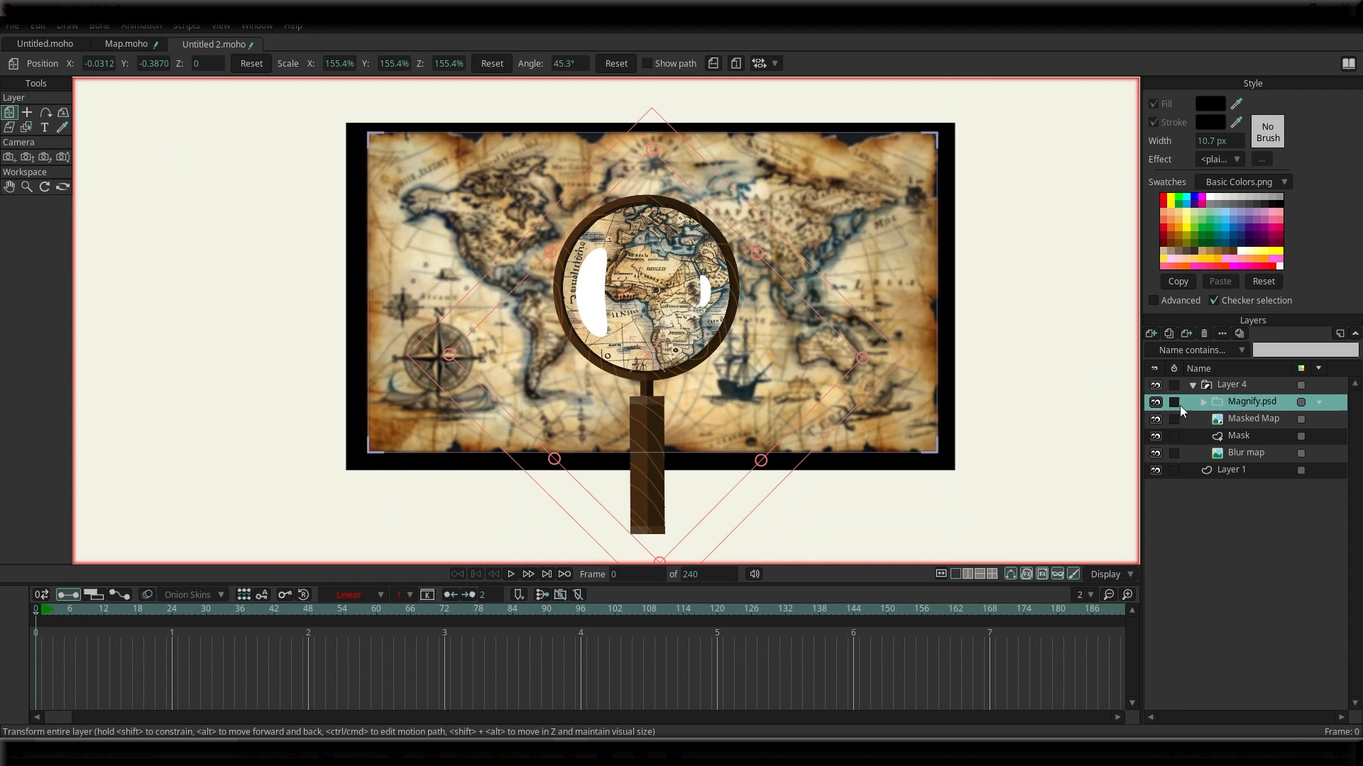
Lower the opacity of the lens highlights layer inside Magnify.psd.
scroll("up", 3)
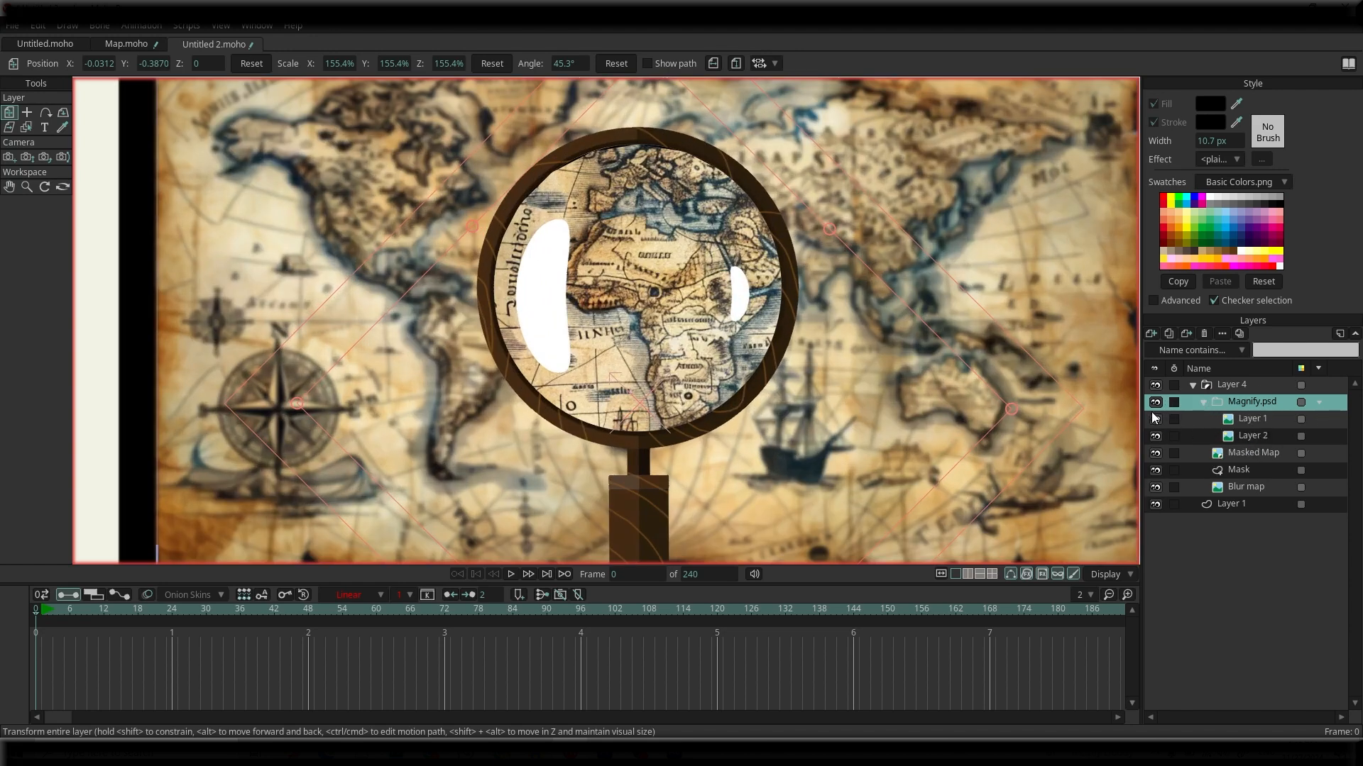
left_click(1252, 417)
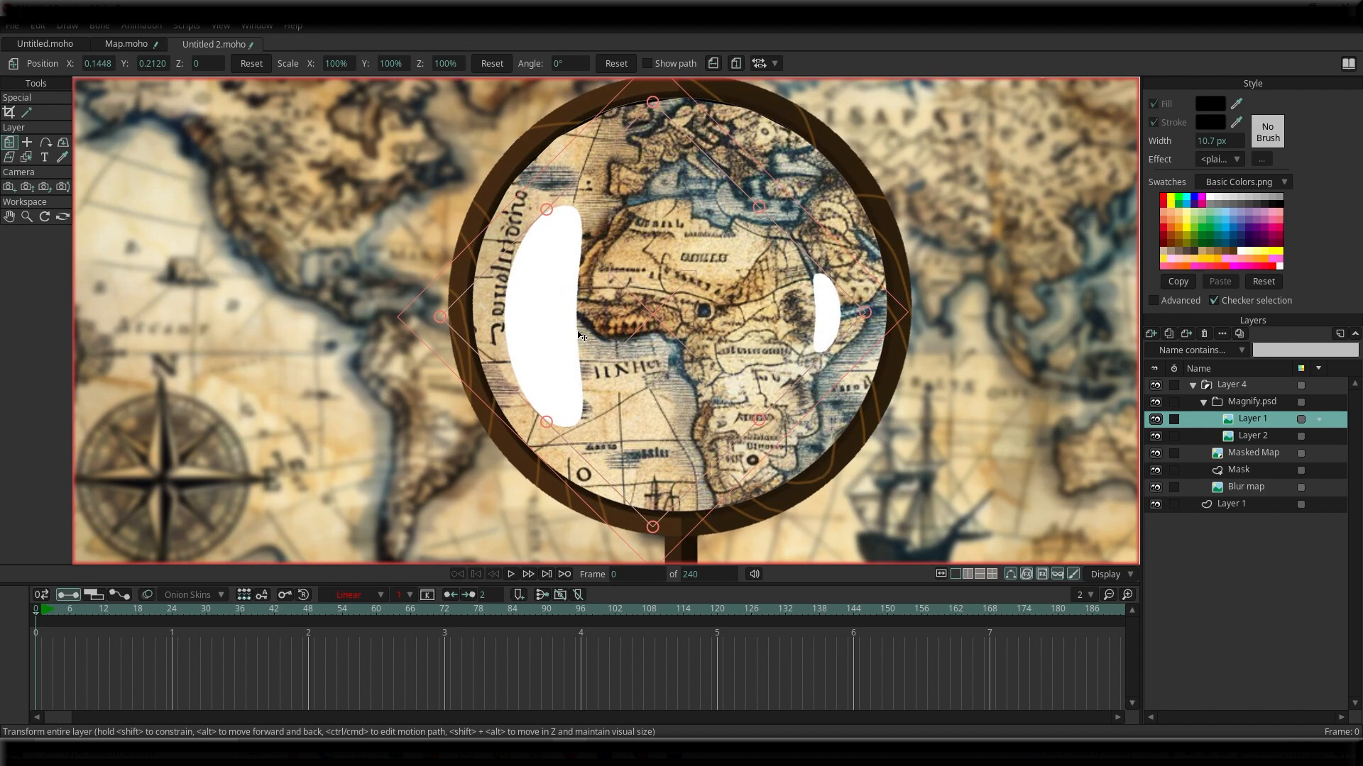
double_click(1252, 417)
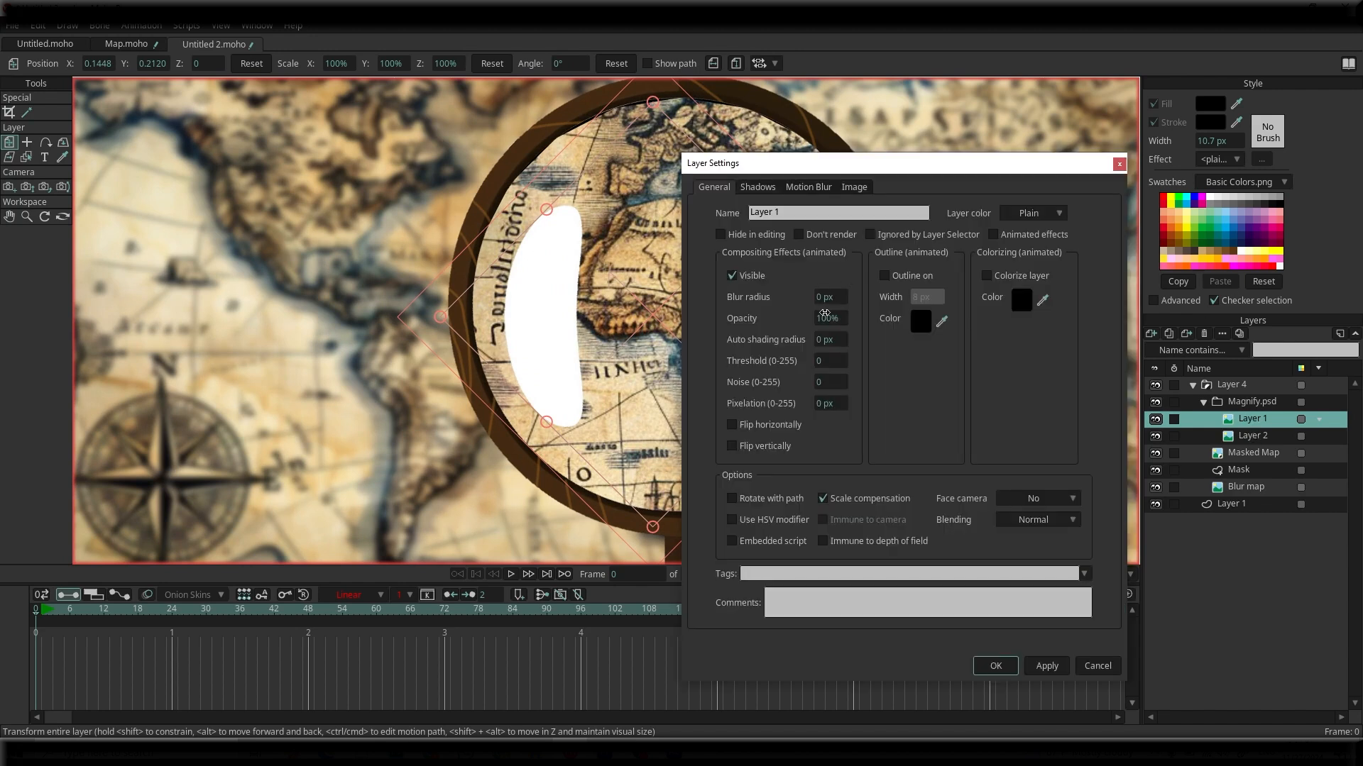
left_click(994, 665)
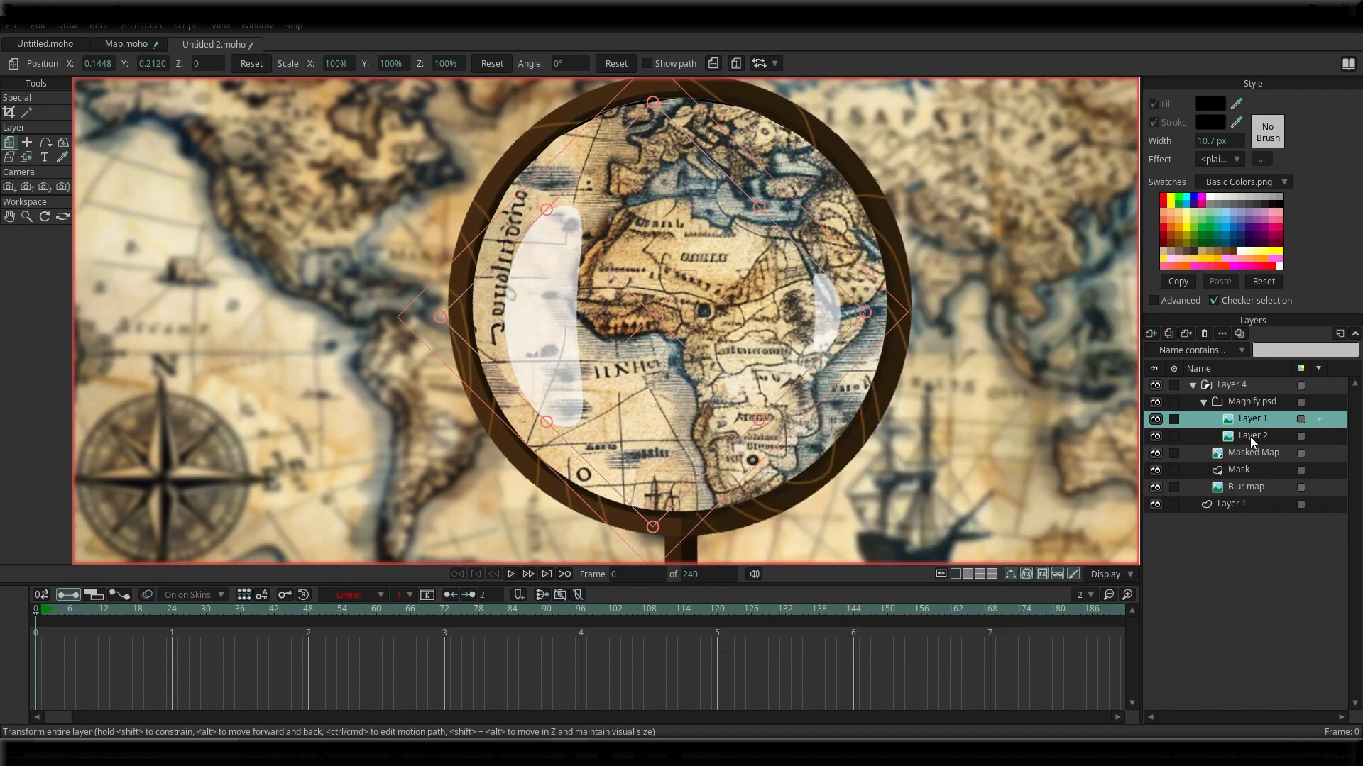
Enable a drop shadow on the glass frame layer with offset 22 px and blur 8 px.
double_click(1252, 436)
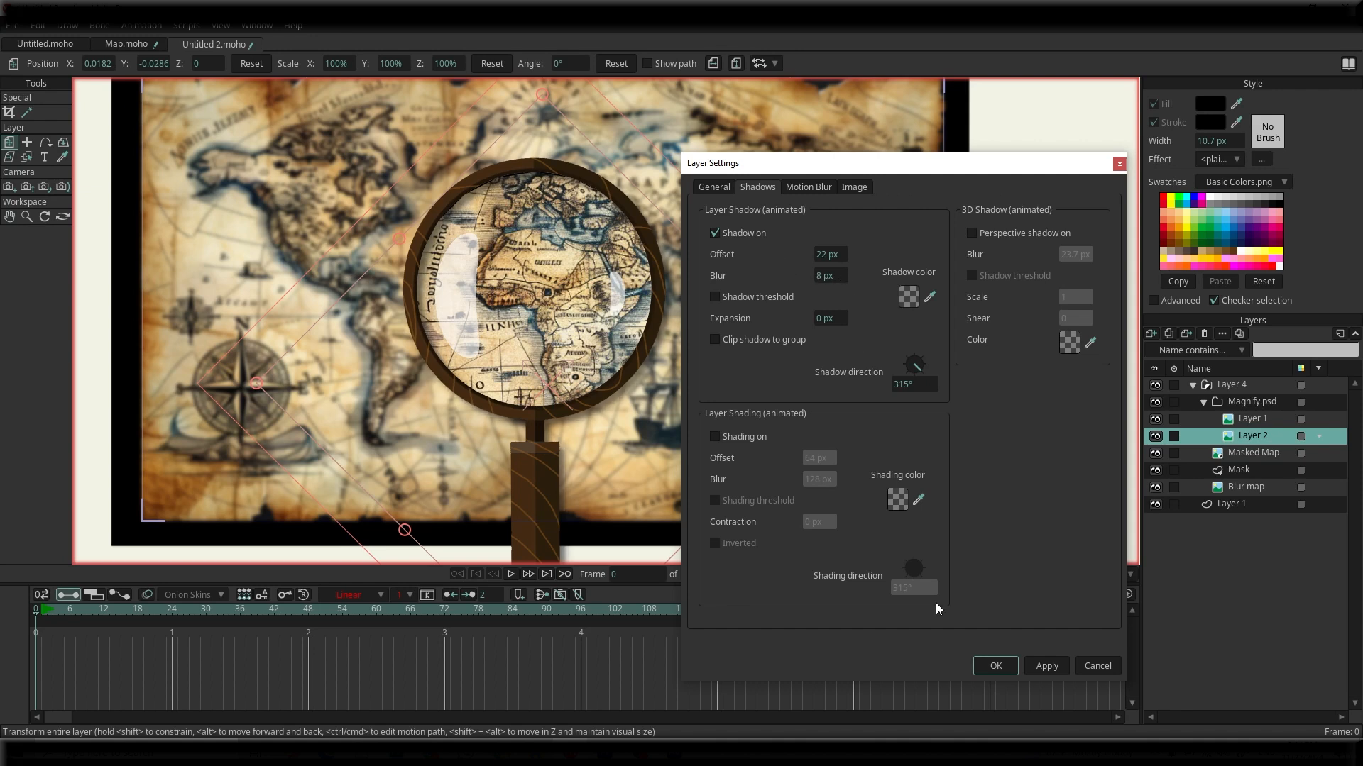
left_click(994, 666)
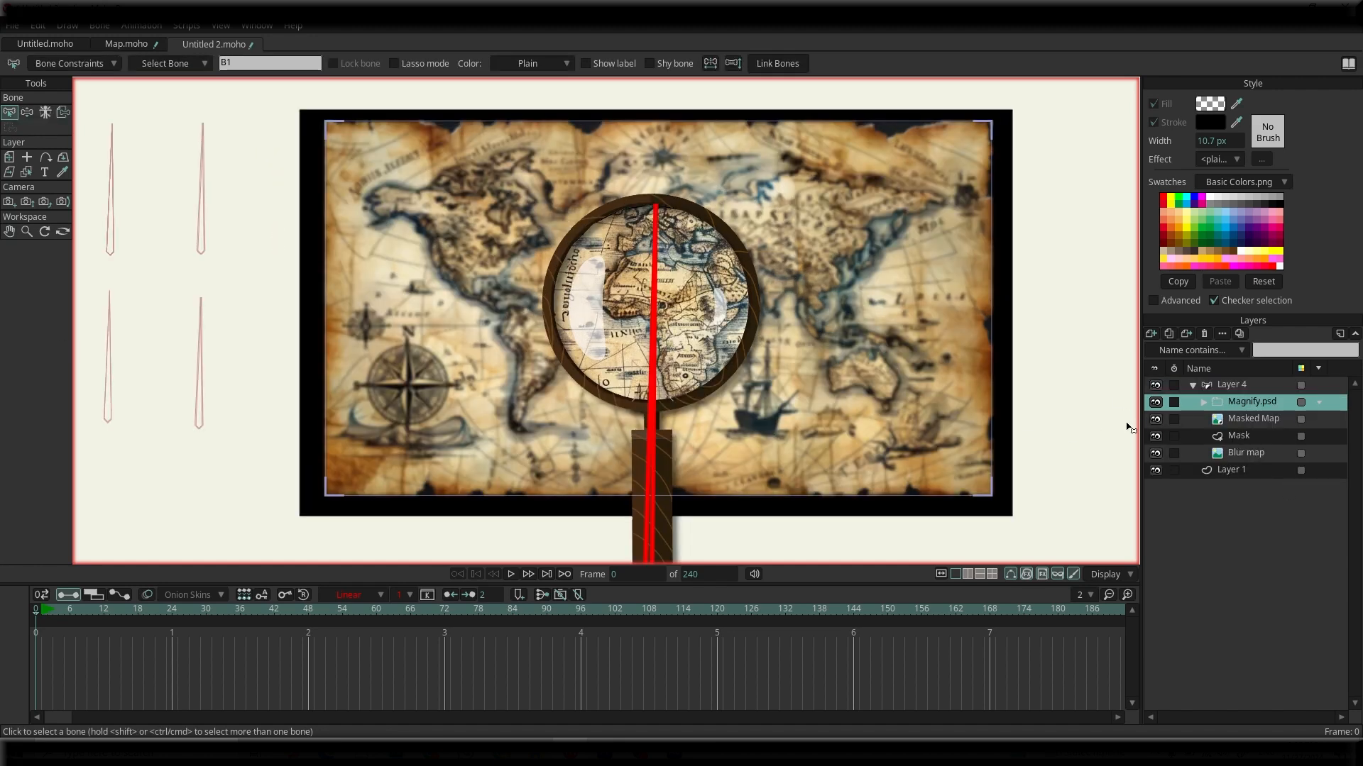
Select the top-left bone on Layer 4 and name it 'R-L moving'.
left_click(1232, 384)
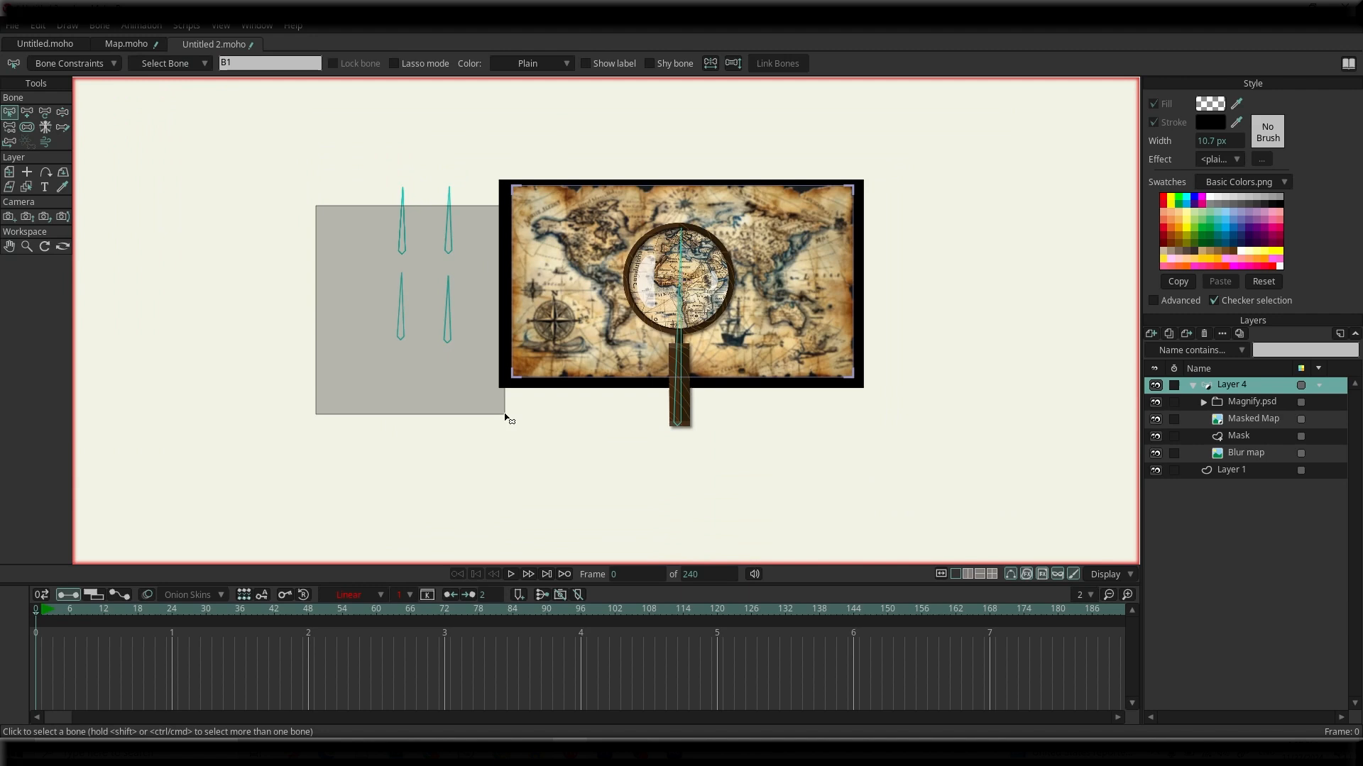
left_click(45, 126)
type("R")
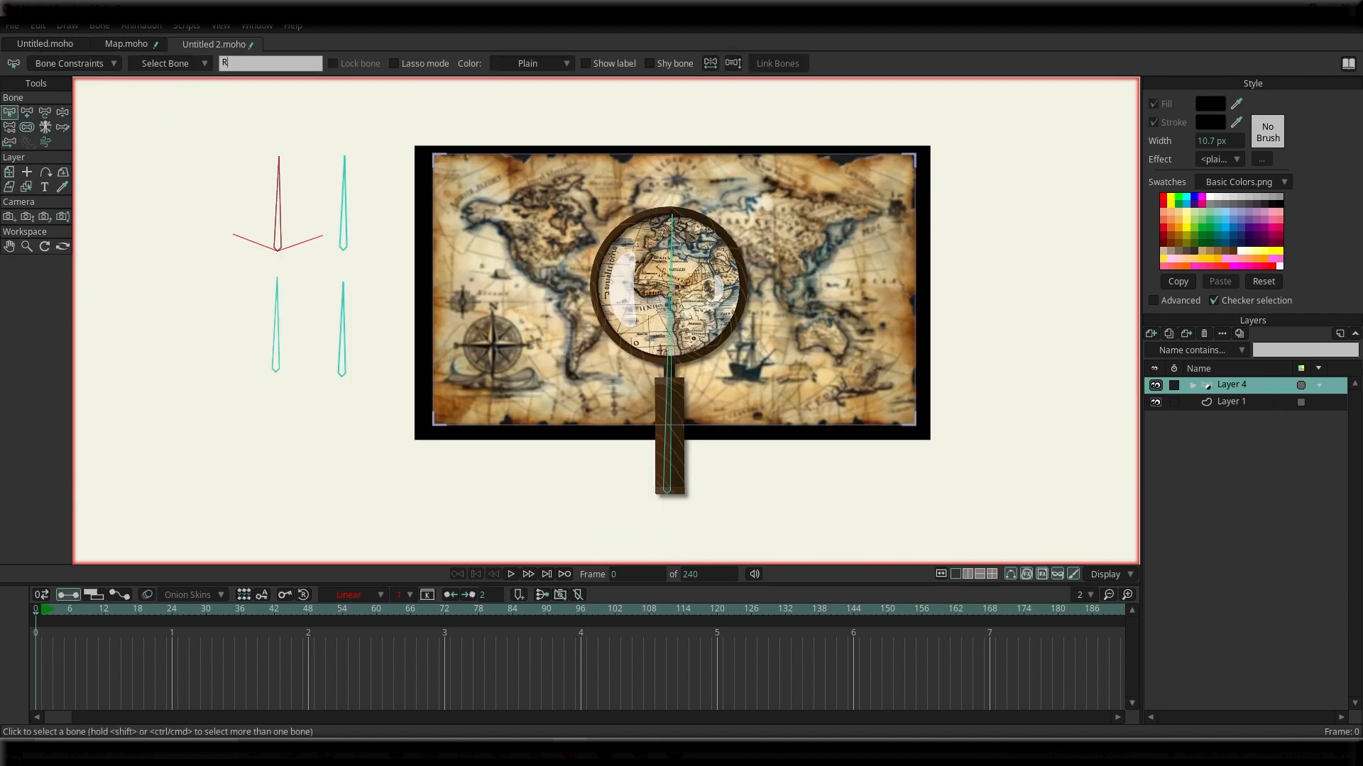
type("-L moving")
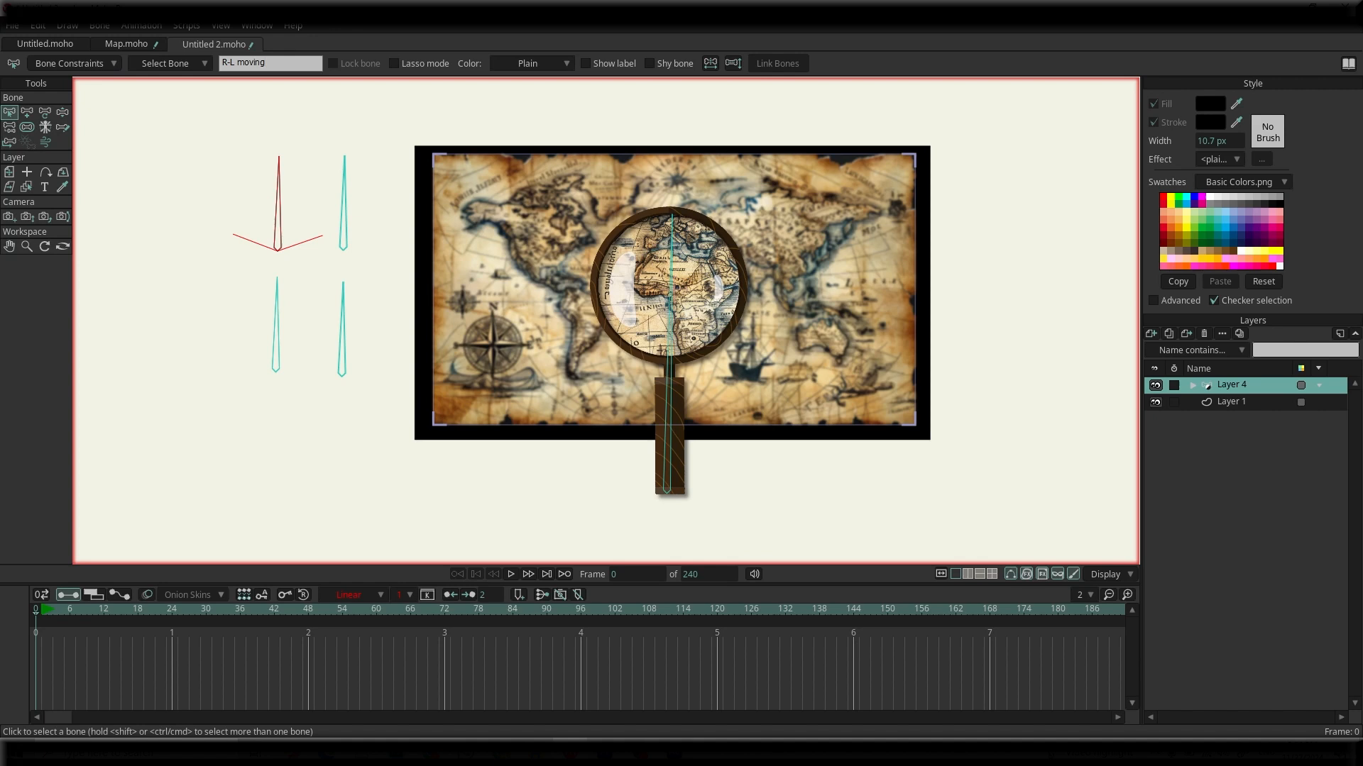
Rename the top-right control bone 'Up and Down Moving' and pick the Mask layer for binding.
triple_click(270, 62)
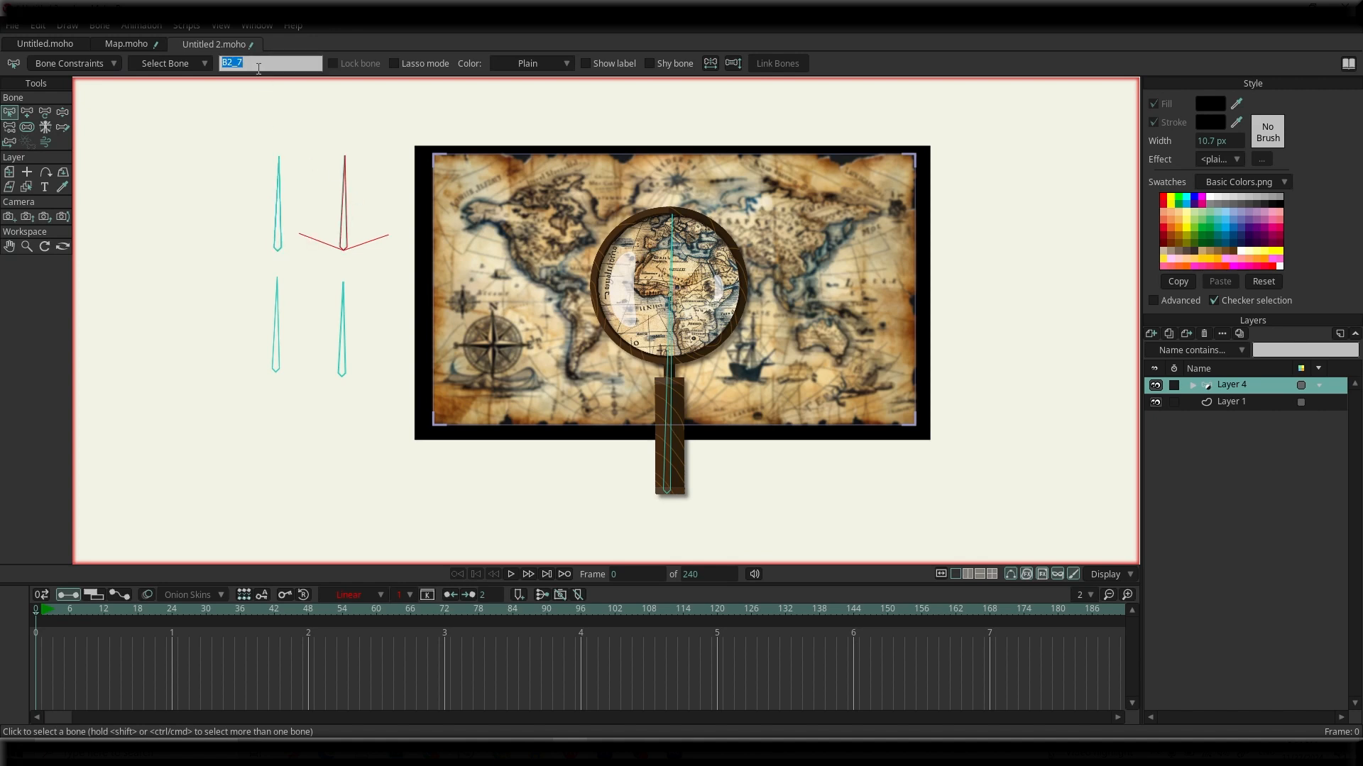
type("Up and Down Moav")
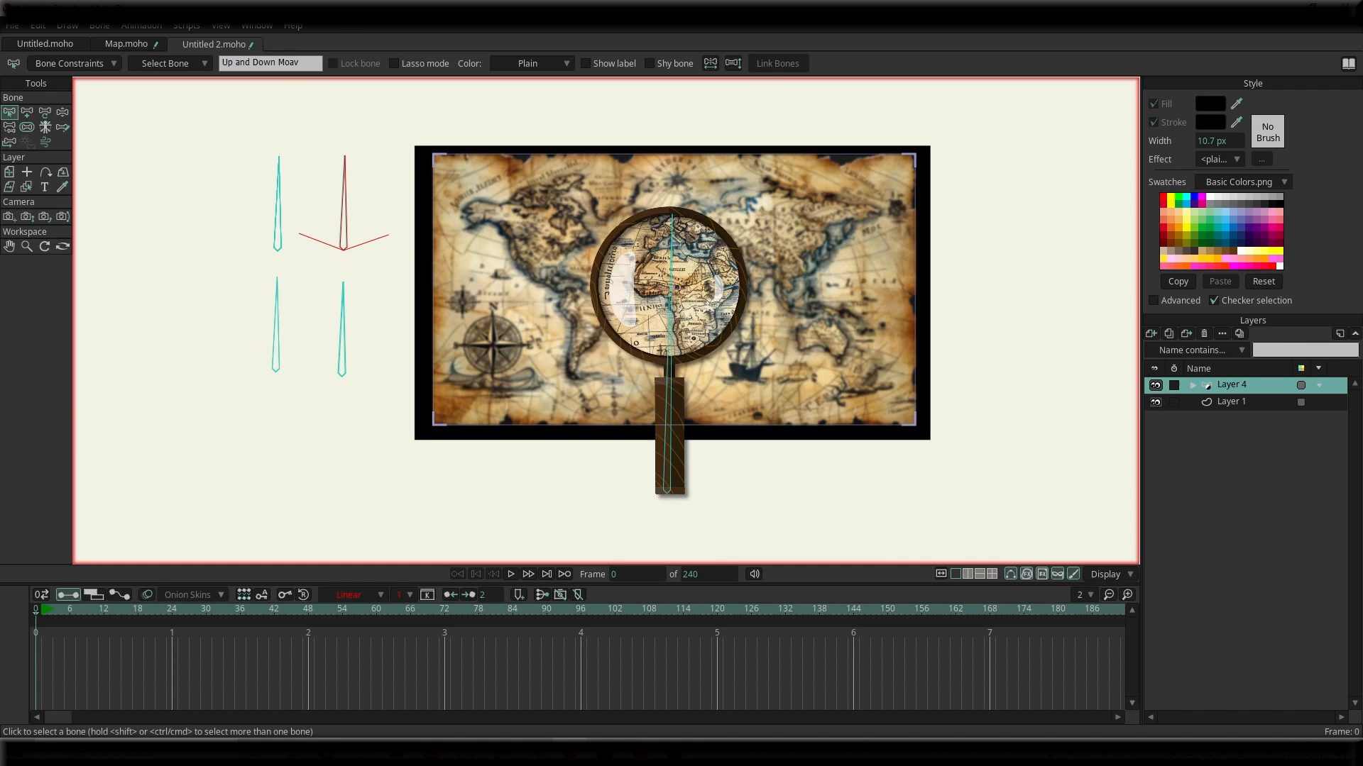
left_click(277, 331)
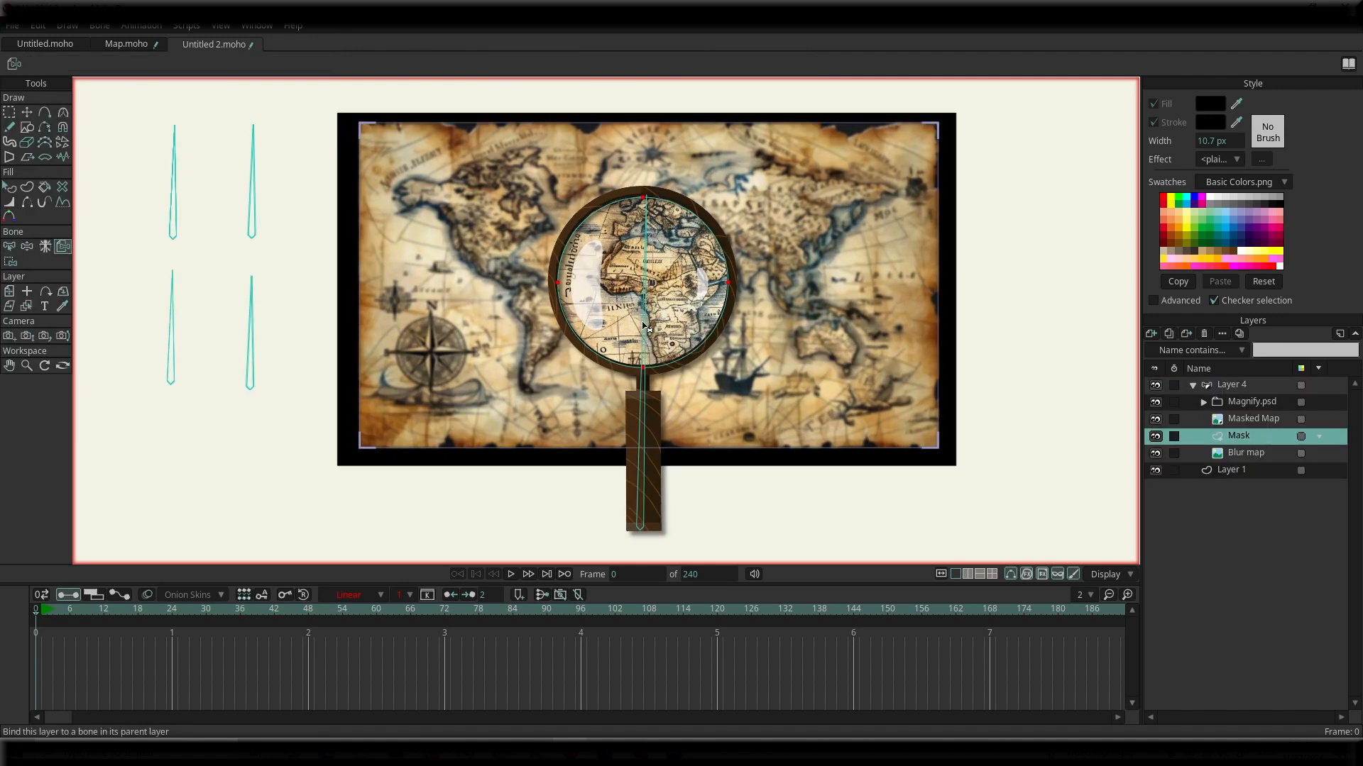
Bind the Magnify.psd magnifying glass layer to the central bone through the lens.
scroll("up", 3)
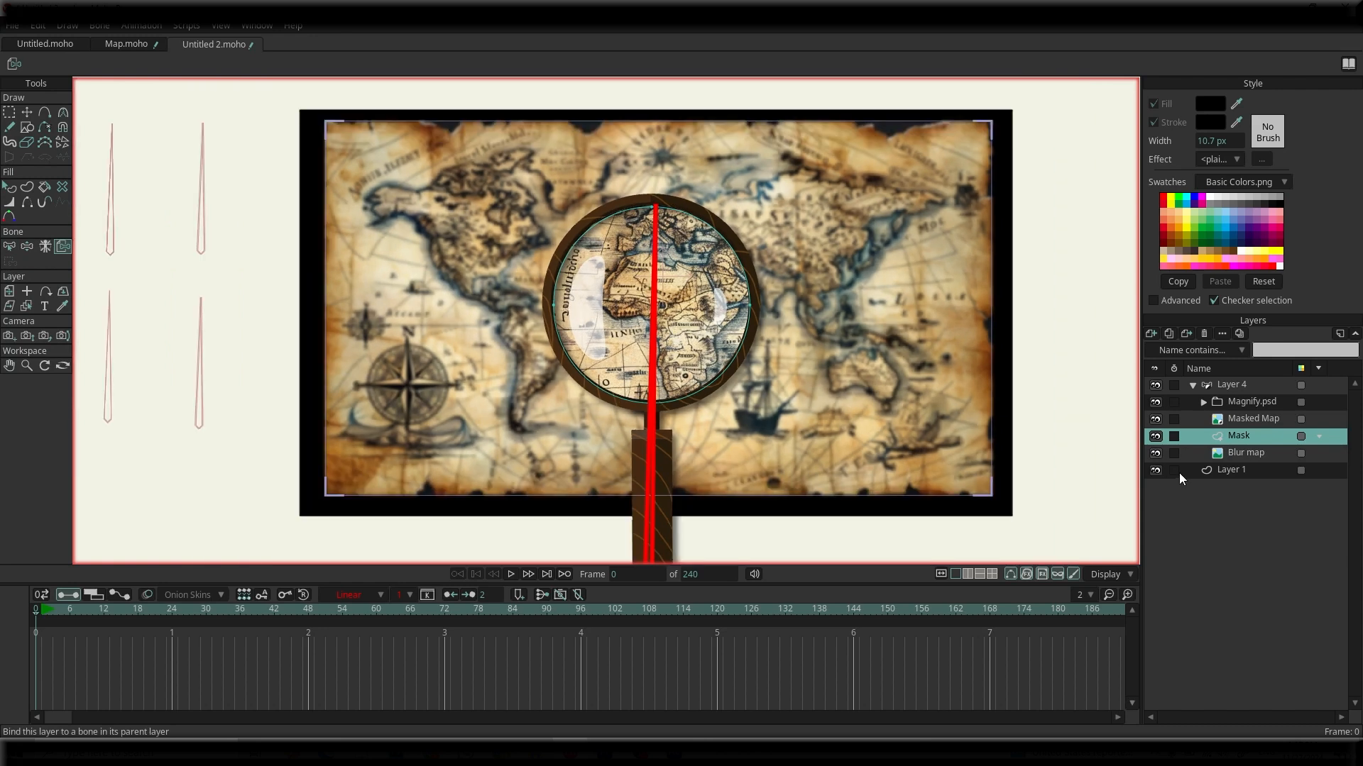
left_click(1252, 402)
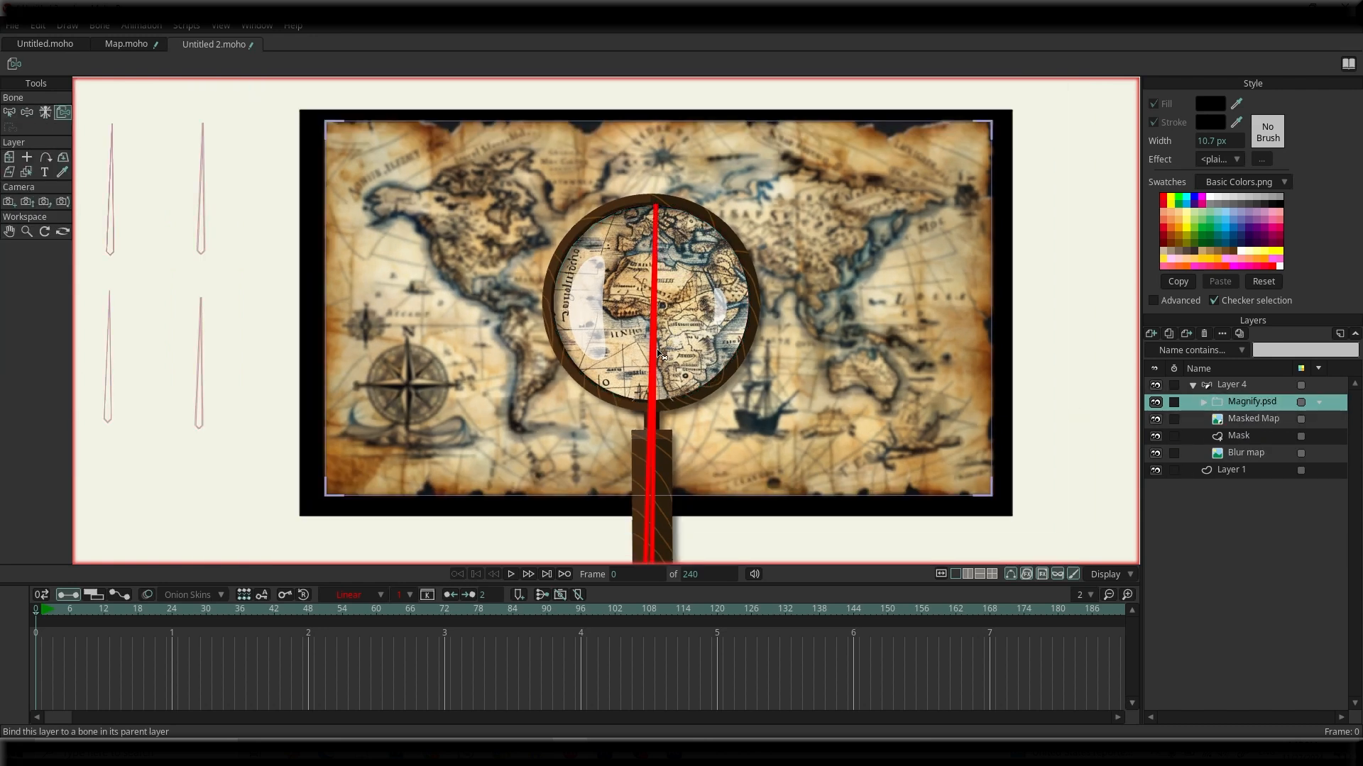
left_click(1232, 385)
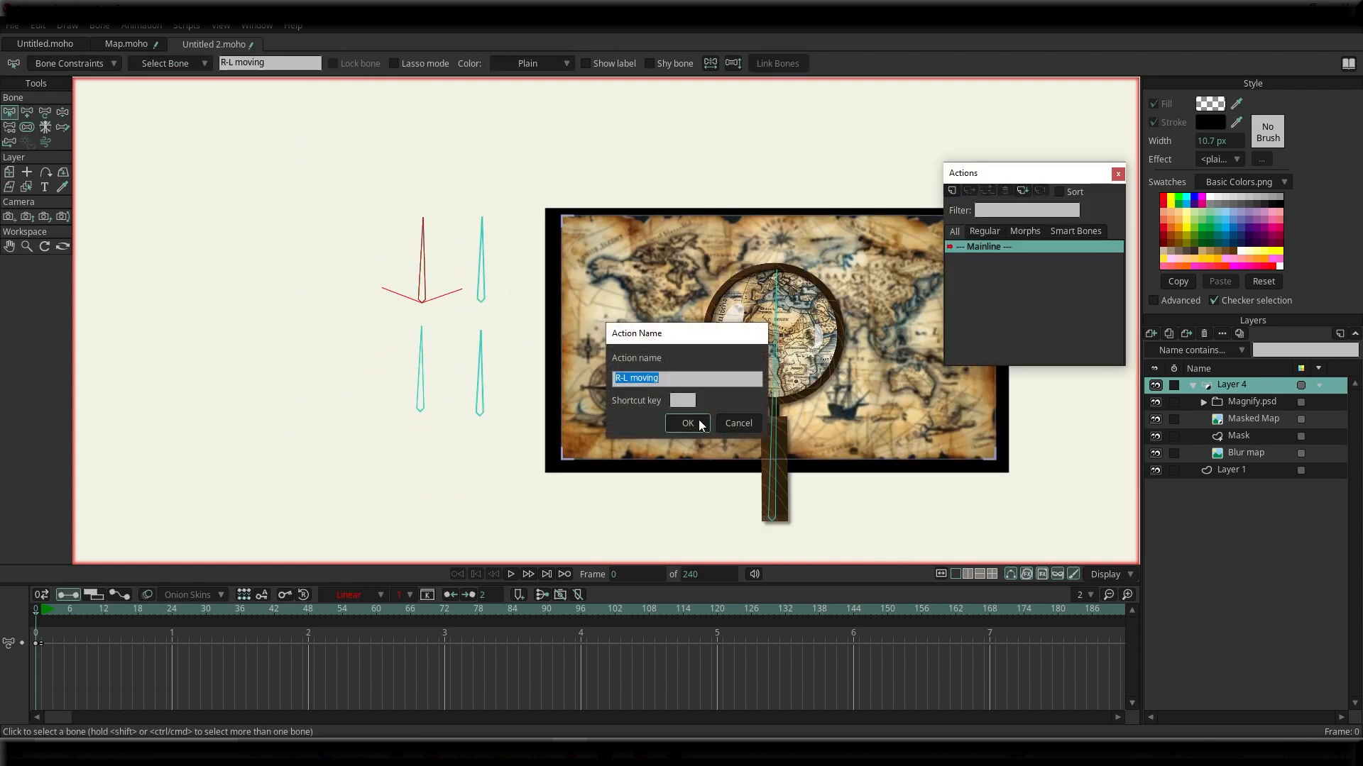
Create actions R-L moving and R-L moving 2, adjusting the Masked Map layer in each.
left_click(687, 423)
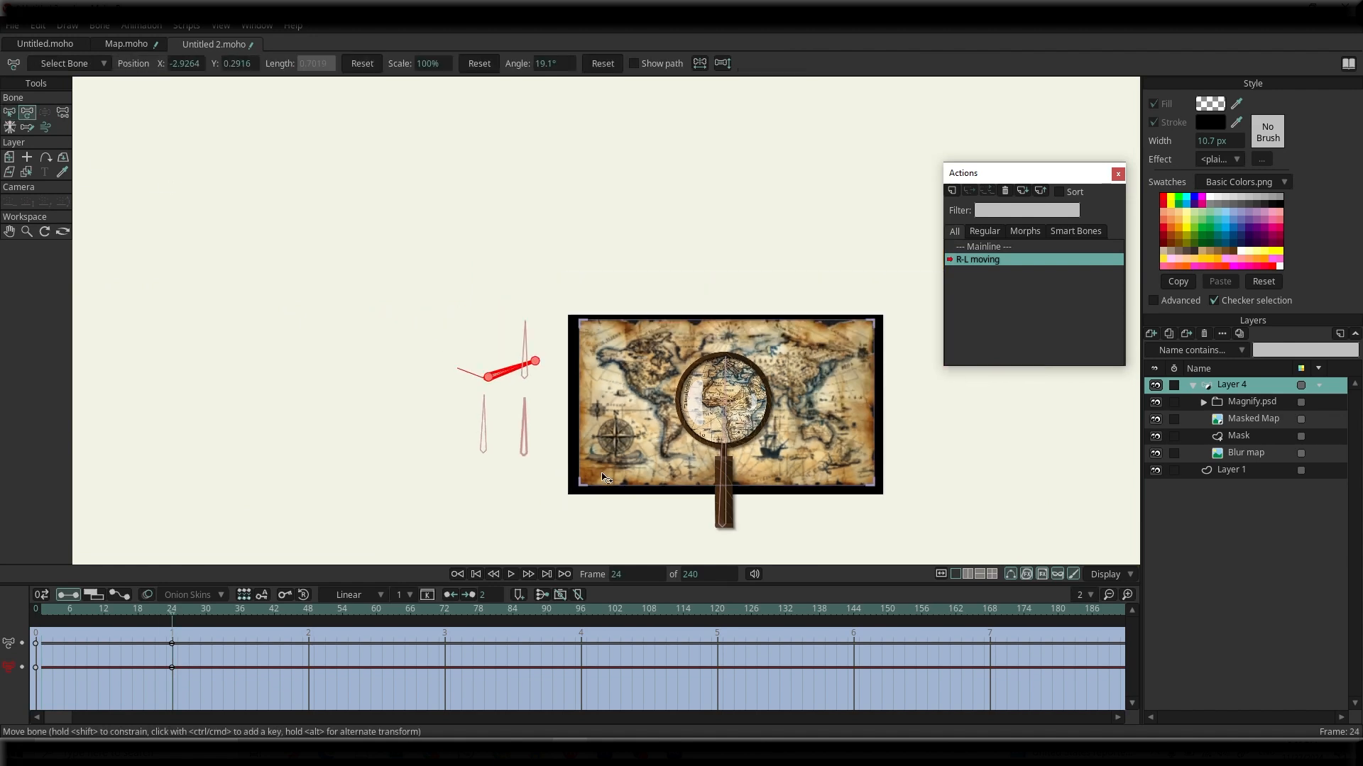
left_click(1254, 417)
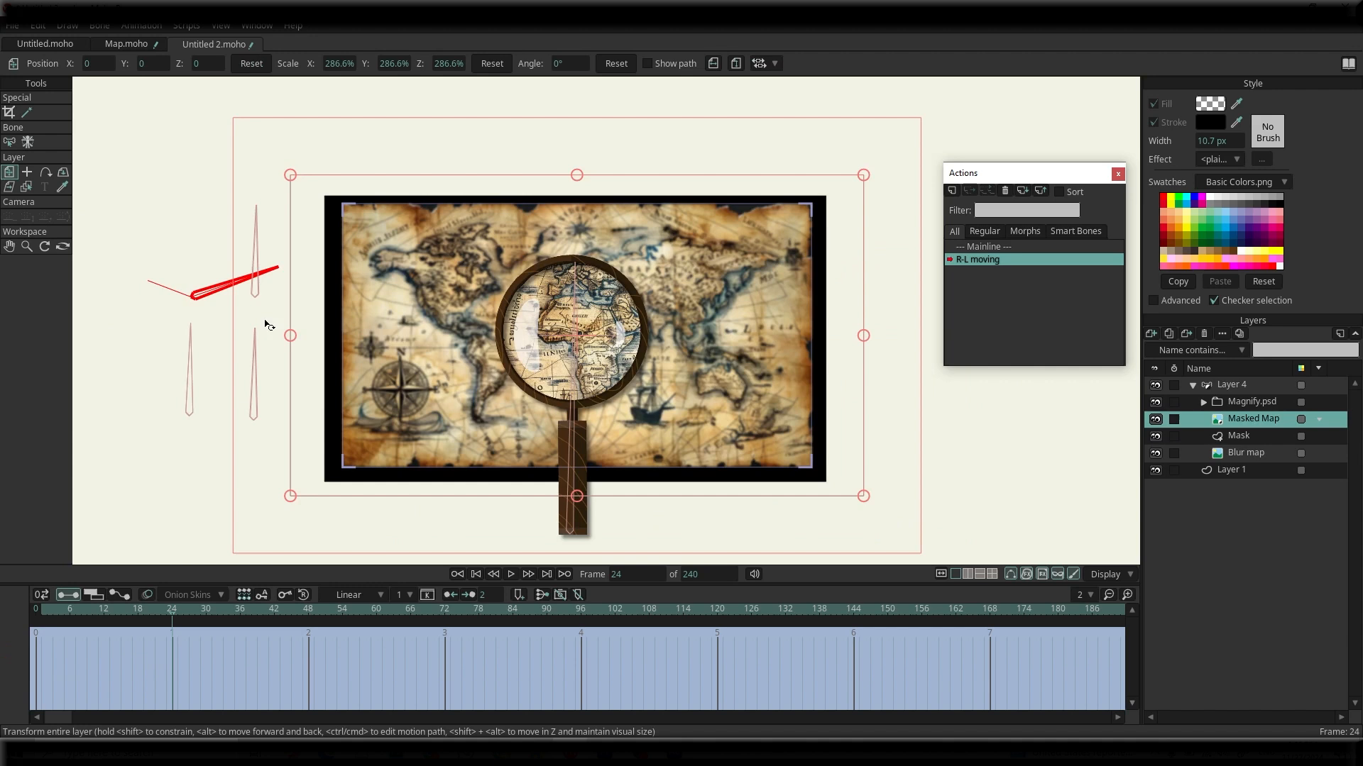
mouse_move(28, 132)
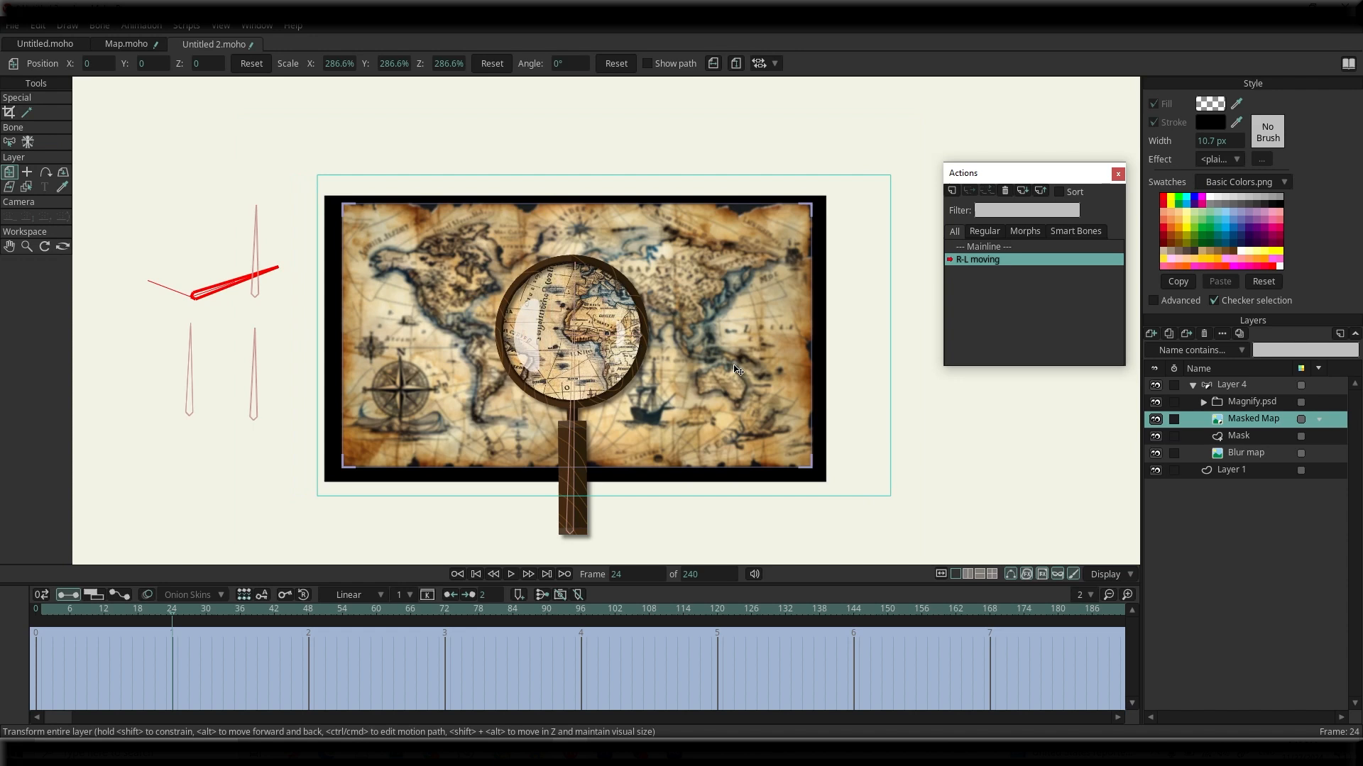
left_click(967, 191)
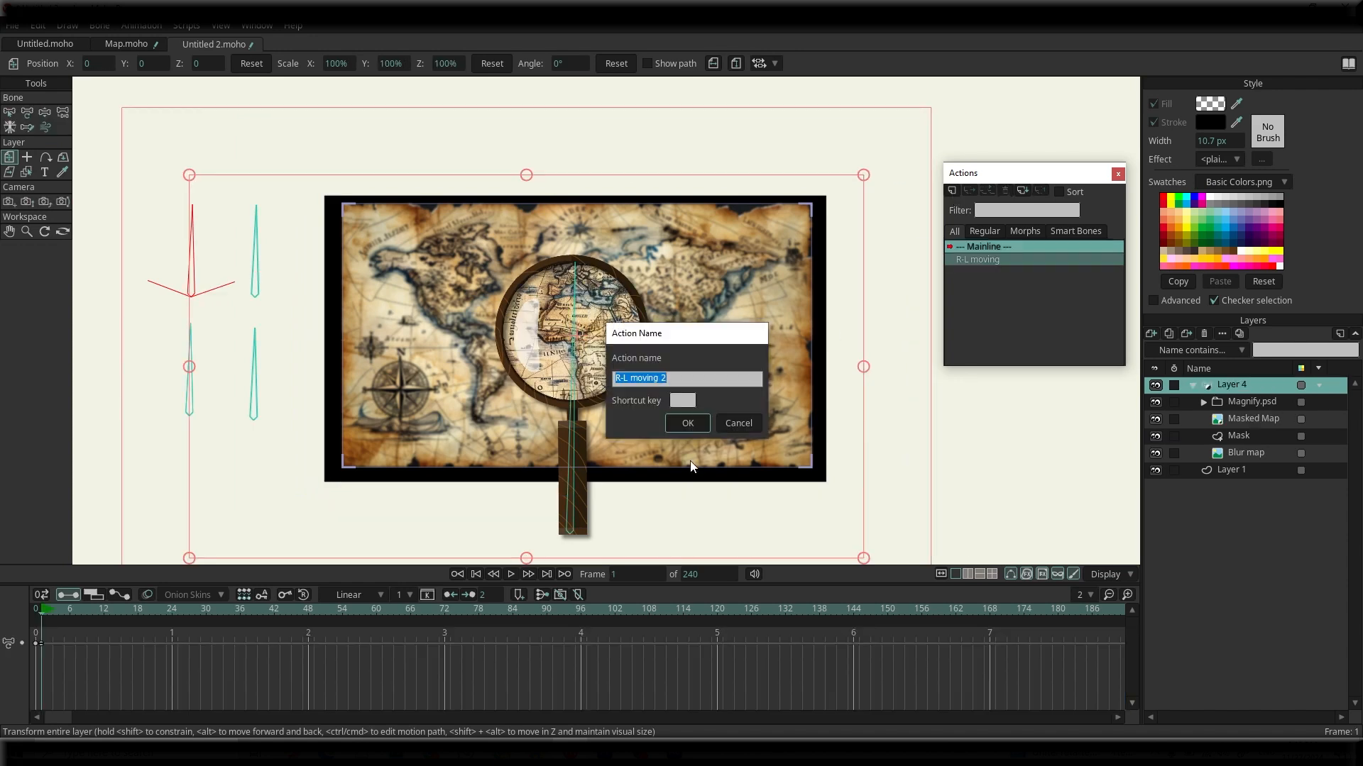
left_click(686, 423)
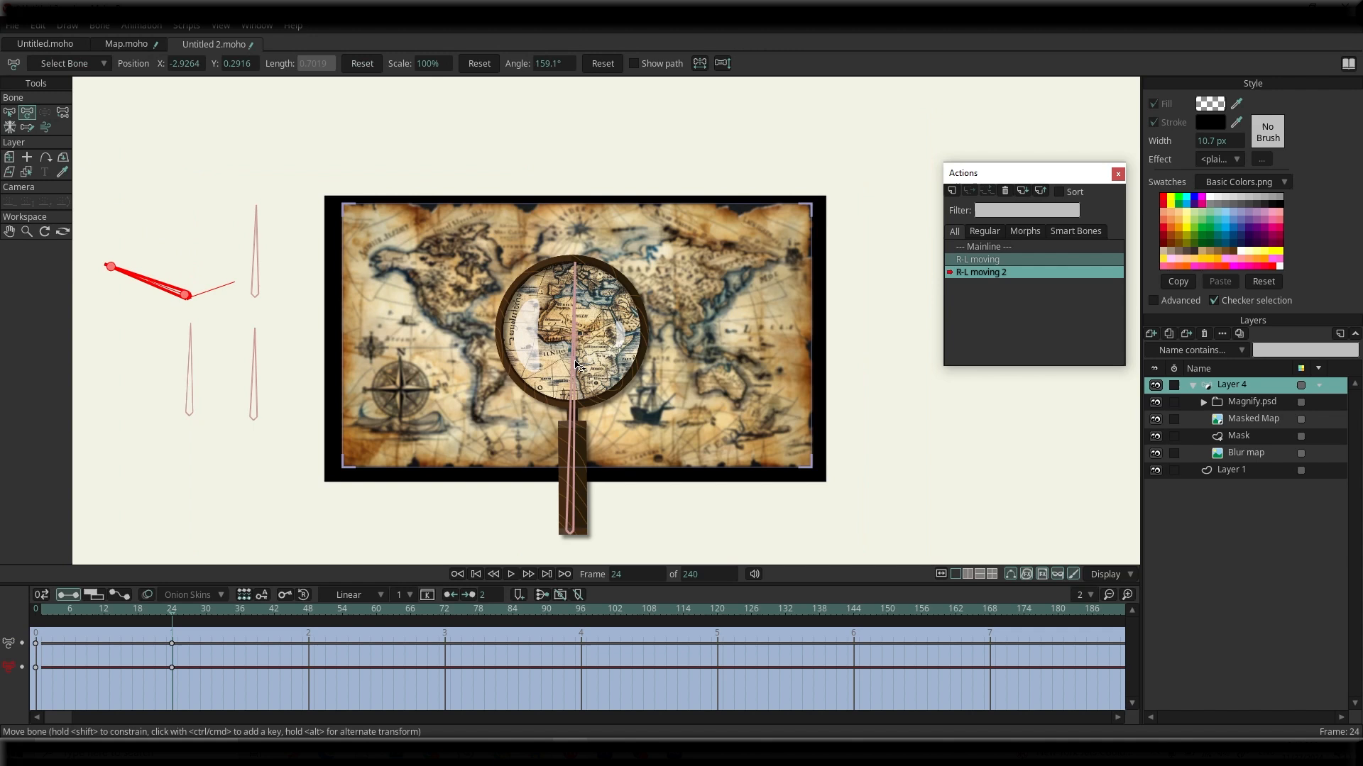
left_click(1254, 418)
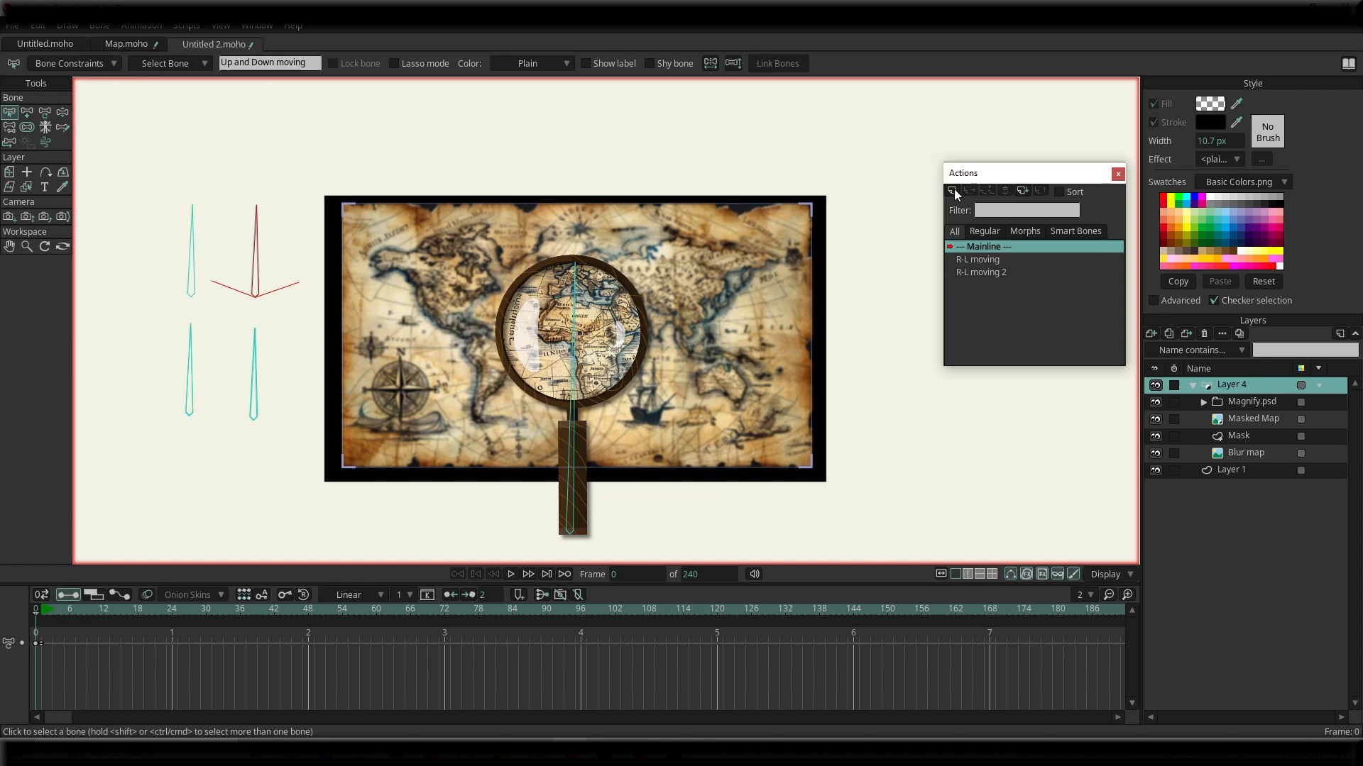
Create Up and Down moving and Up and Down moving 2, repositioning Masked Map vertically in each.
left_click(997, 285)
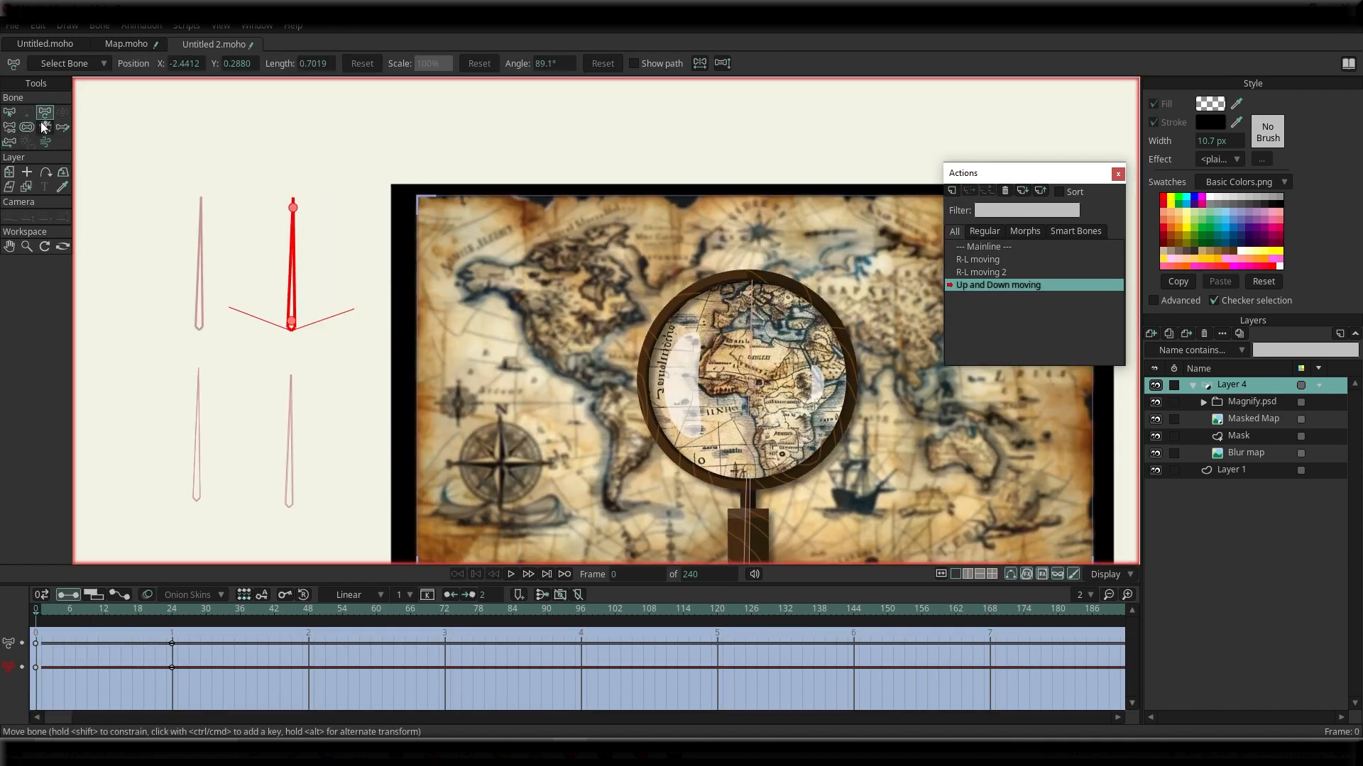
left_click(28, 127)
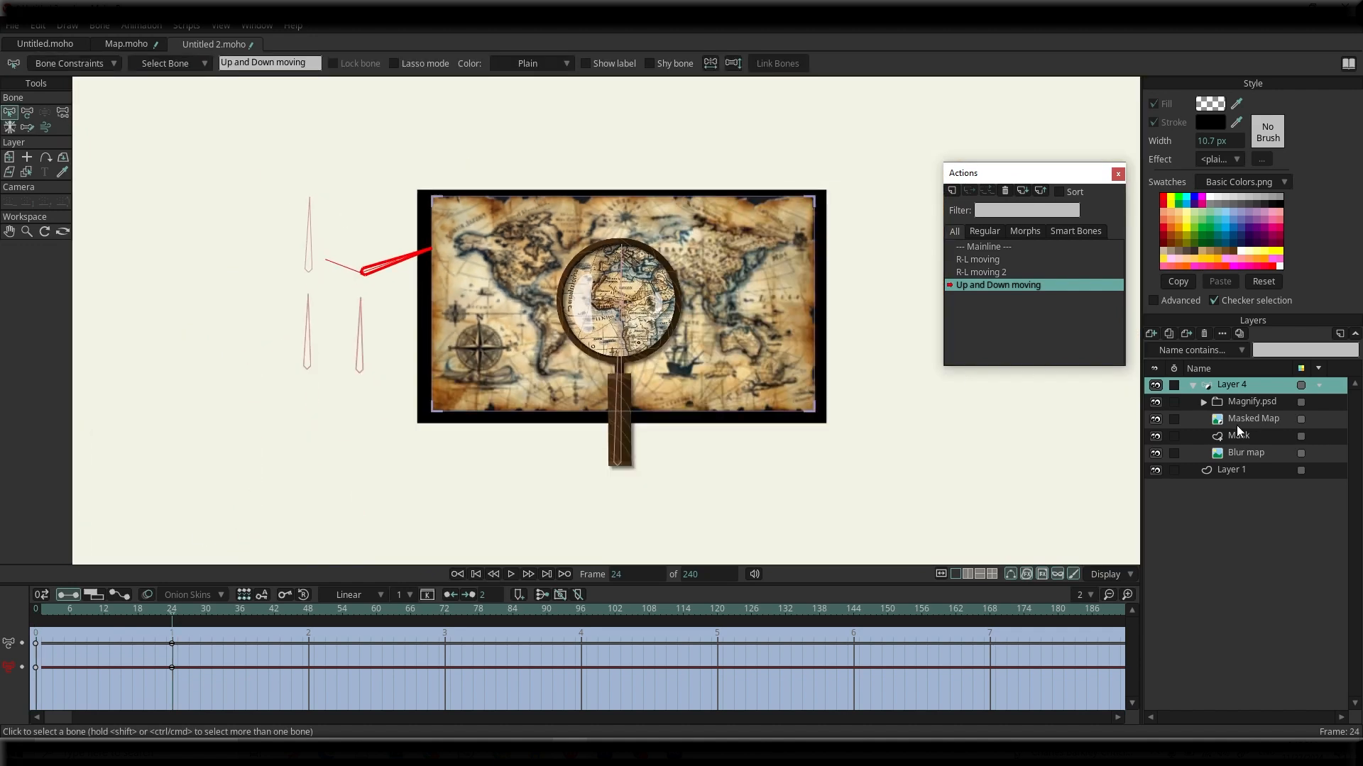
left_click(27, 158)
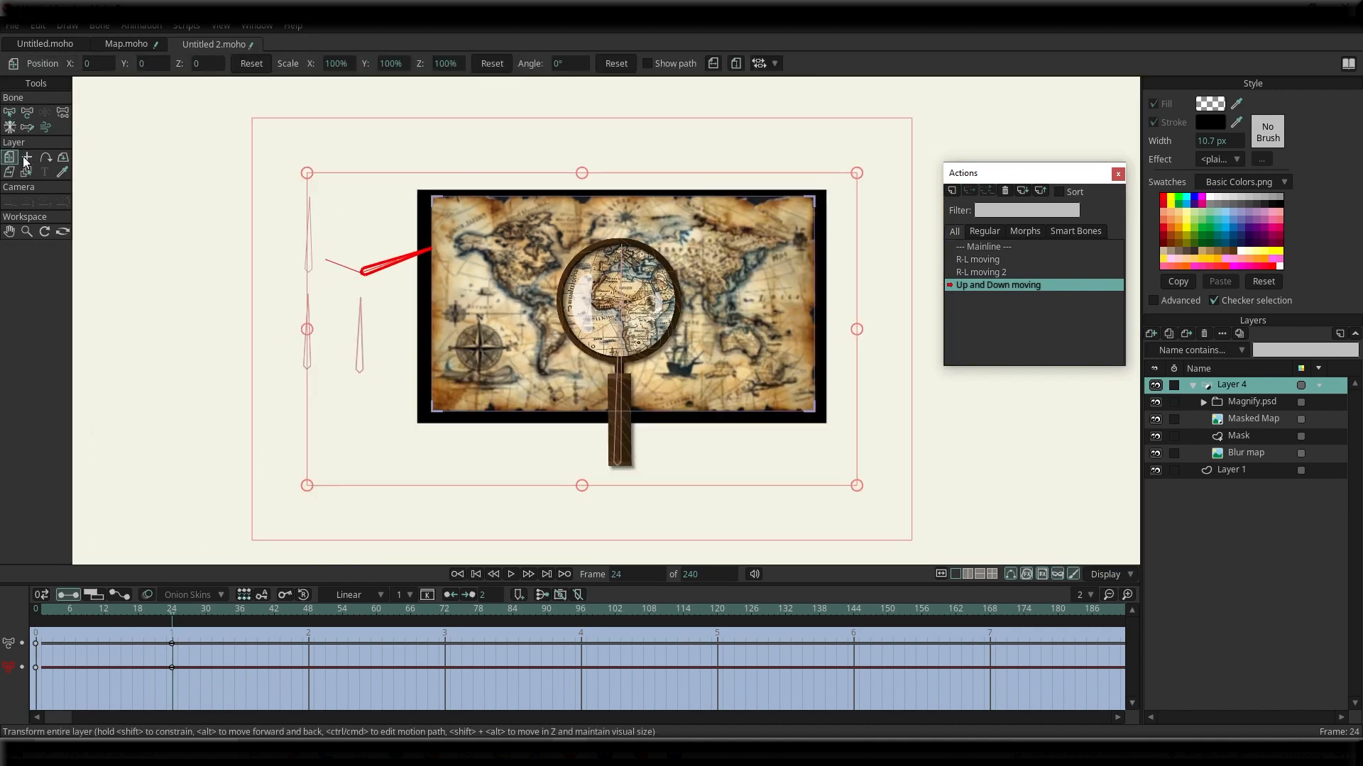
left_click(1253, 418)
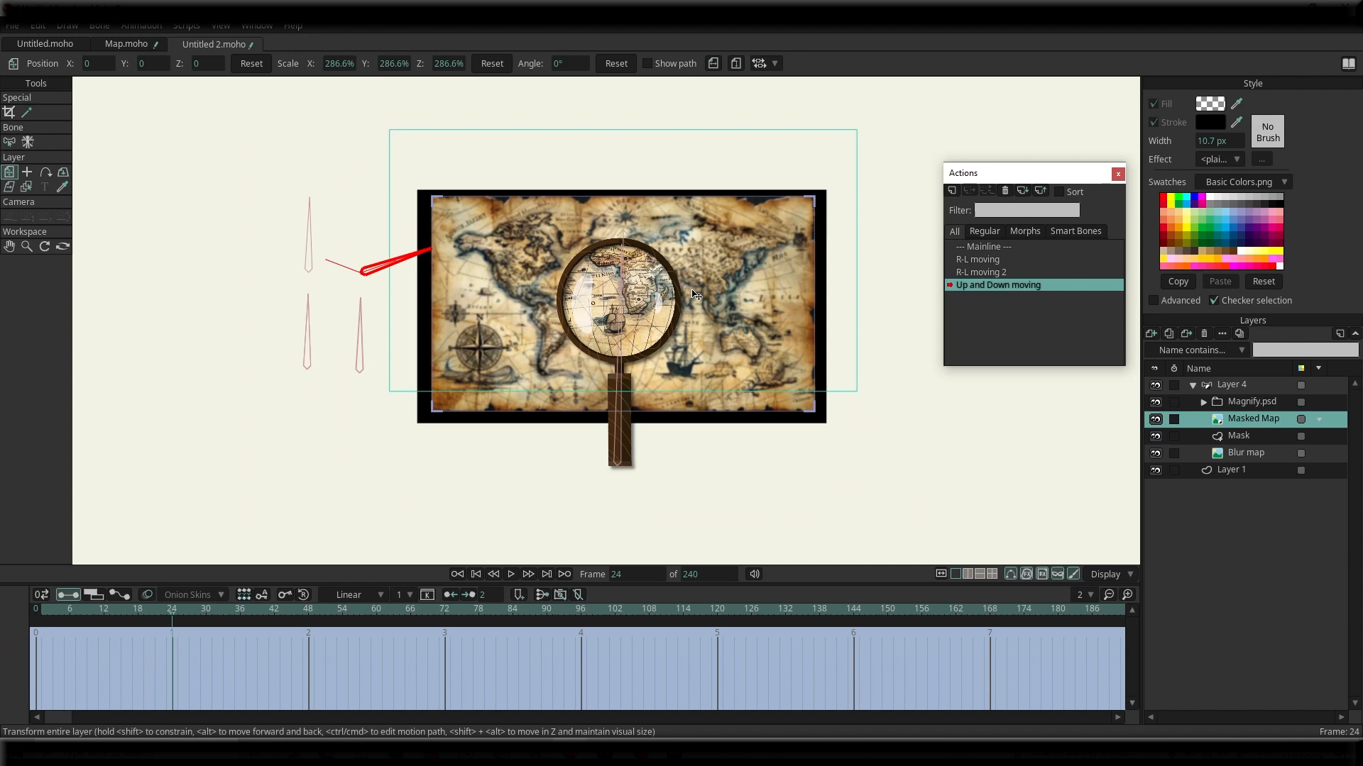
left_click(982, 246)
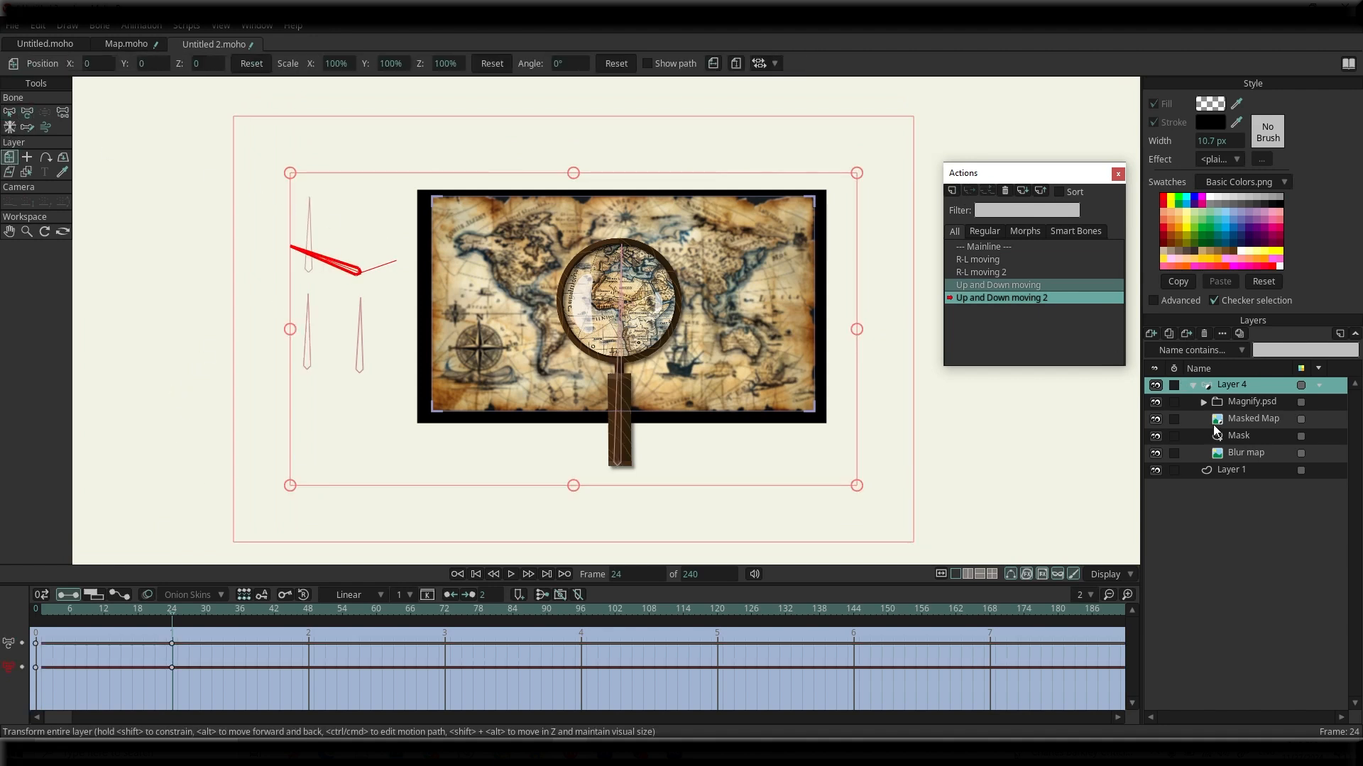
left_click(1253, 417)
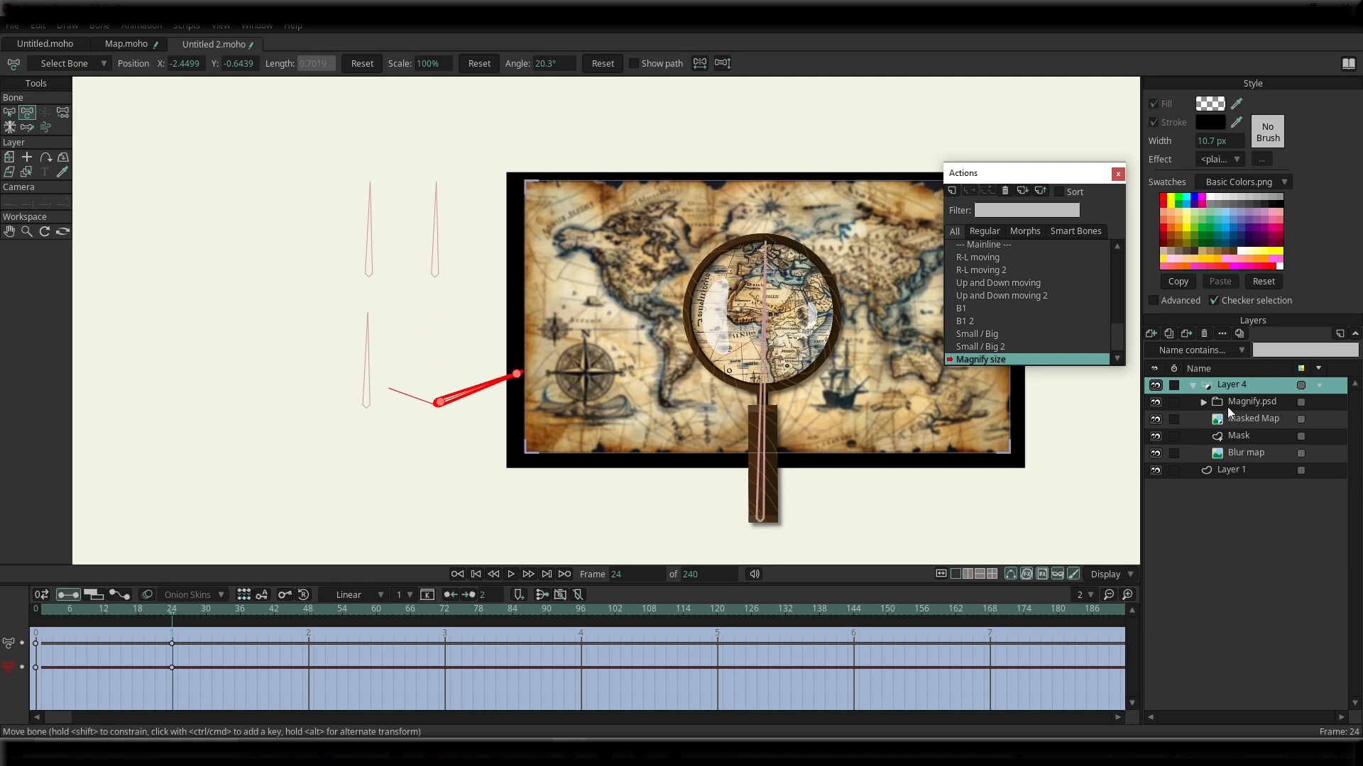
Enlarge Magnify.psd in the Magnify size action and shrink it in Magnify size 2.
left_click(1252, 402)
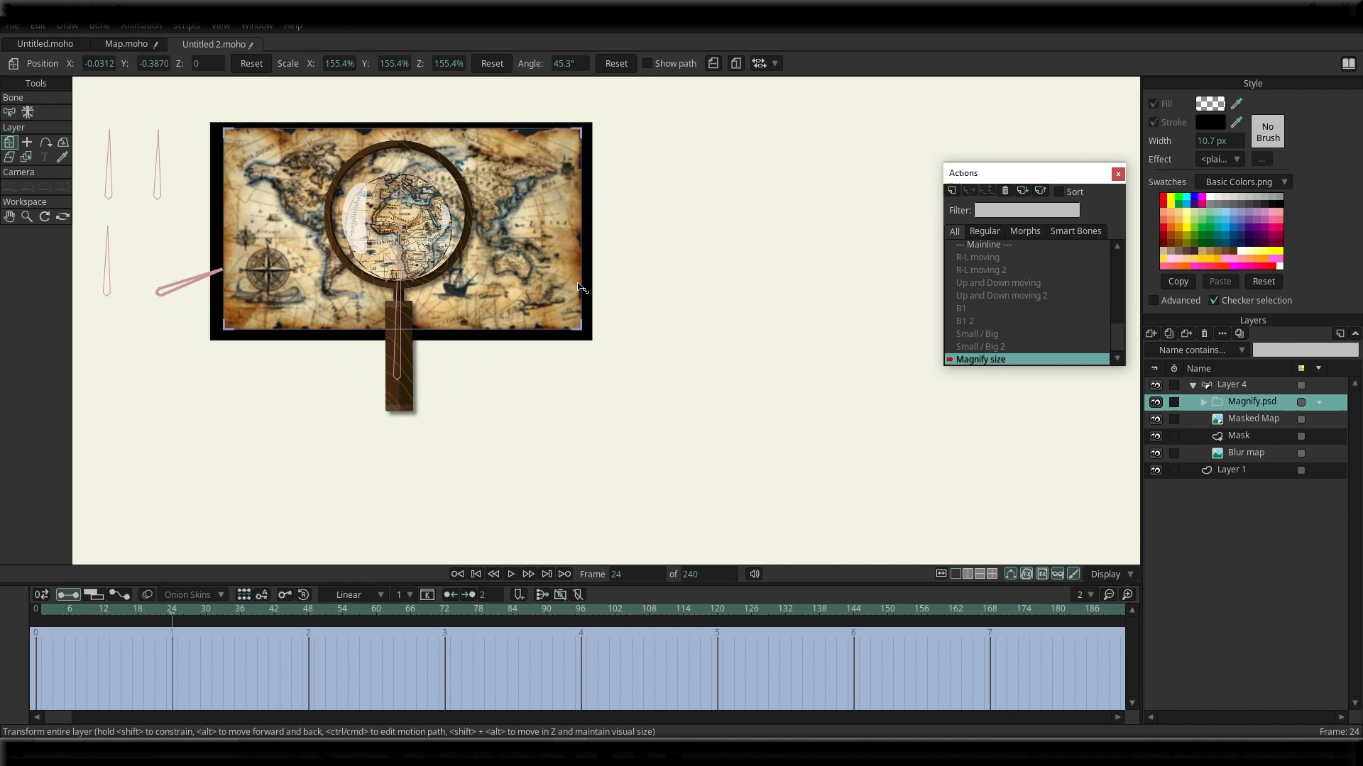
left_click(1238, 435)
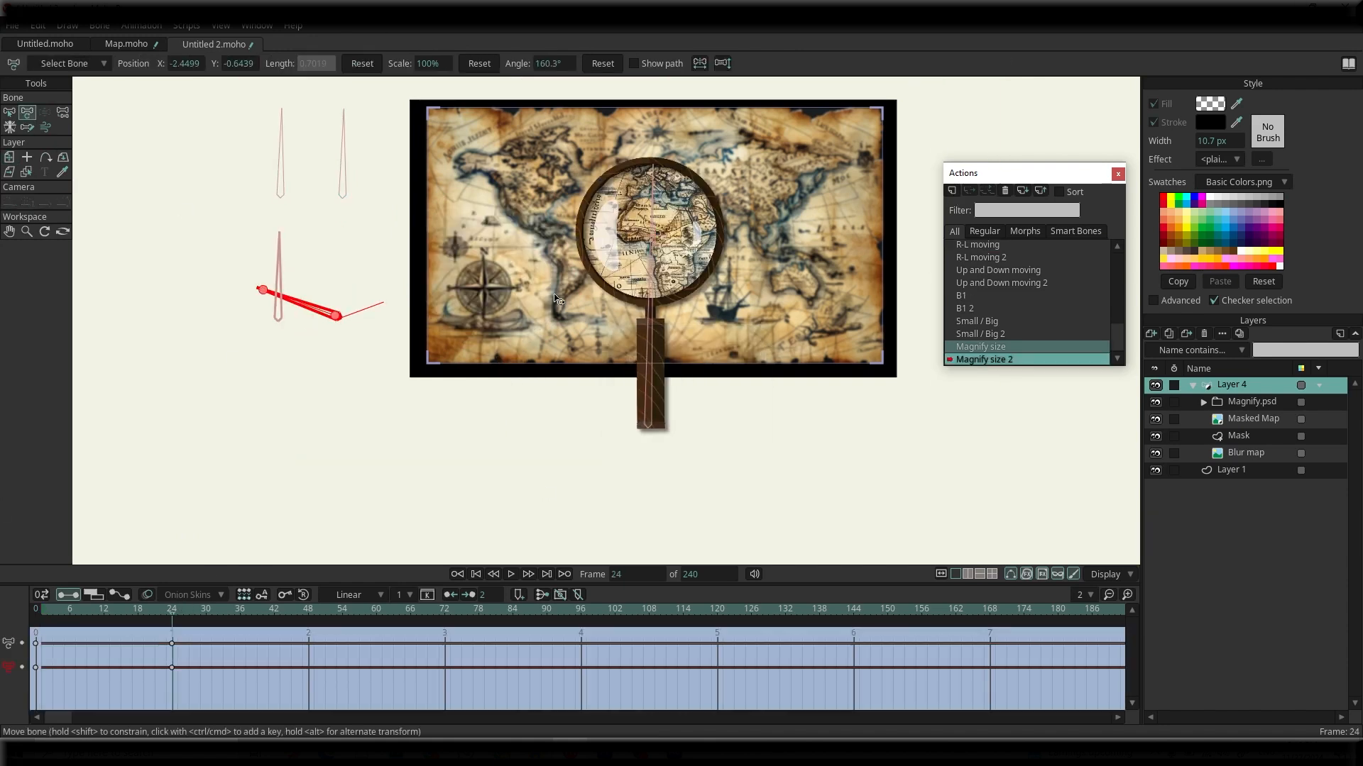
left_click(1251, 402)
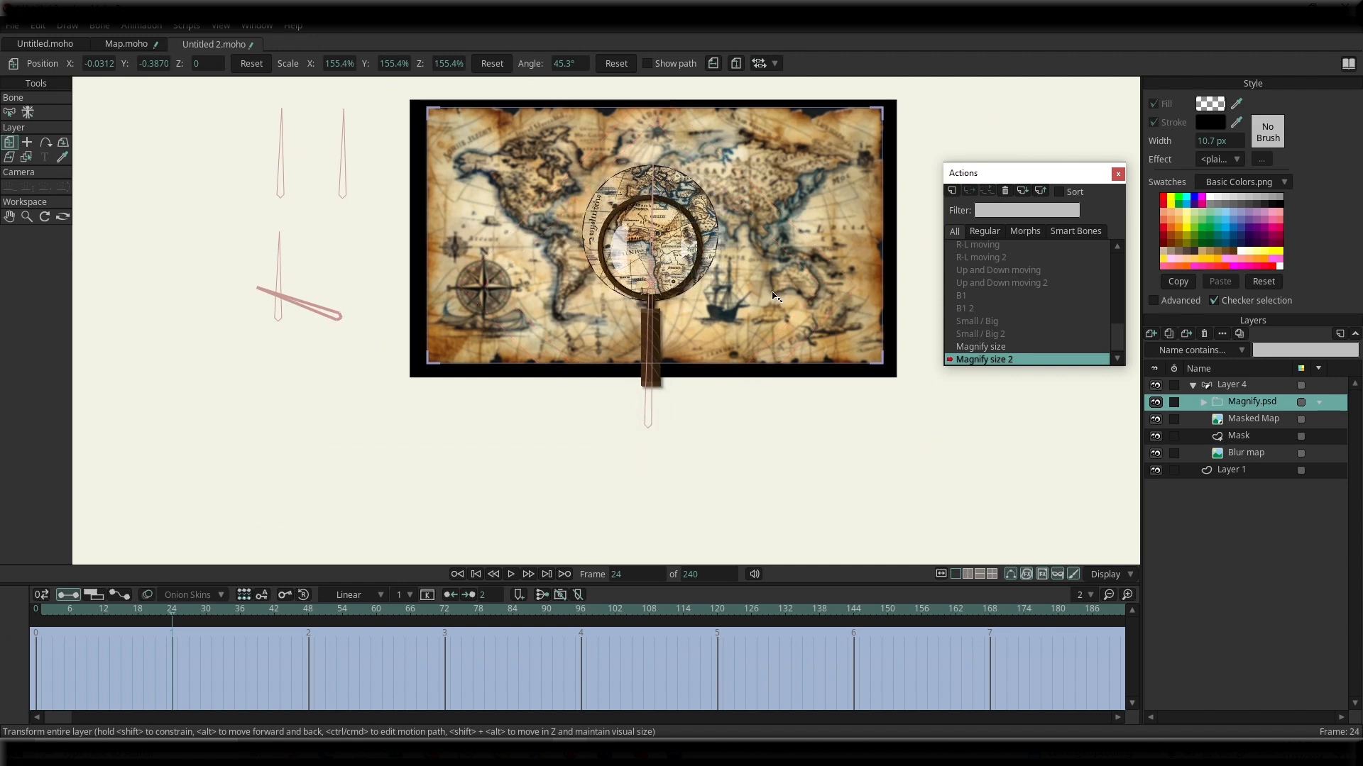
left_click(1238, 436)
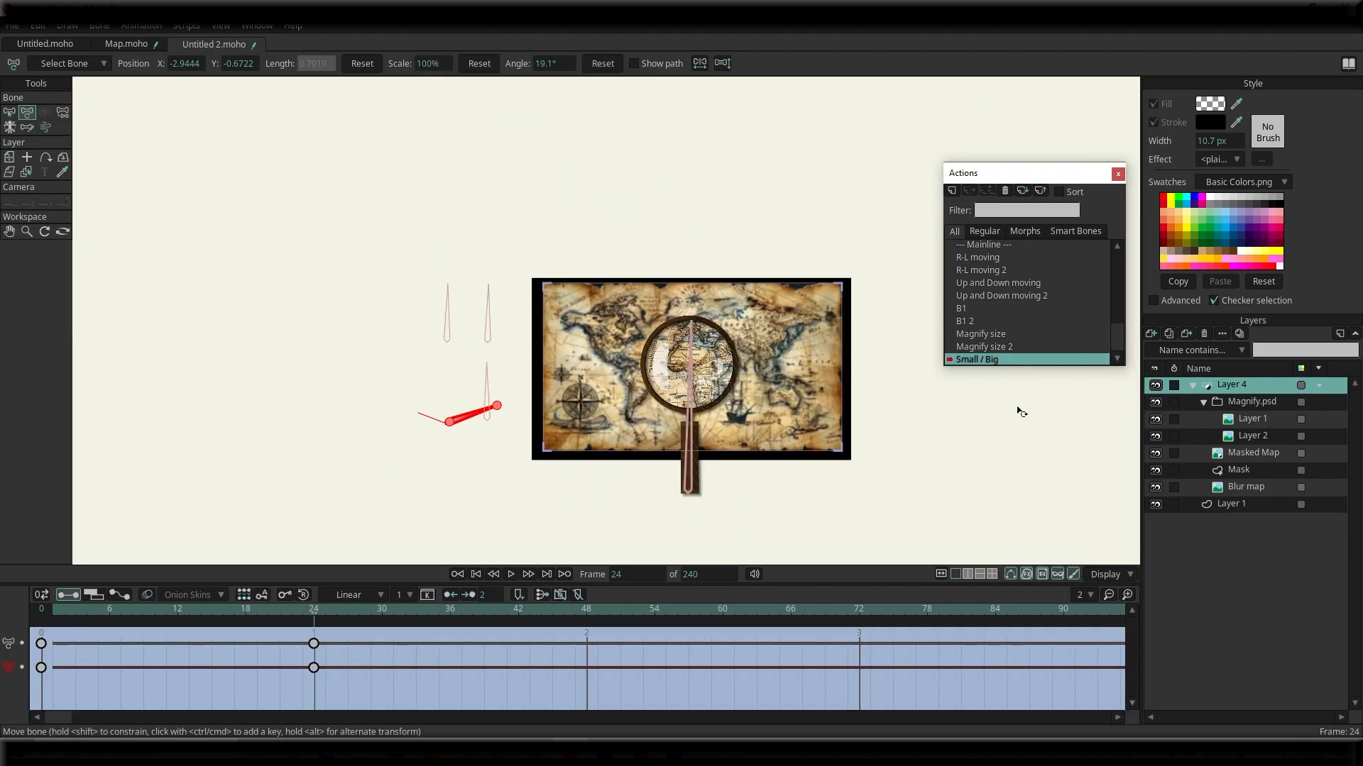
Rescale the Masked Map layer for the Small / Big and Small / Big 2 actions.
left_click(1253, 453)
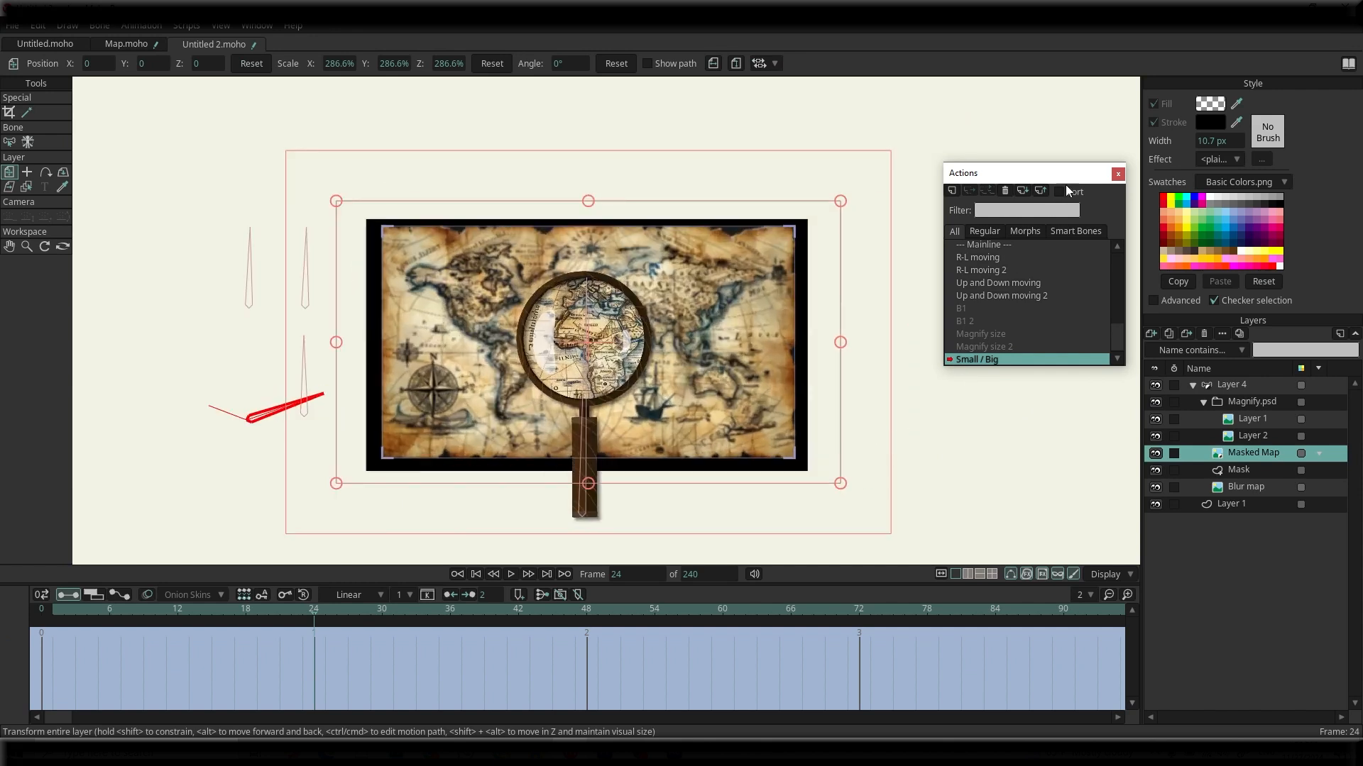
left_click_drag(962, 173, 1102, 157)
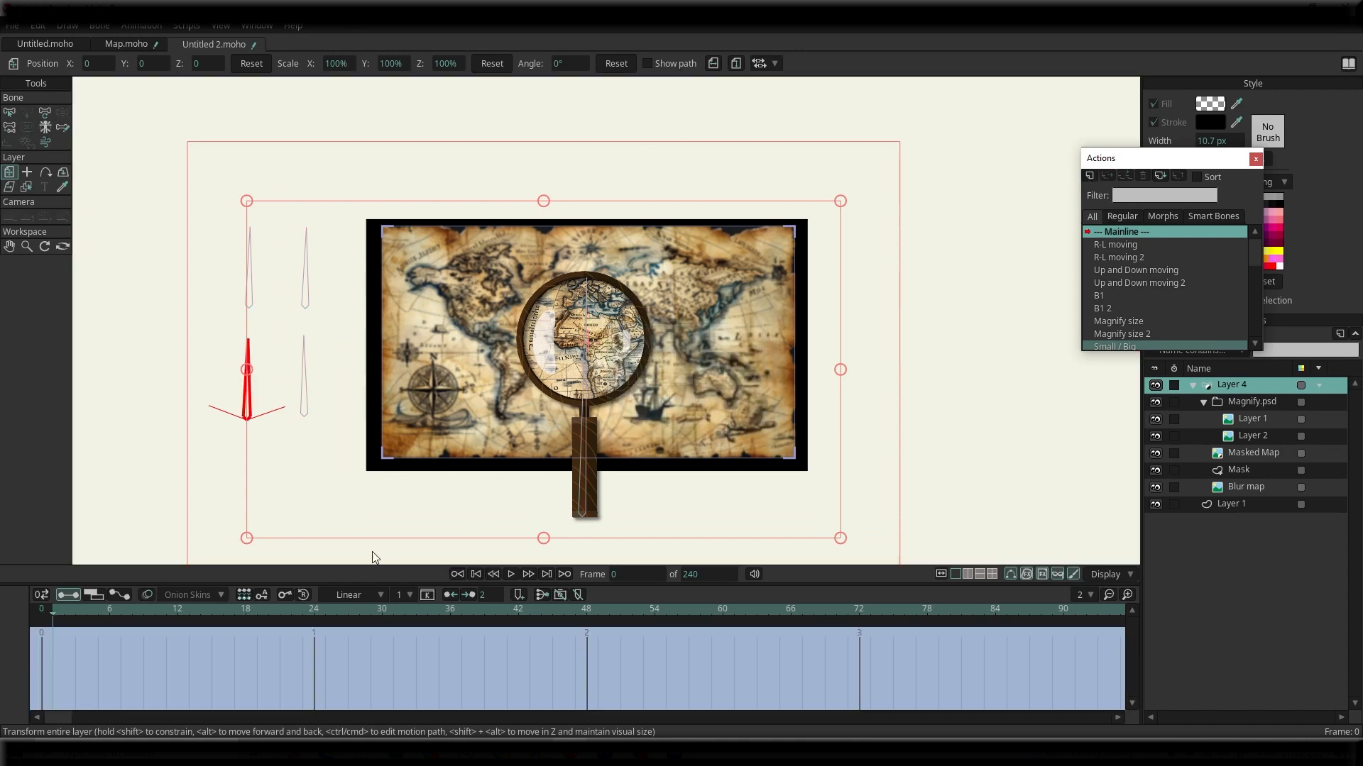
left_click(1124, 343)
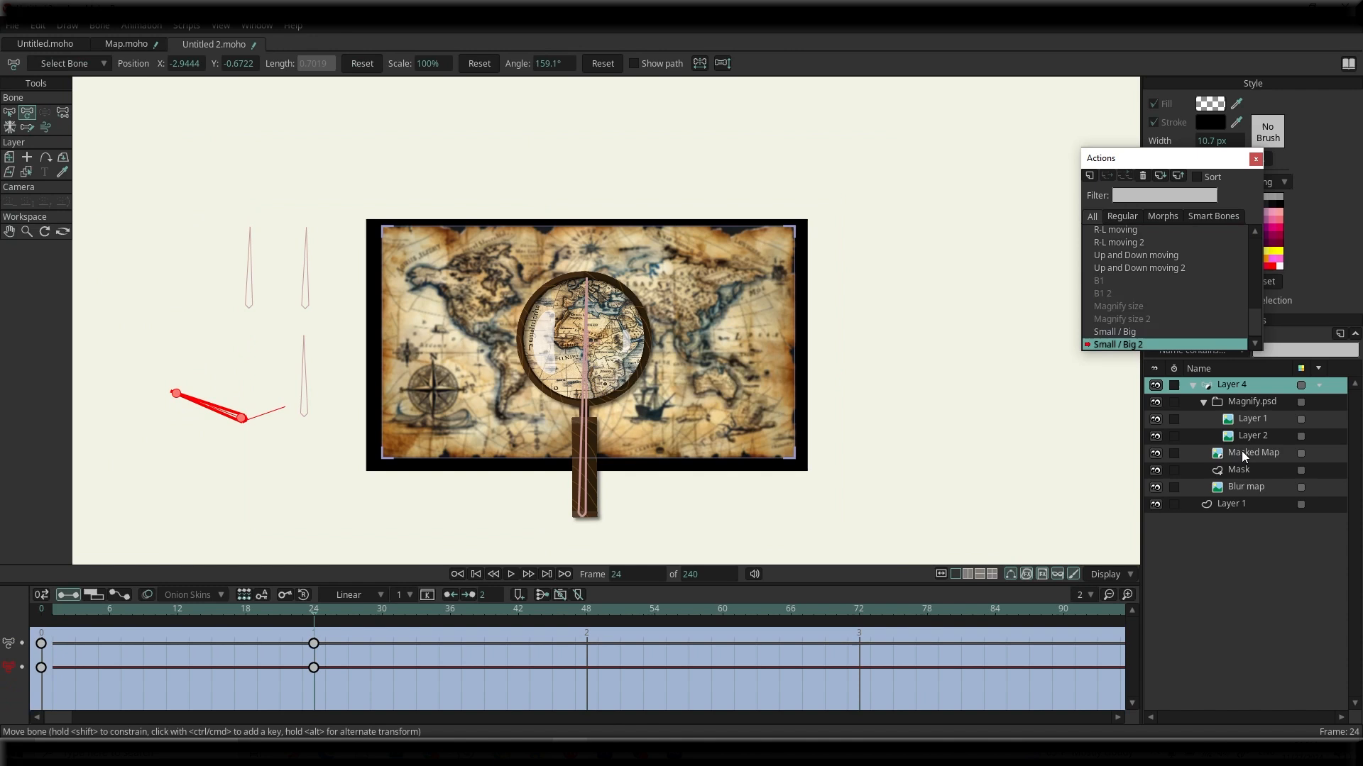
left_click(1253, 452)
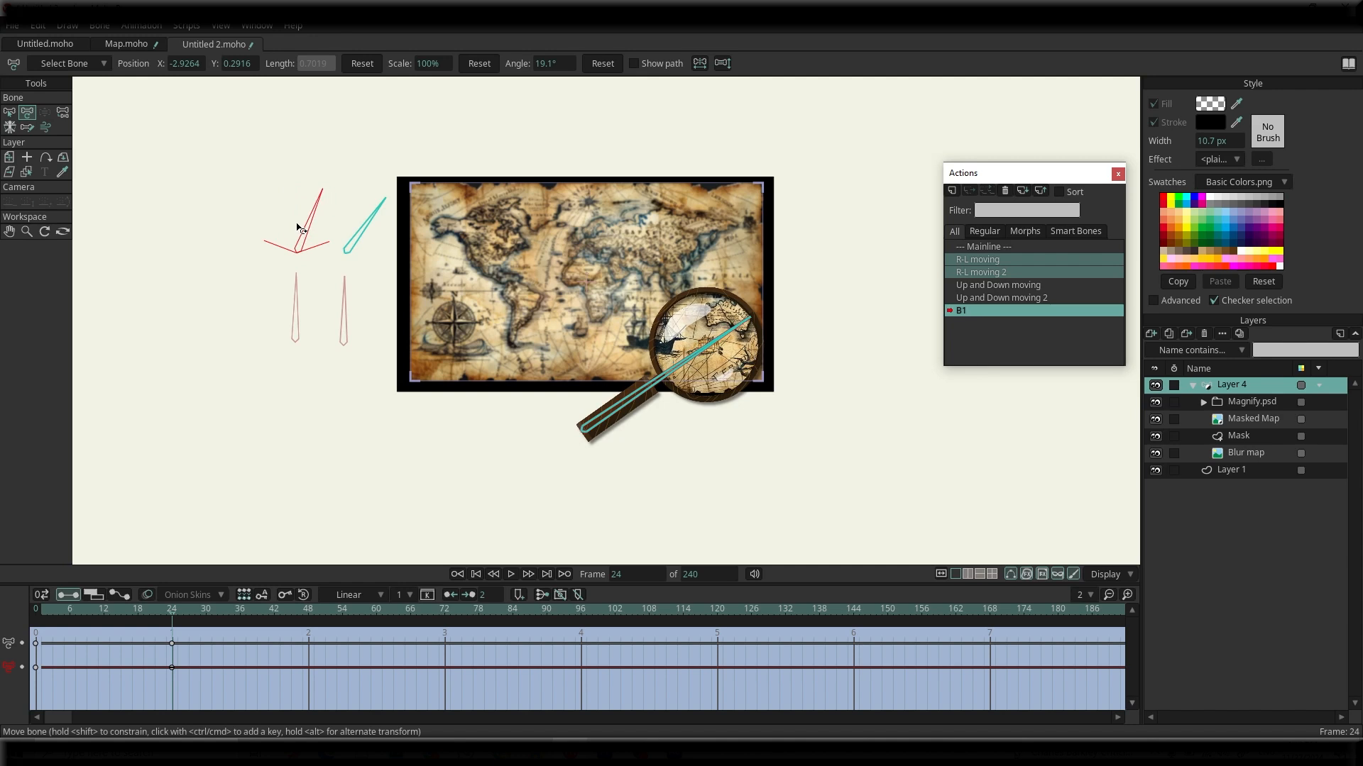
Pose B1 to push the magnifier down-right and B1 2 down-left at frame 24.
left_click_drag(299, 227, 319, 193)
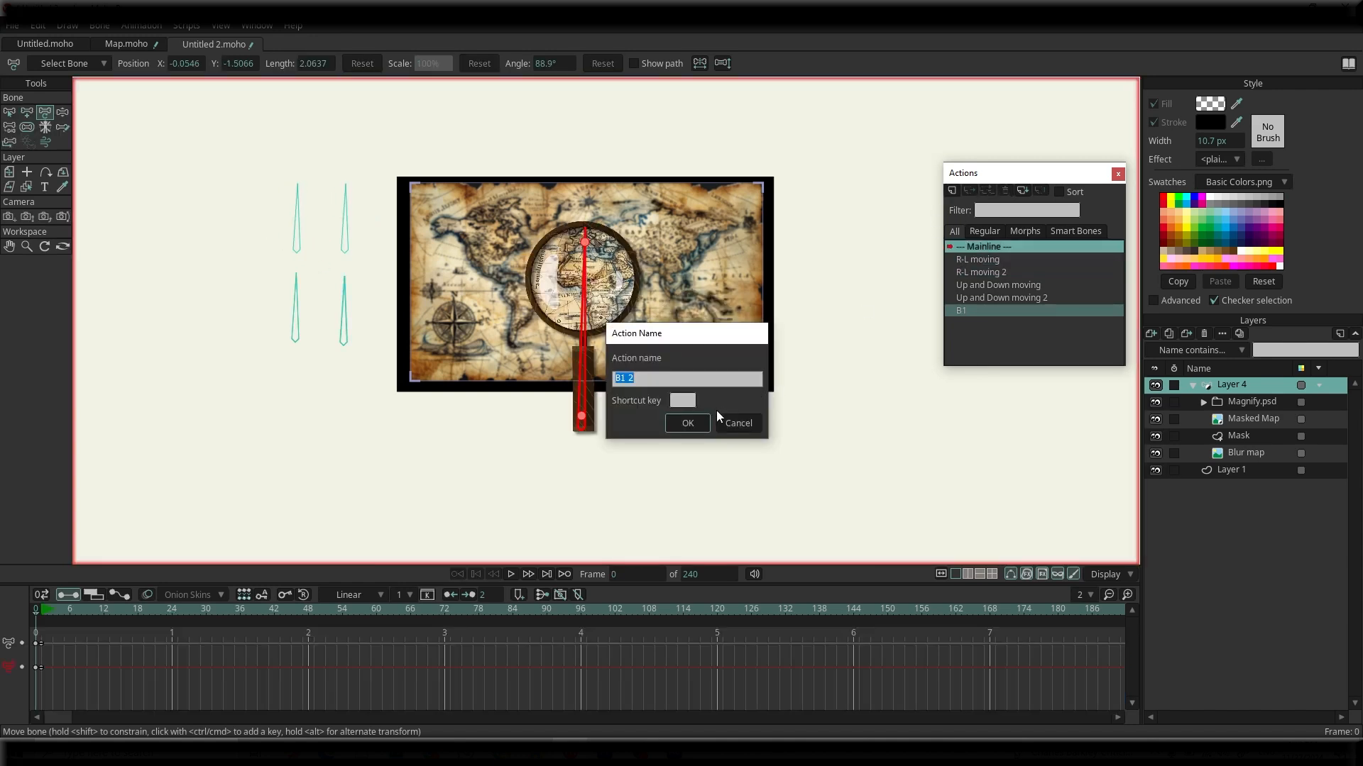
left_click(687, 423)
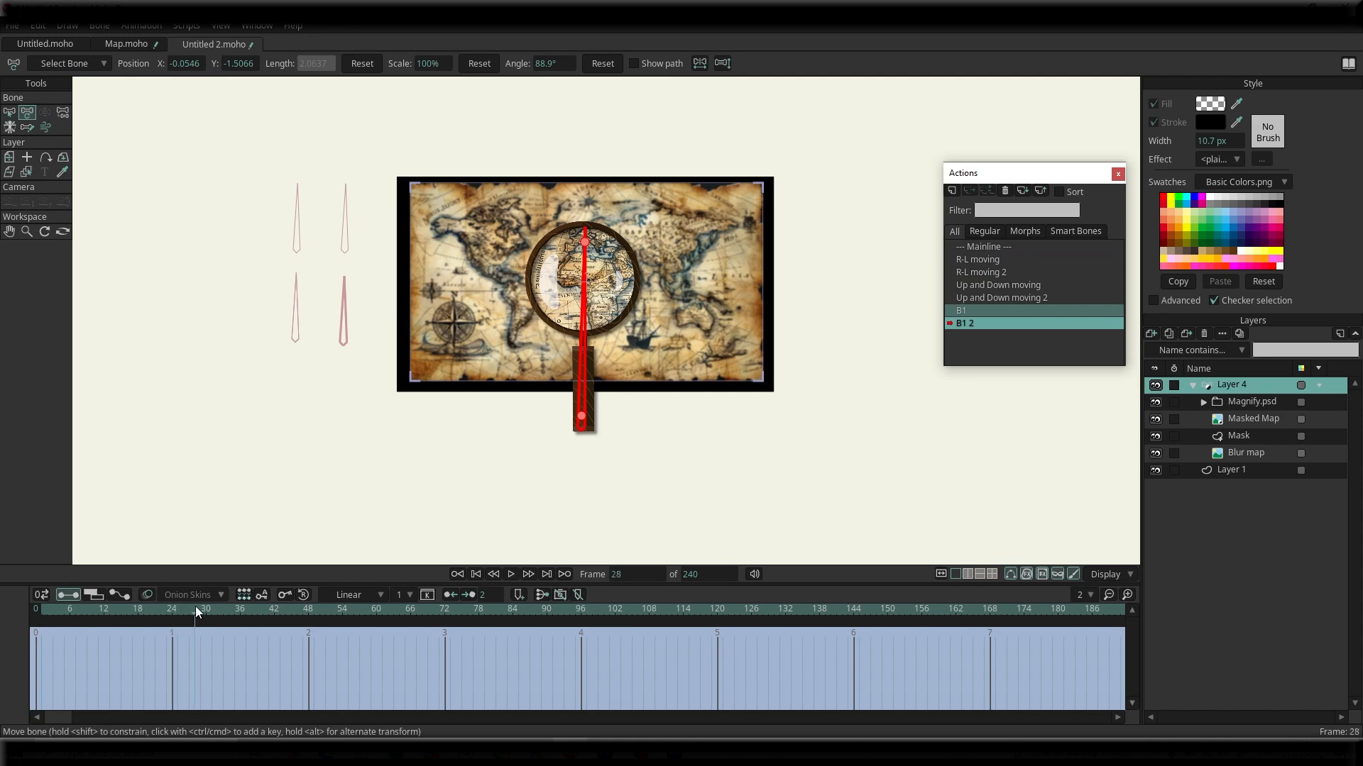
left_click(172, 609)
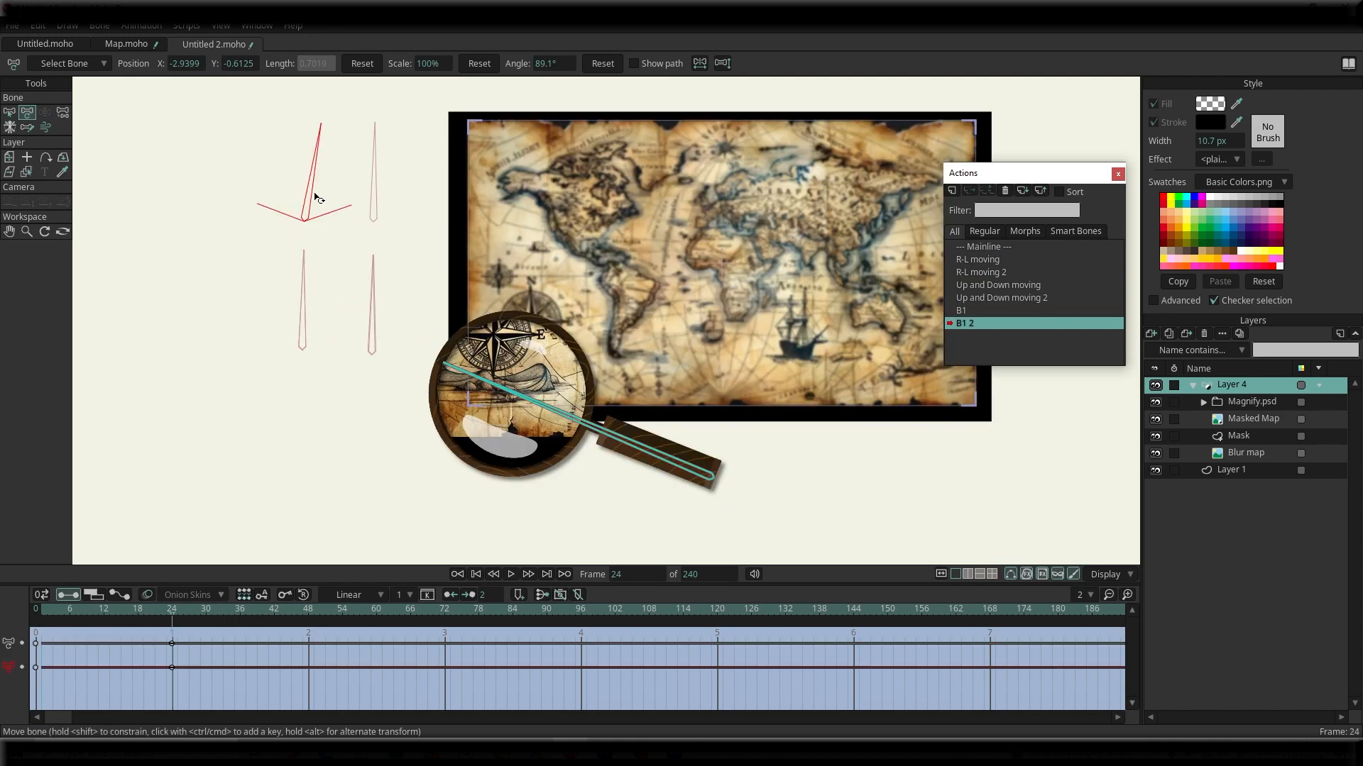
left_click_drag(315, 196, 347, 219)
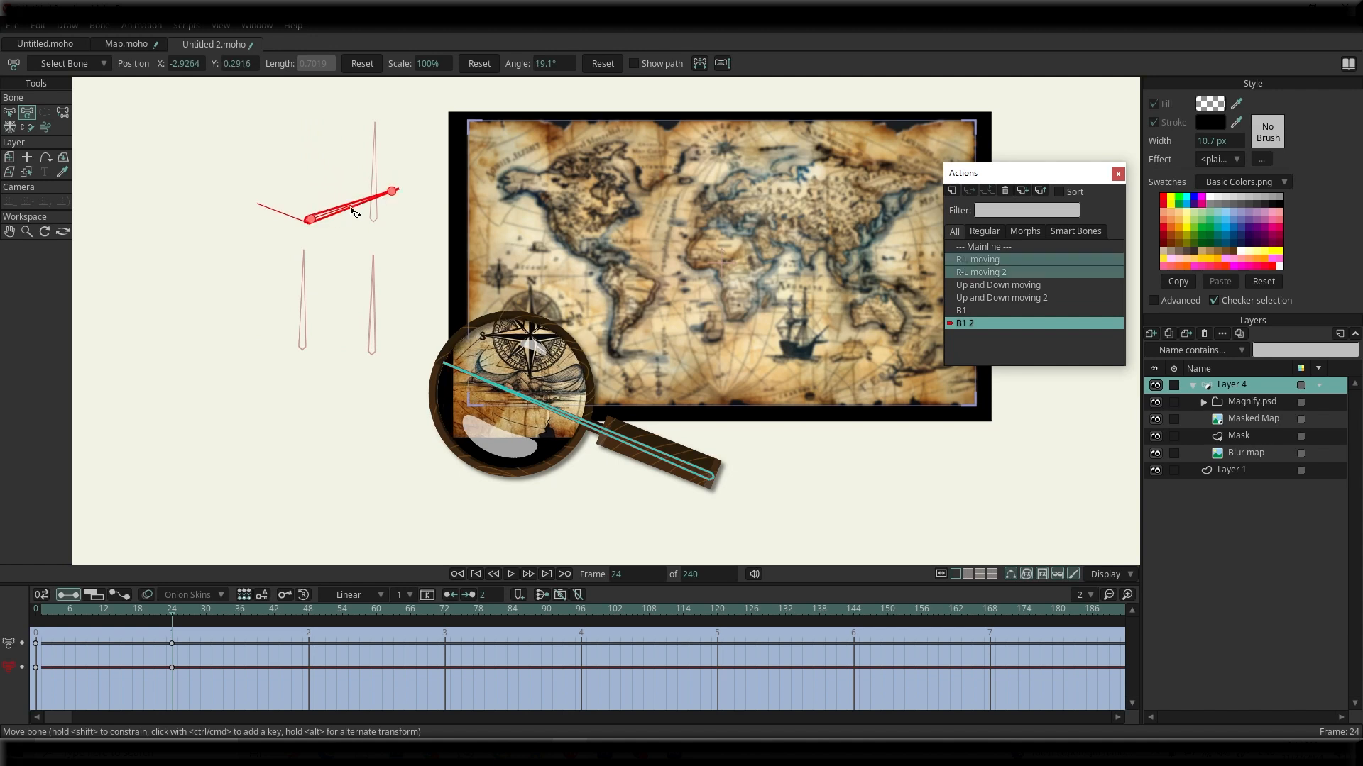
left_click_drag(352, 211, 408, 189)
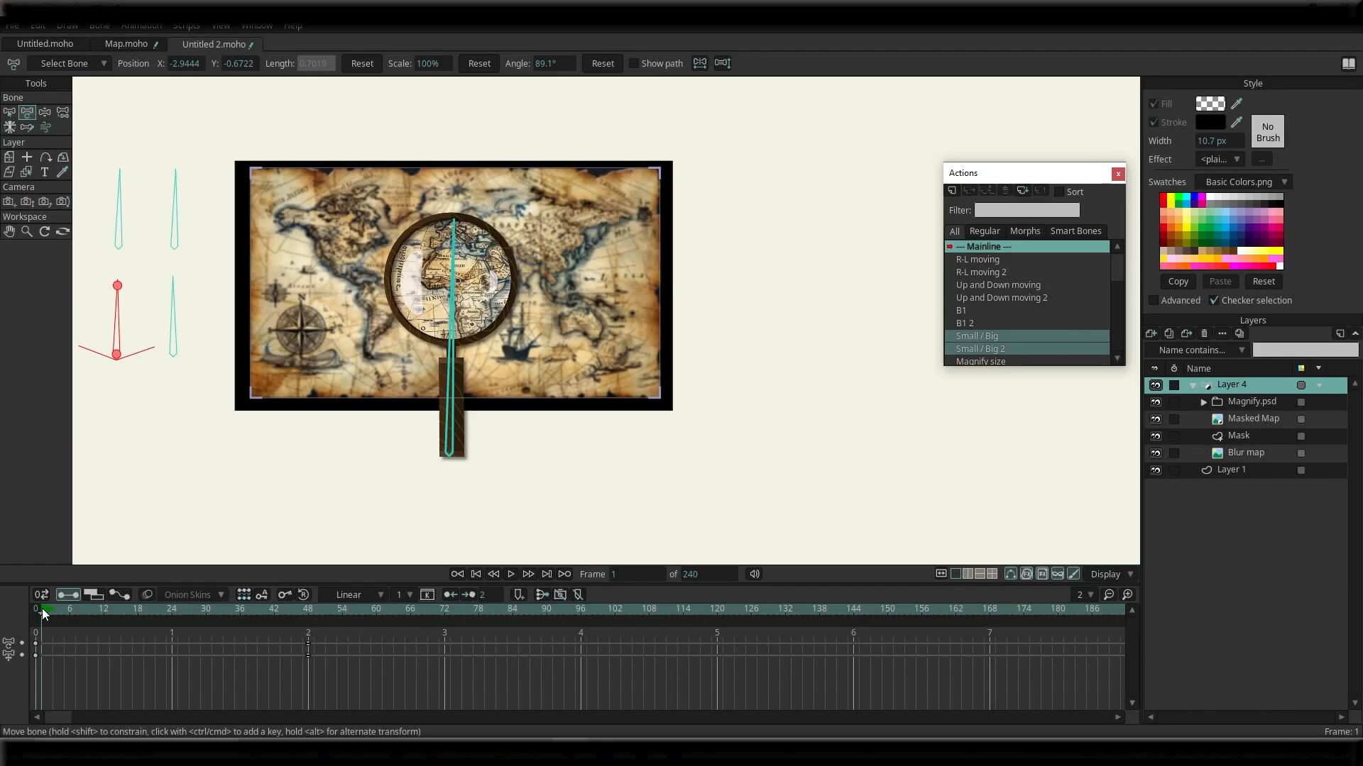
Key the magnifier's start pose on Mainline, then lift it with the vertical bone at frame 16.
left_click(962, 311)
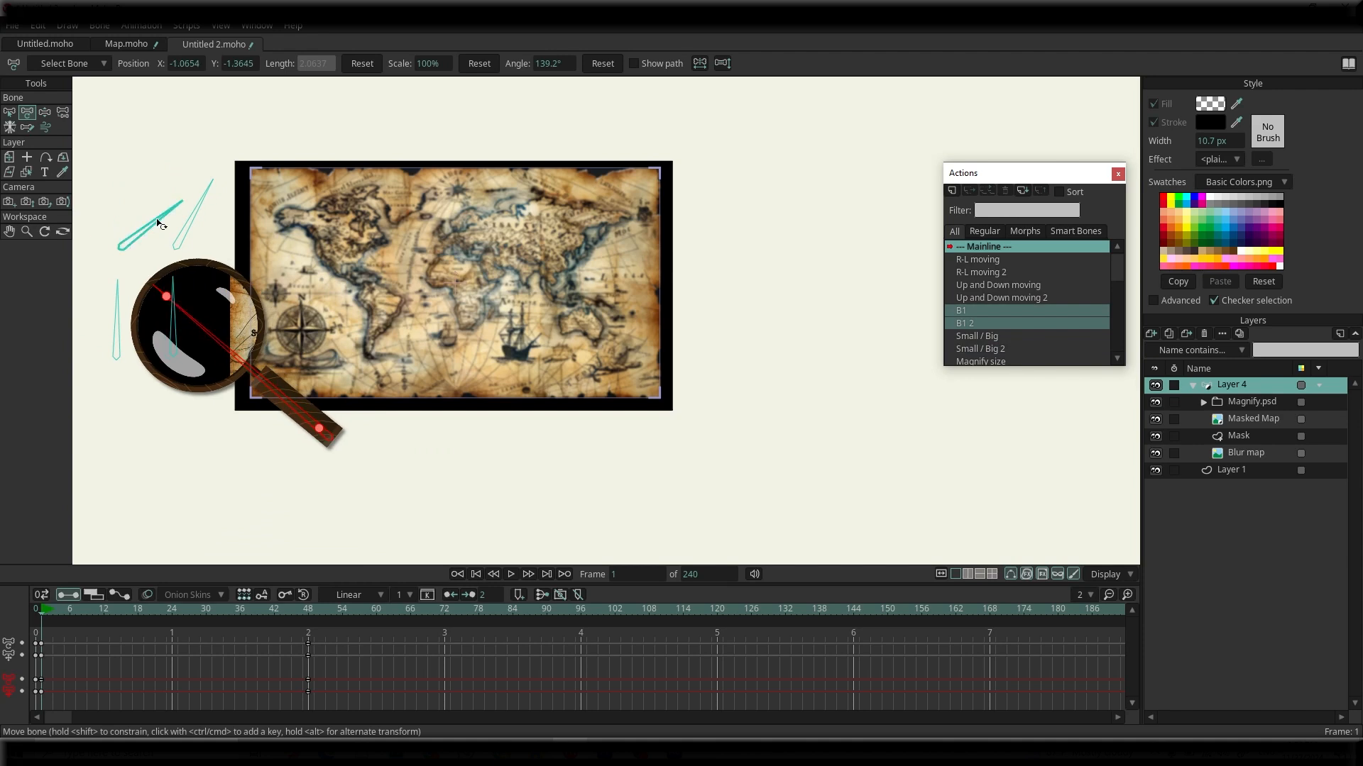
left_click(979, 258)
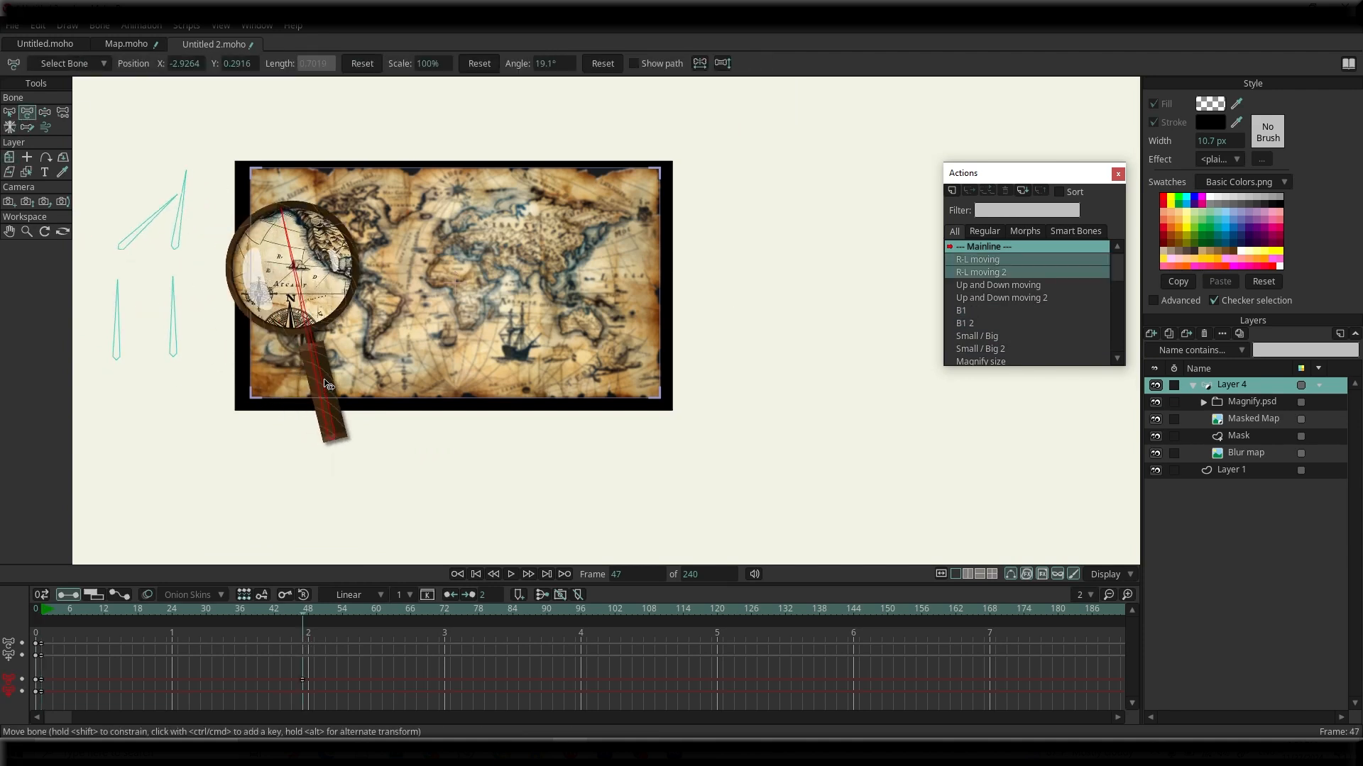
left_click(121, 609)
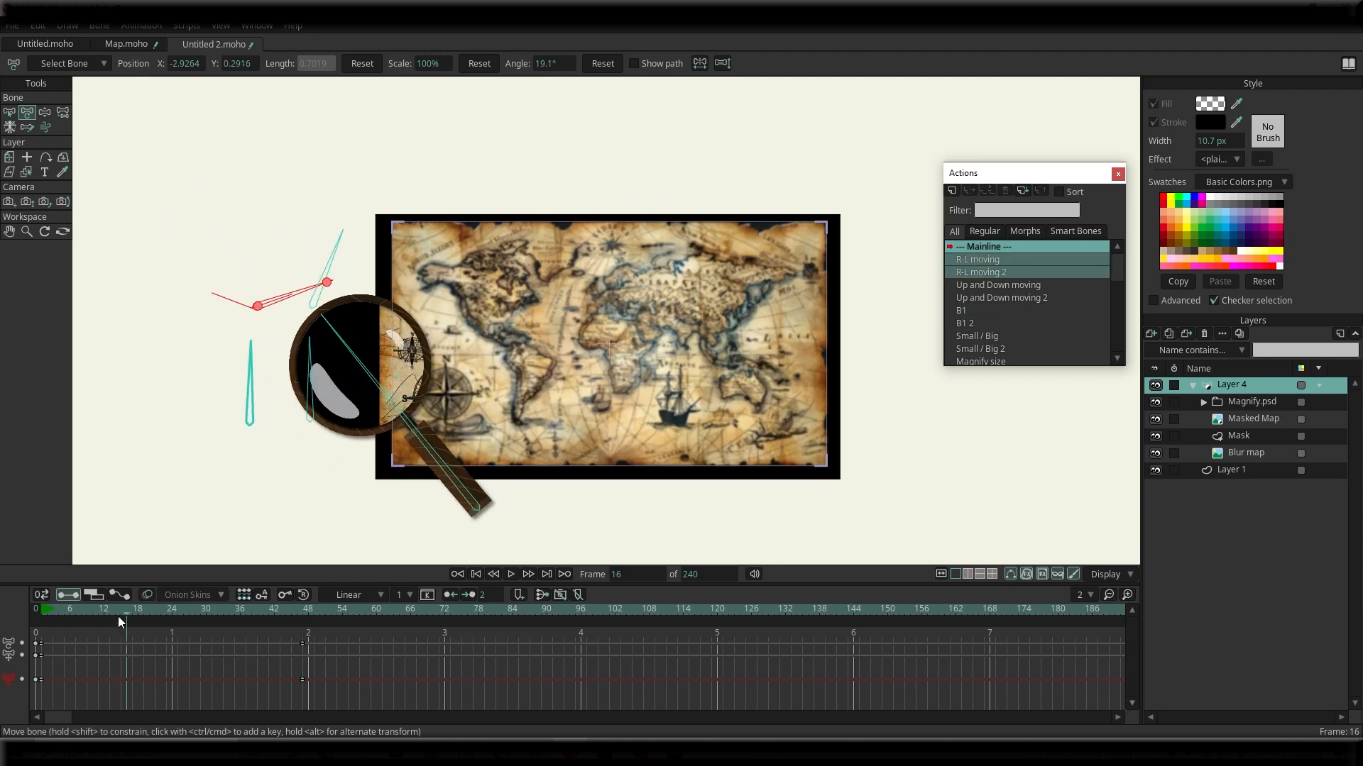
left_click(750, 609)
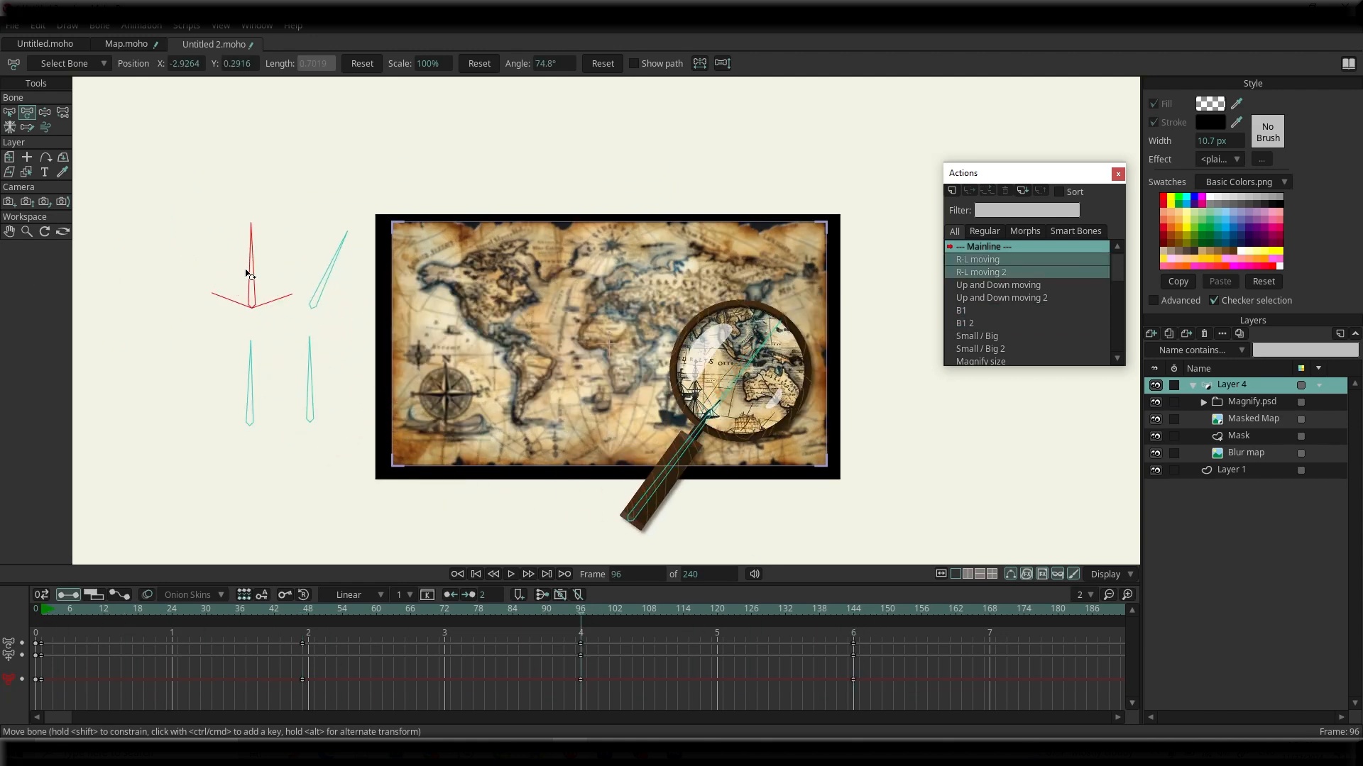
left_click(964, 311)
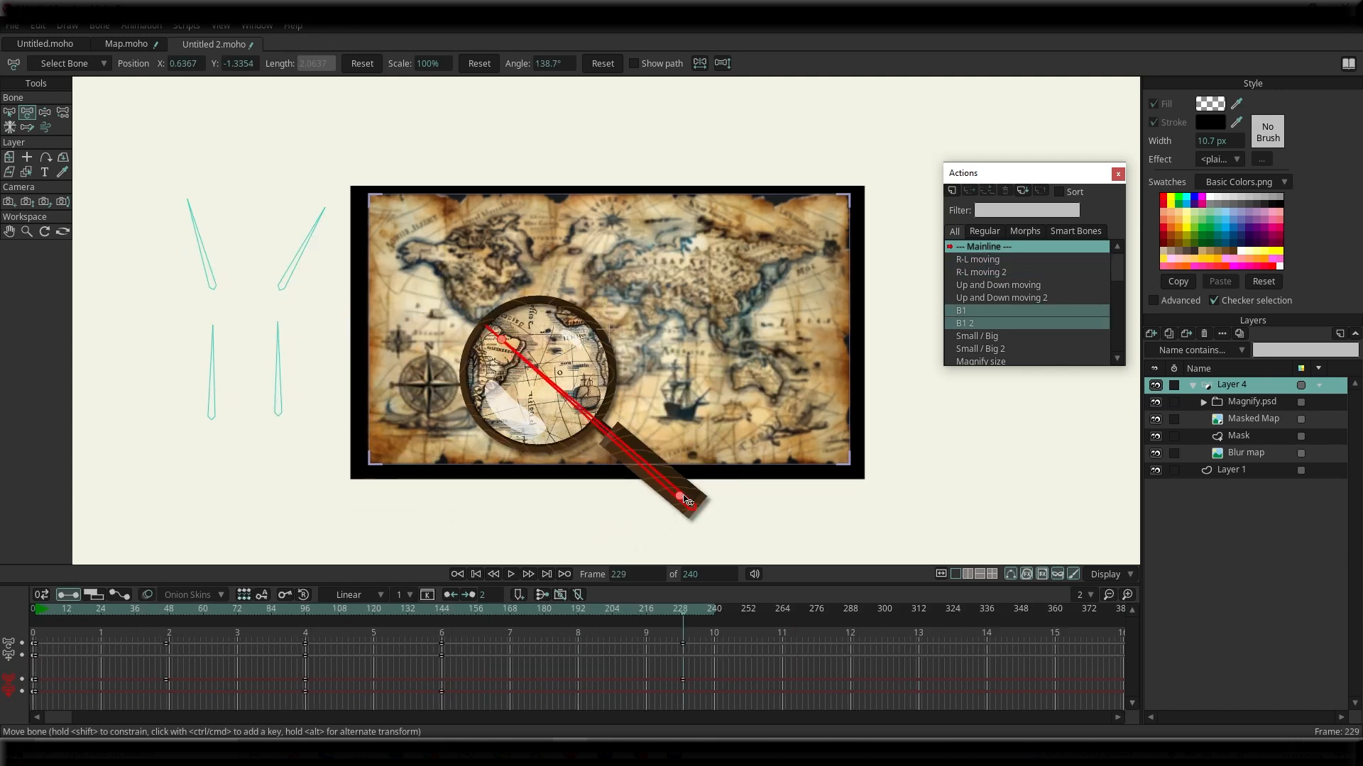
Set further control-bone keys around frames 140 and 205 to keep the magnifier roaming.
left_click(430, 609)
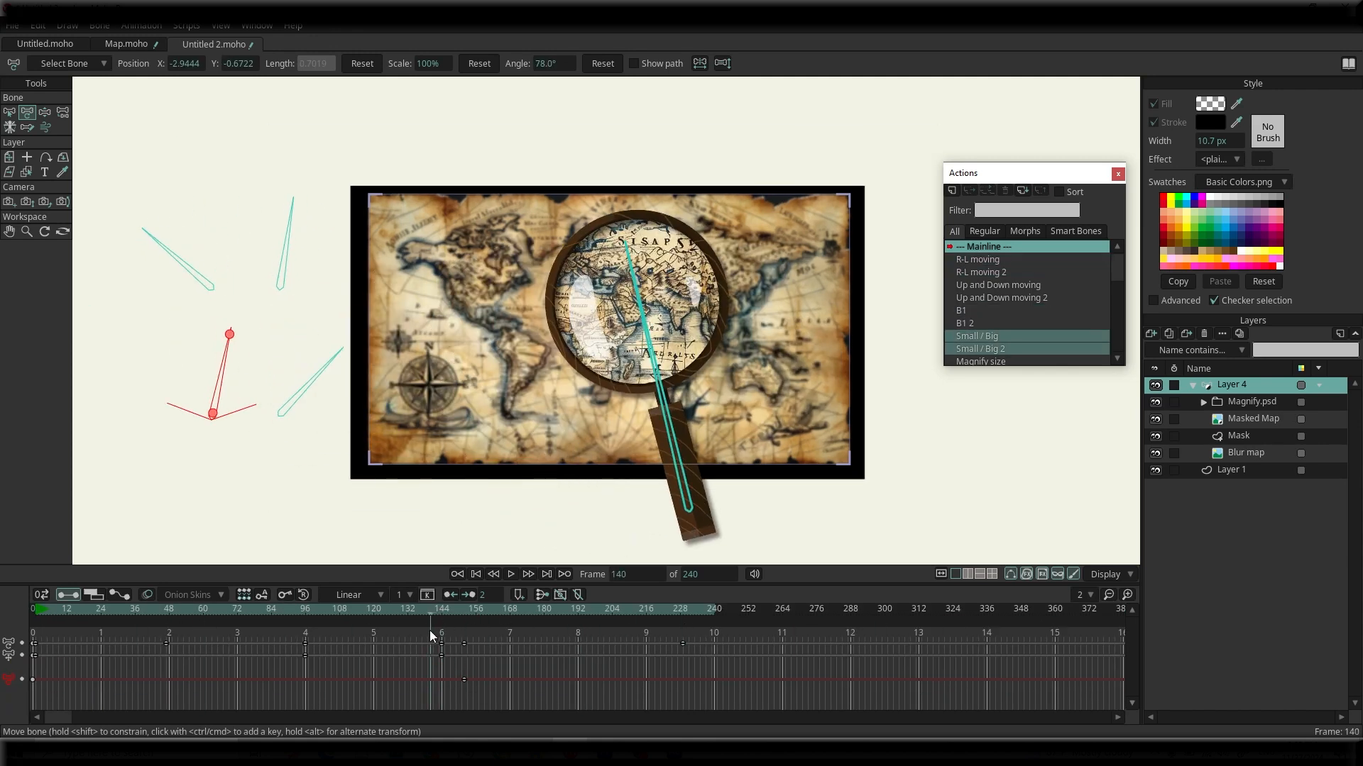
left_click(442, 609)
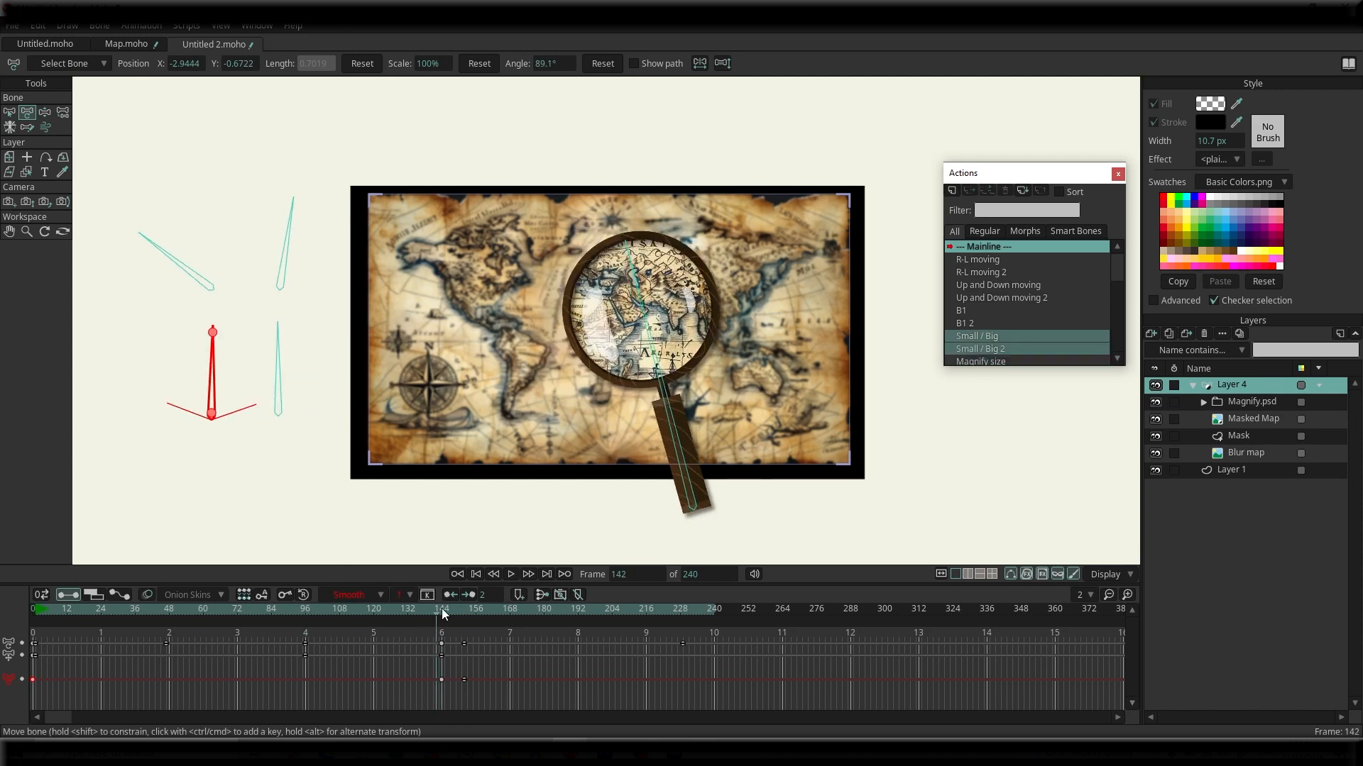
left_click(646, 609)
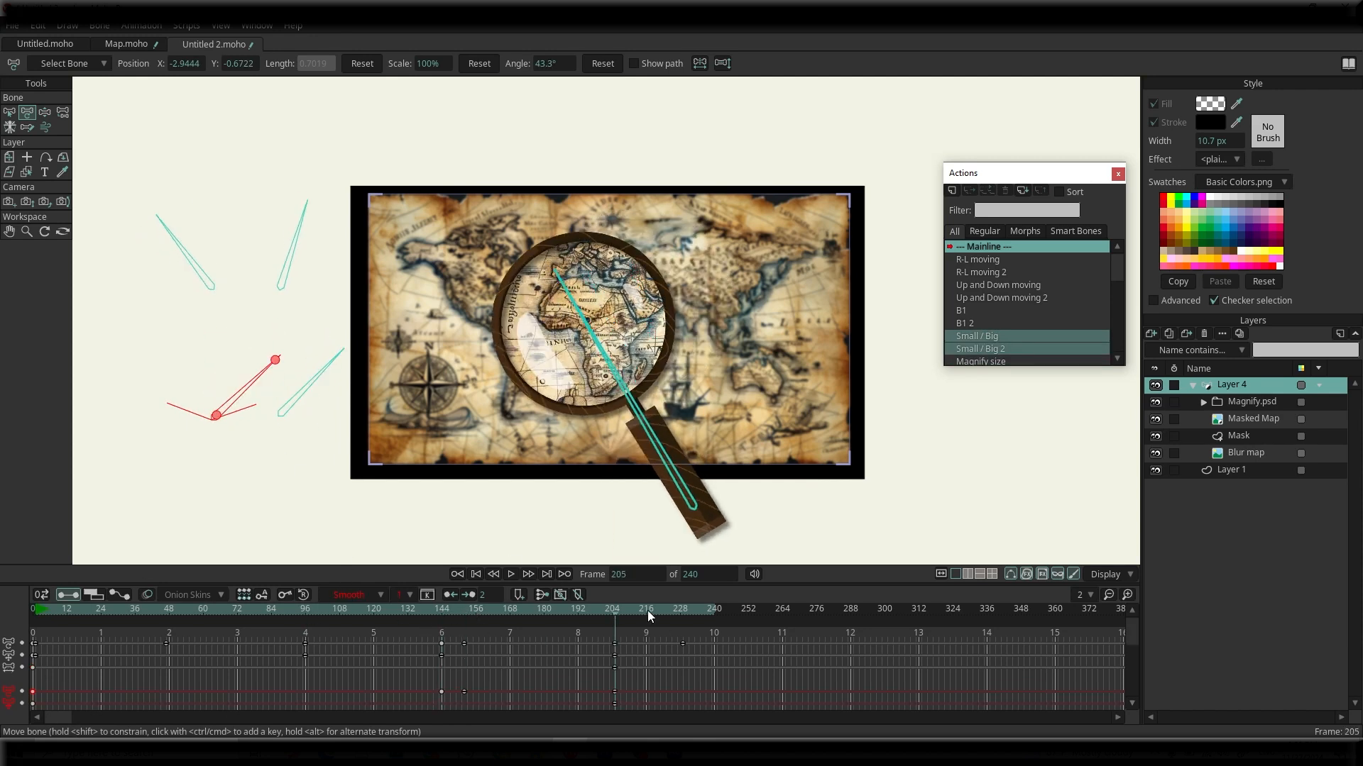